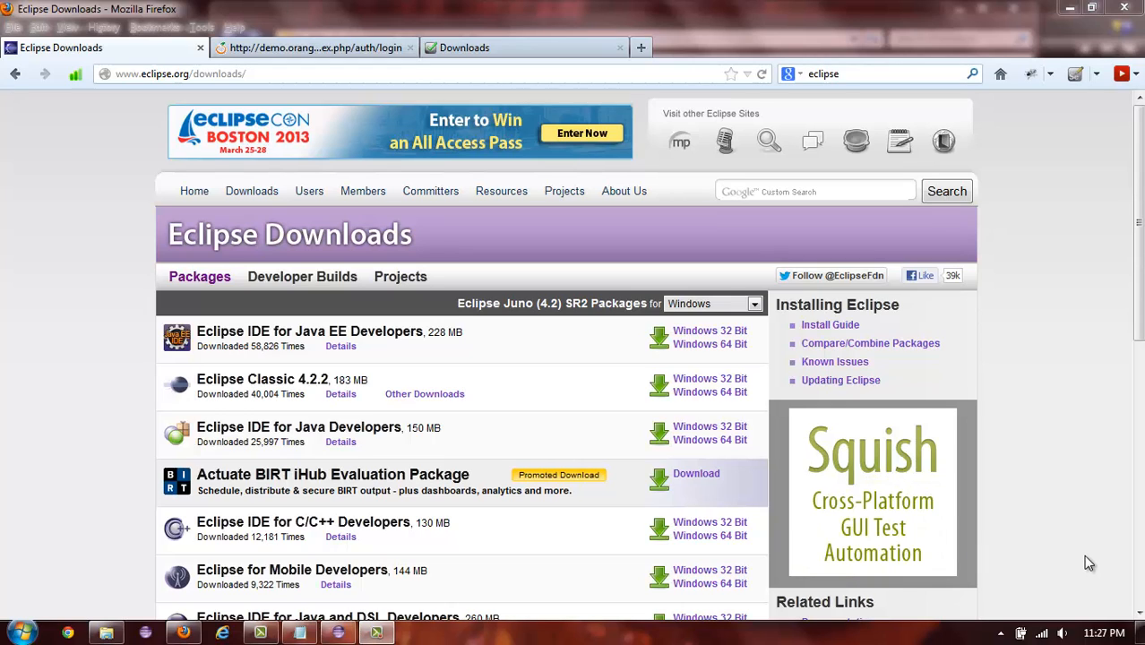
{"action": "mouse_move", "coordinate": [810, 335]}
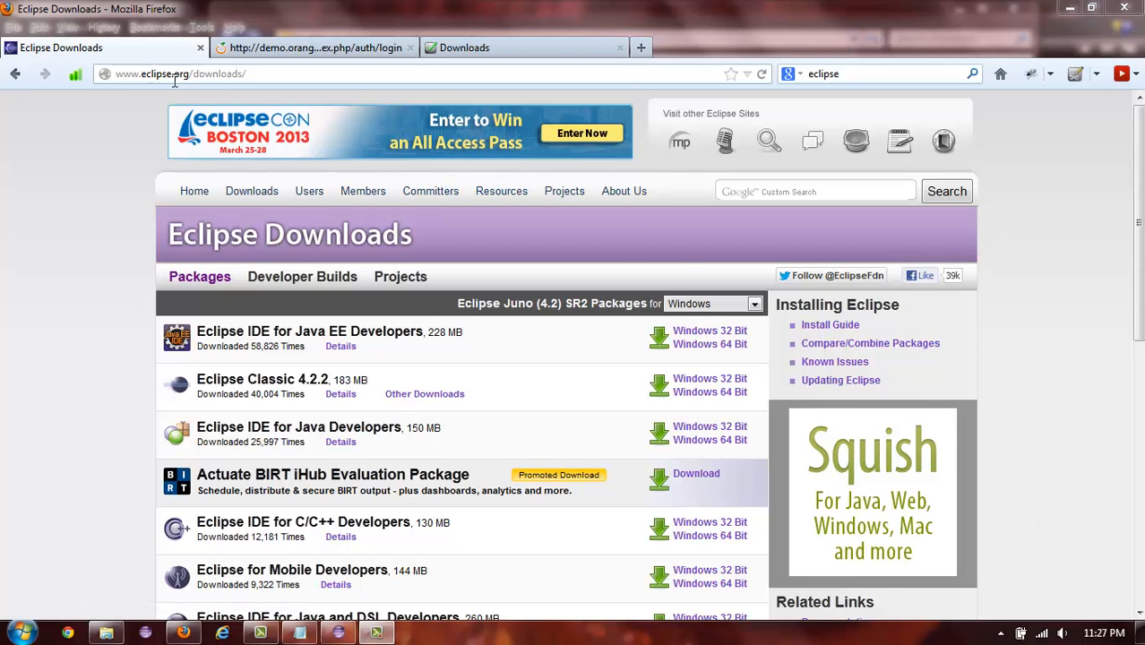
{"action": "mouse_move", "coordinate": [261, 75]}
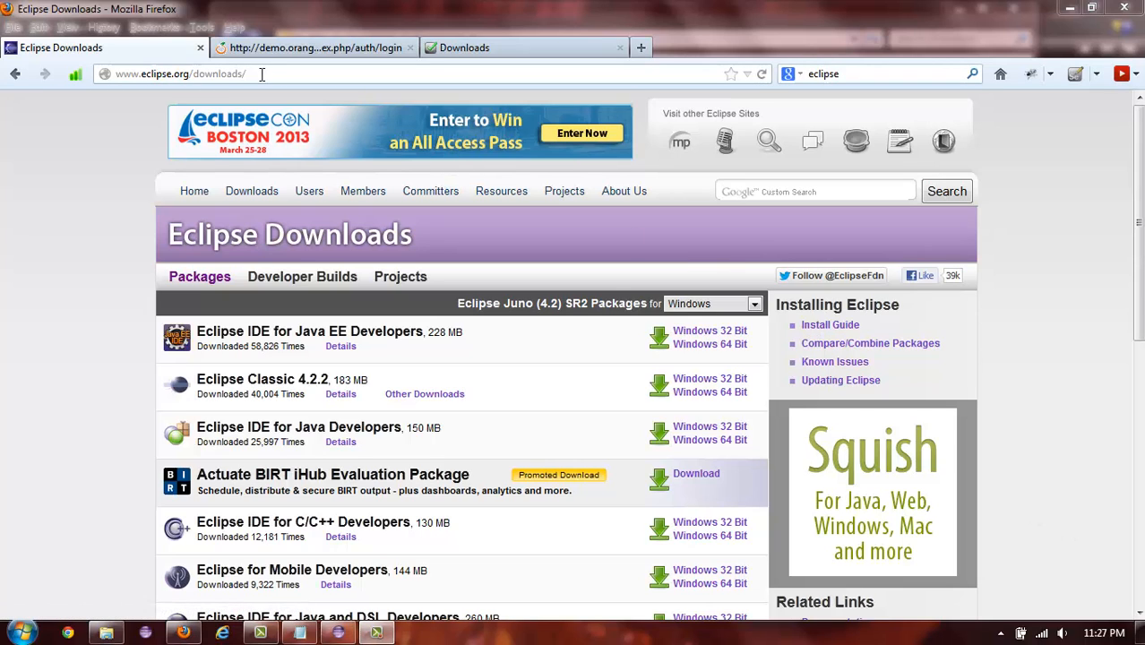
- Start the Windows 64-bit download of Eclipse Classic 4.2.2 from the Eclipse Downloads page
{"action": "left_click", "coordinate": [261, 74]}
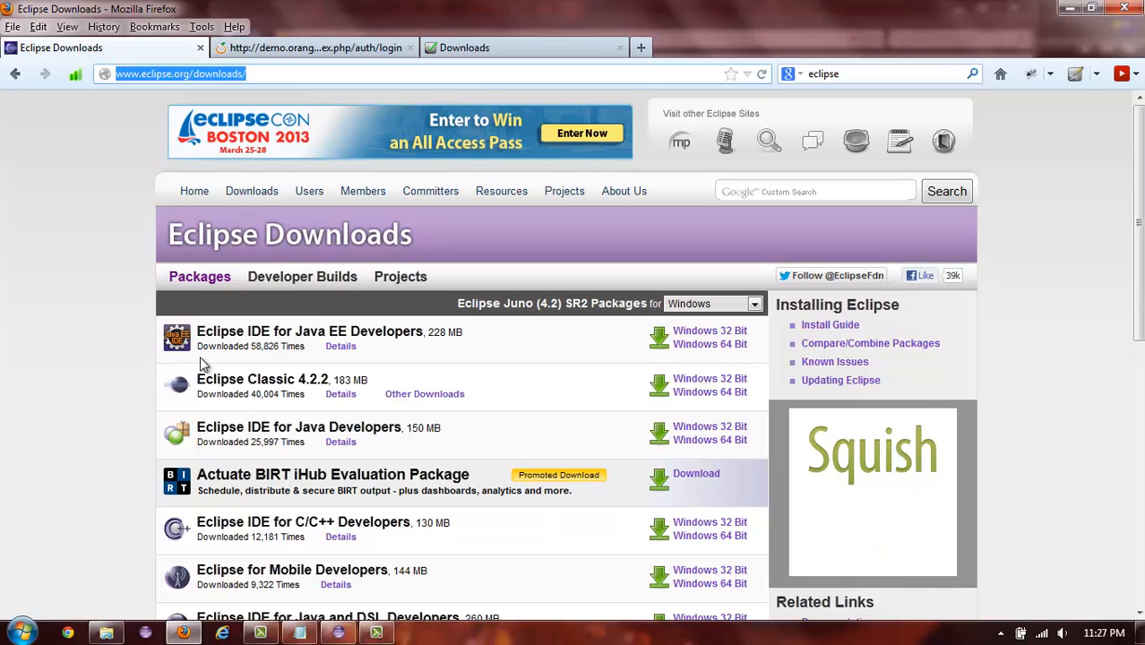
{"action": "mouse_move", "coordinate": [276, 382]}
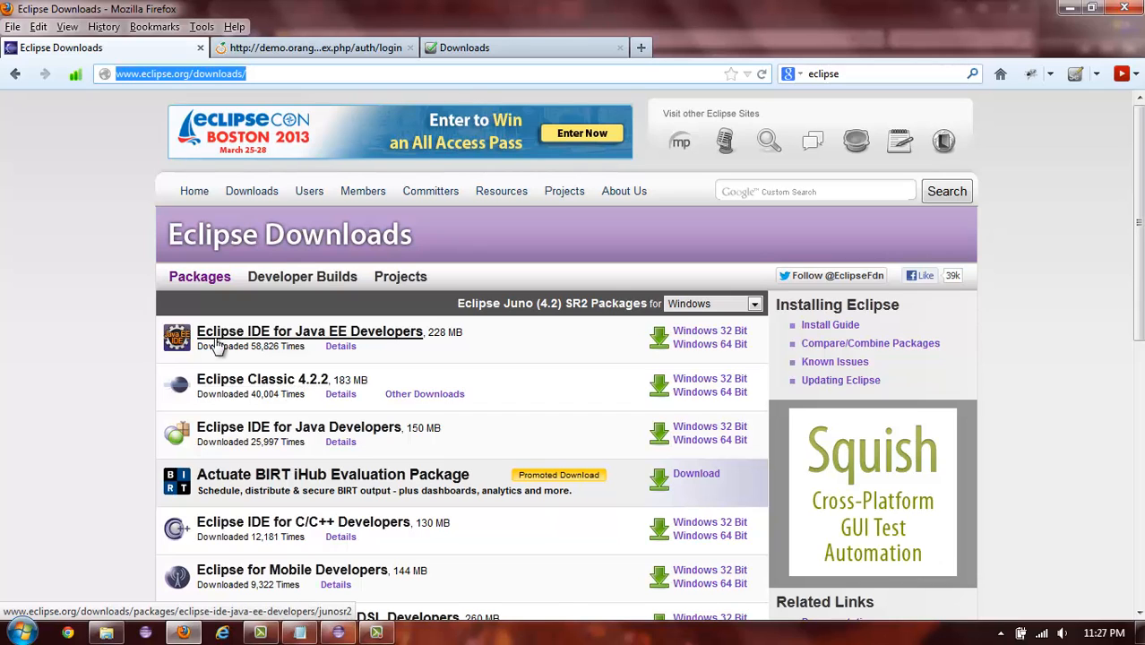
{"action": "mouse_move", "coordinate": [335, 345]}
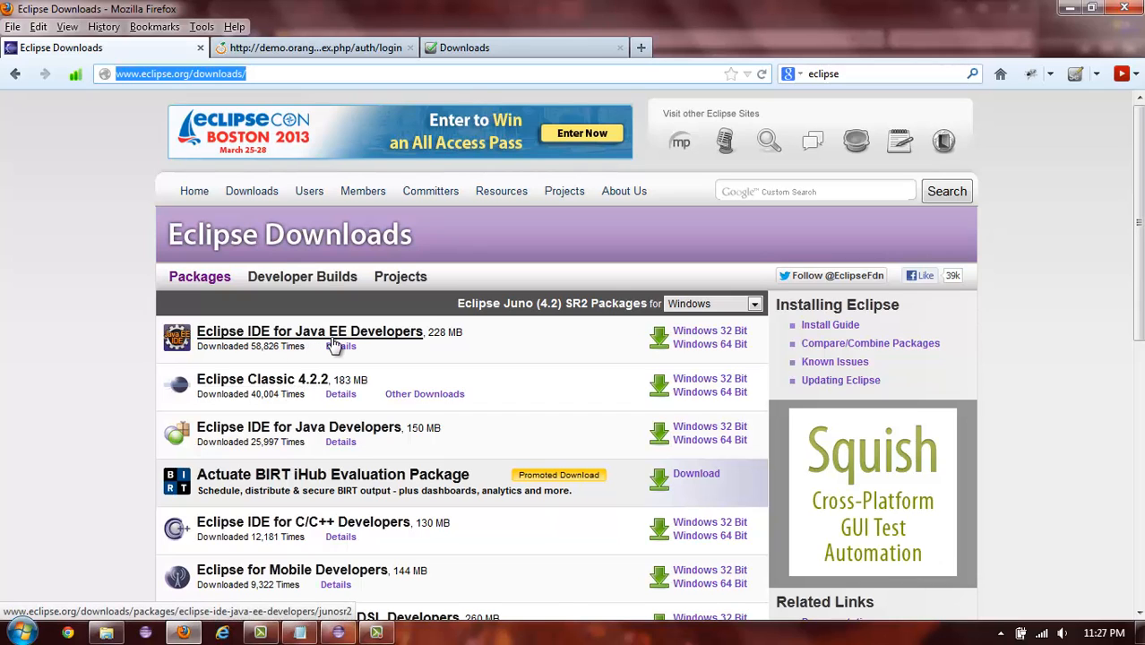
{"action": "mouse_move", "coordinate": [265, 432]}
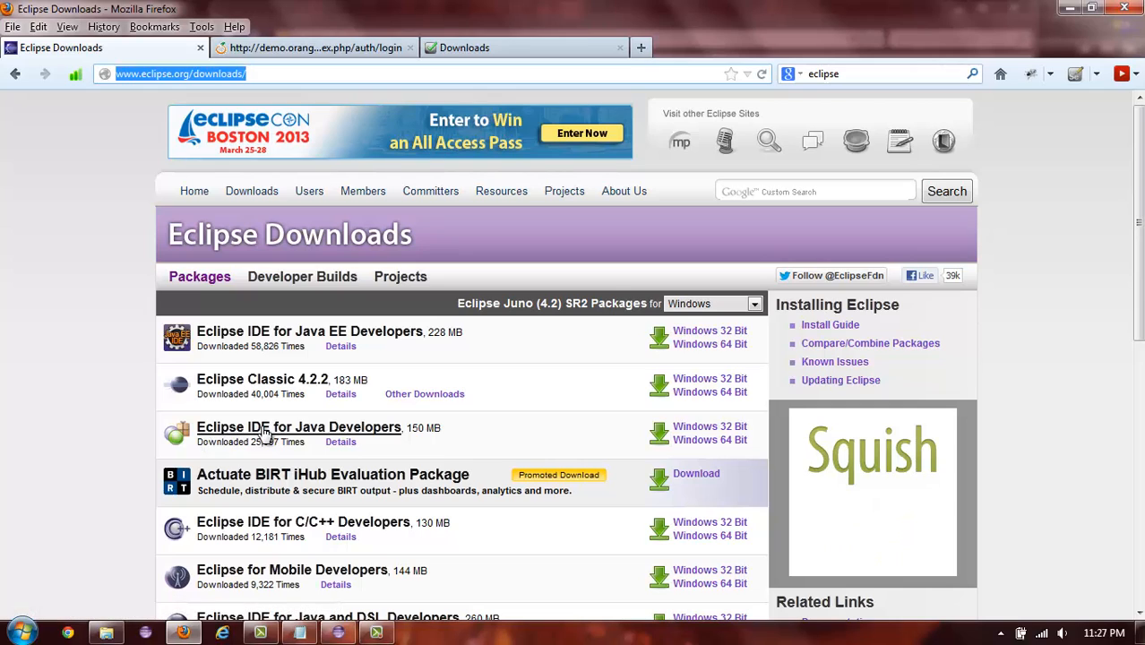
{"action": "mouse_move", "coordinate": [487, 390]}
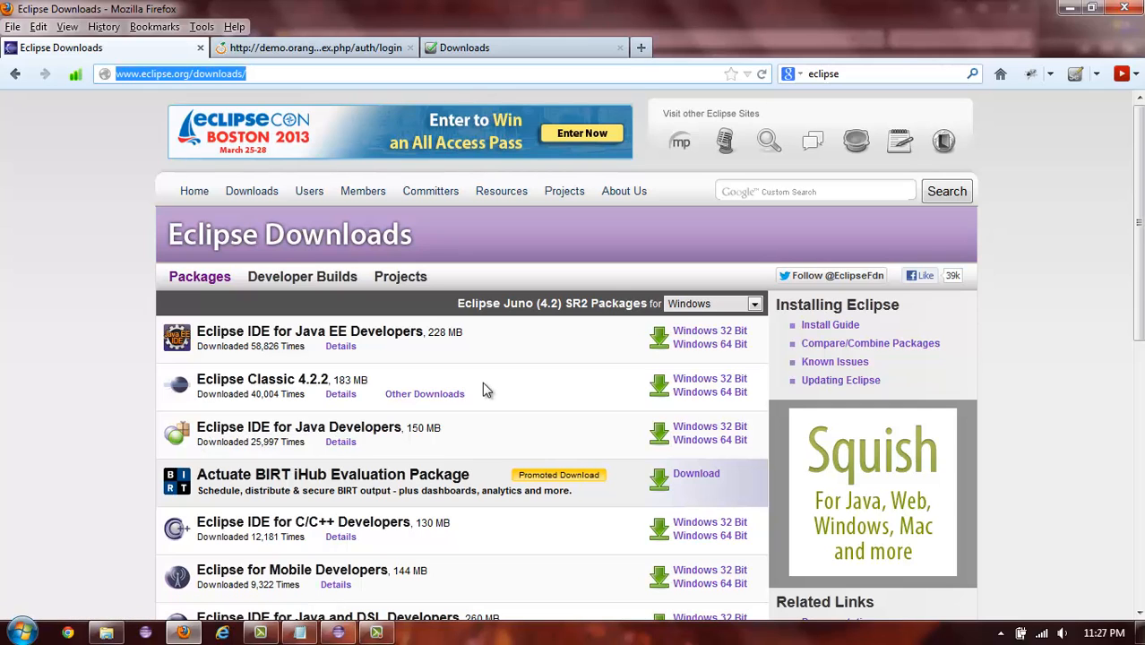
{"action": "mouse_move", "coordinate": [709, 378]}
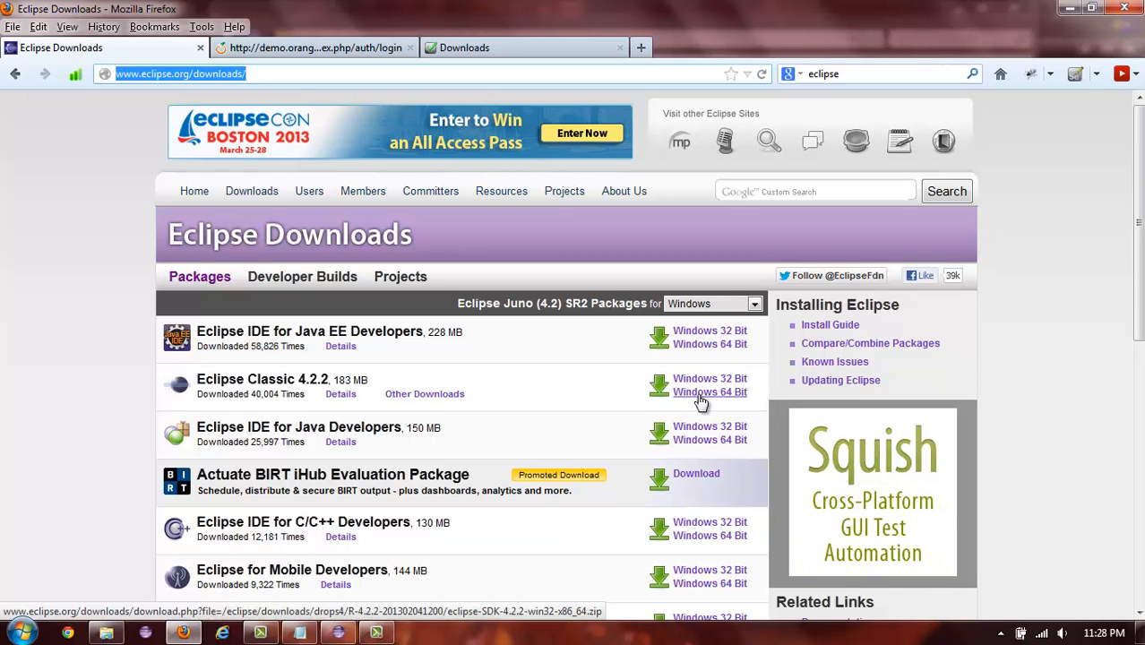
{"action": "left_click", "coordinate": [709, 390]}
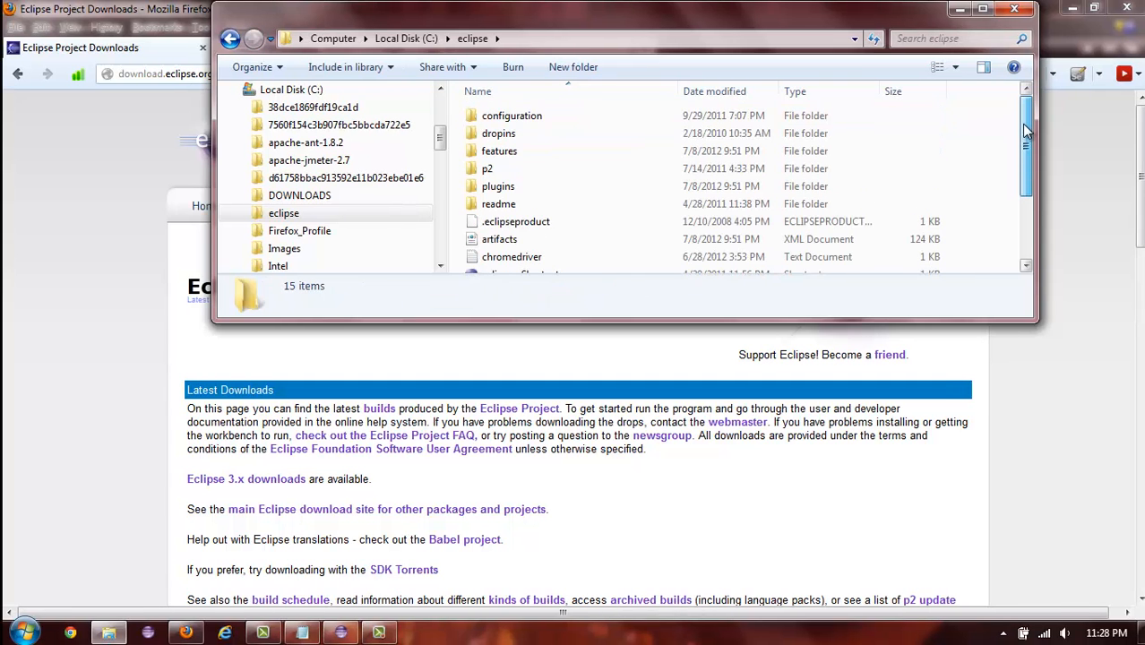
- Enlarge the C:\eclipse folder window and launch the eclipse application
{"action": "scroll", "scroll_direction": "down", "scroll_amount": 3}
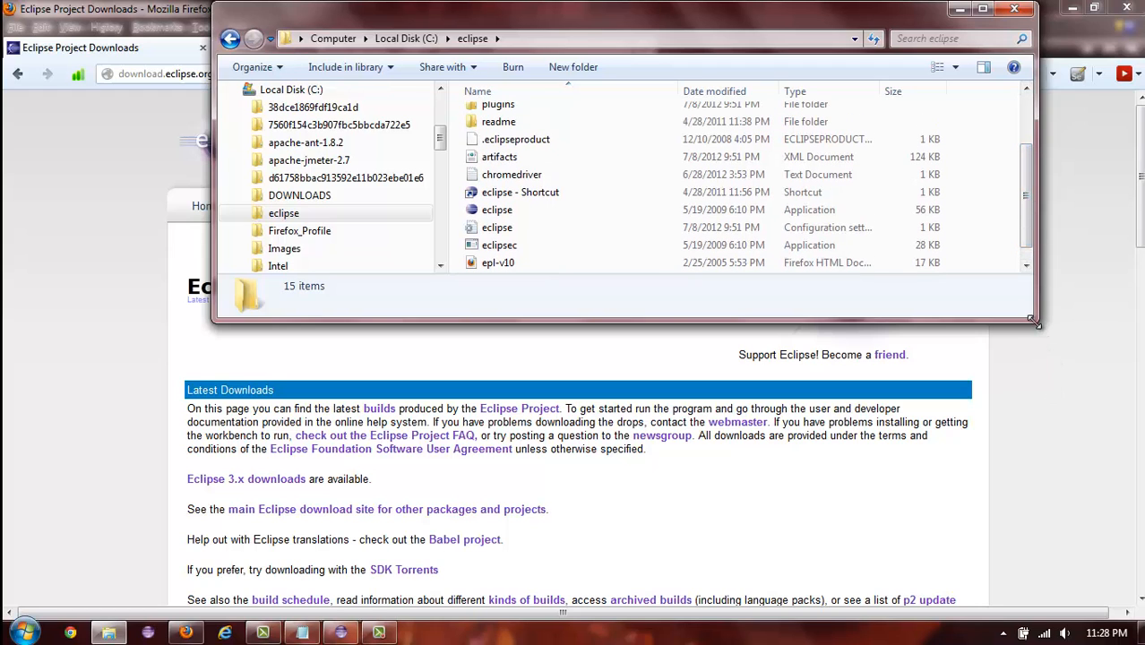
{"action": "left_click_drag", "start_coordinate": [1035, 326], "coordinate": [1053, 509]}
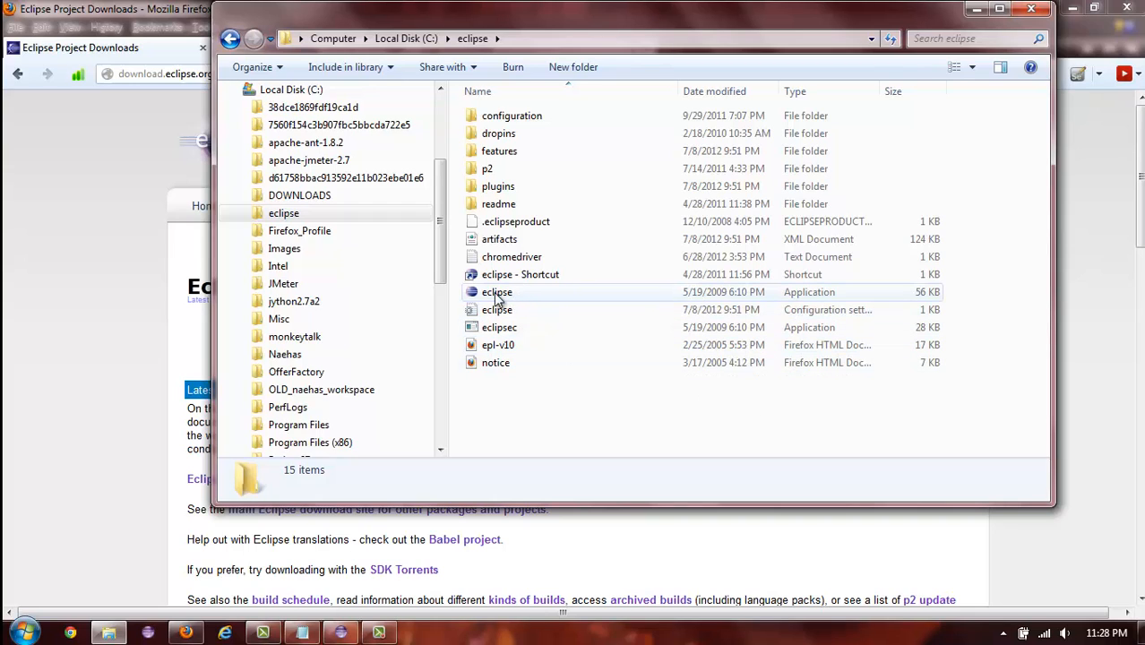
{"action": "mouse_move", "coordinate": [495, 292]}
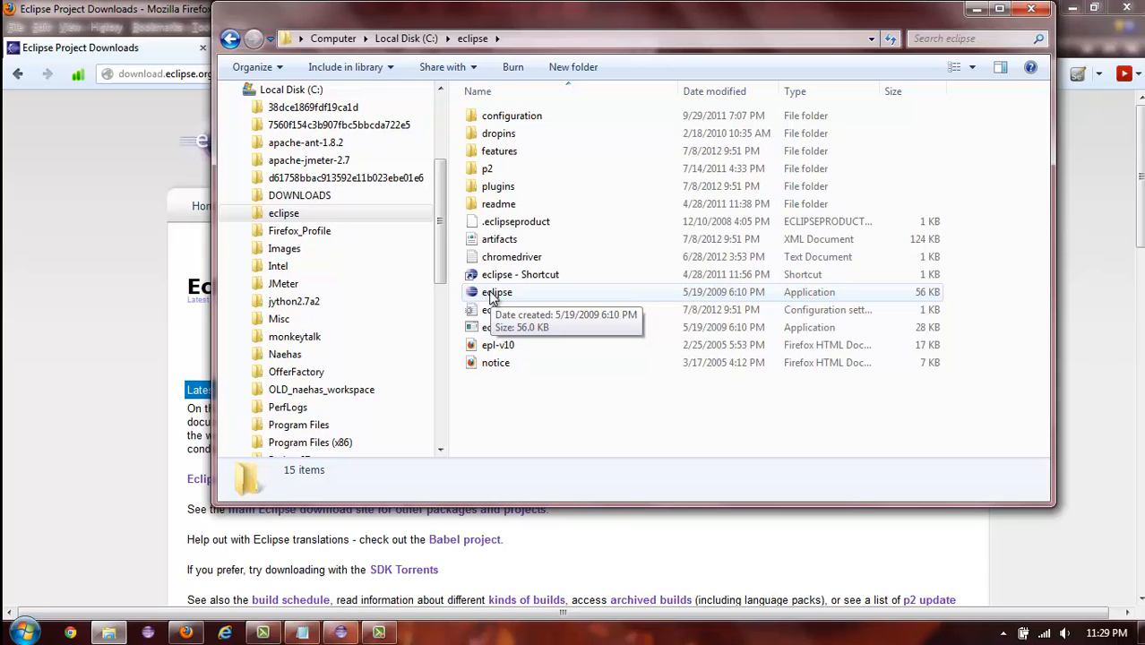
{"action": "double_click", "coordinate": [498, 292]}
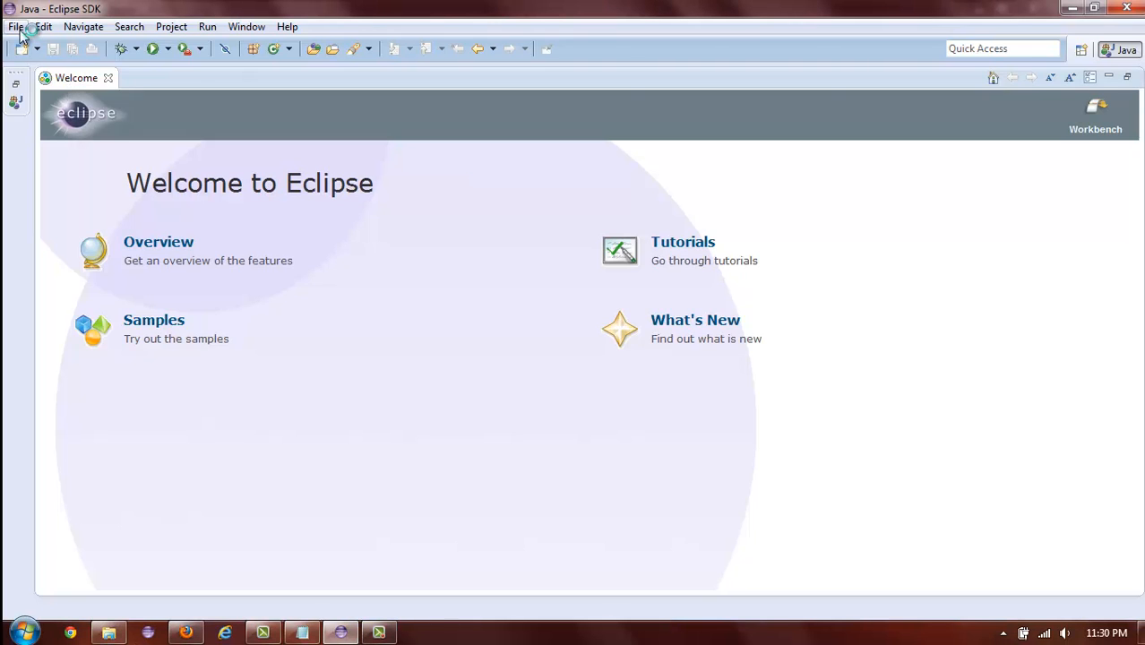
- Switch Eclipse to the workspace C:\workspace_fall_2012 via File > Switch Workspace > Other
{"action": "left_click", "coordinate": [13, 27]}
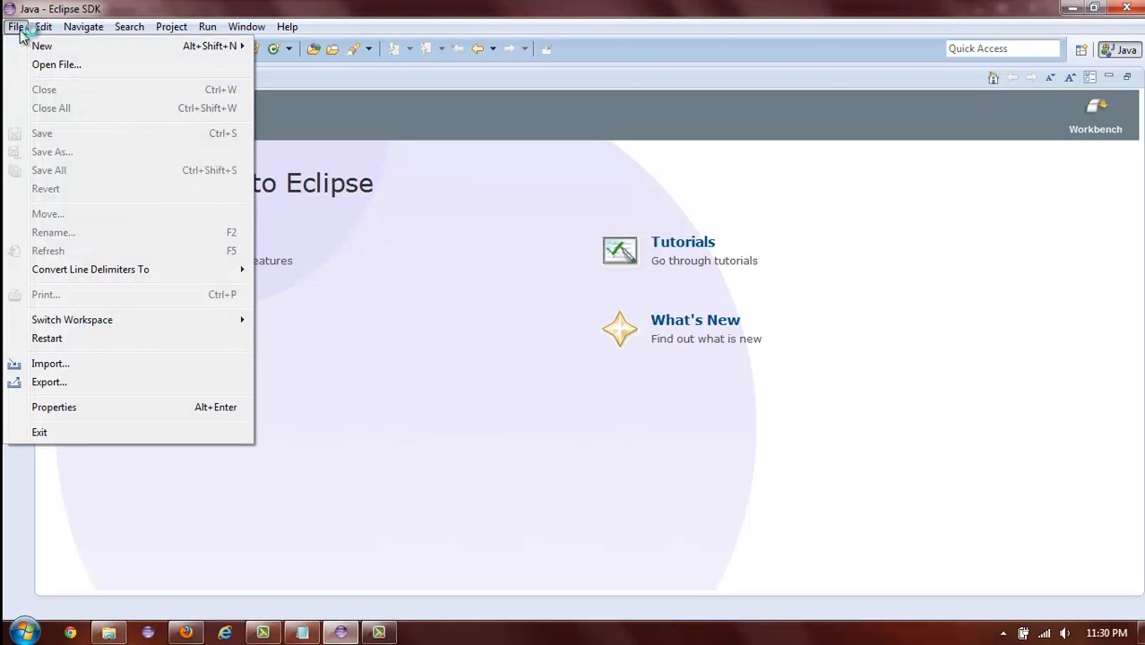
{"action": "left_click", "coordinate": [72, 319]}
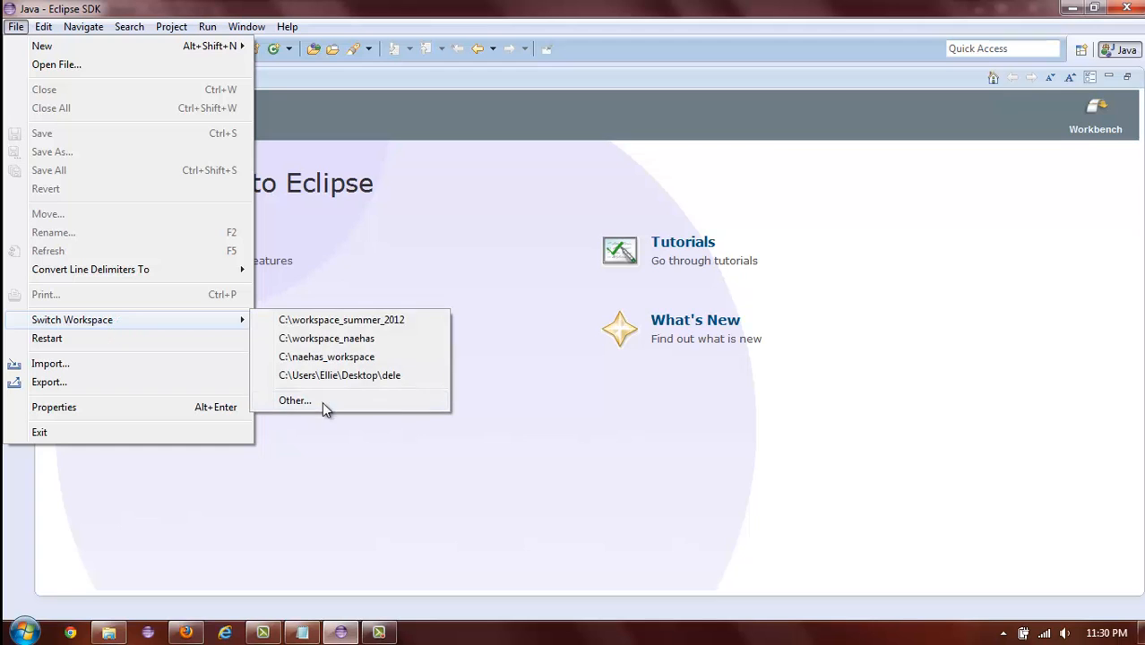
{"action": "left_click", "coordinate": [296, 402]}
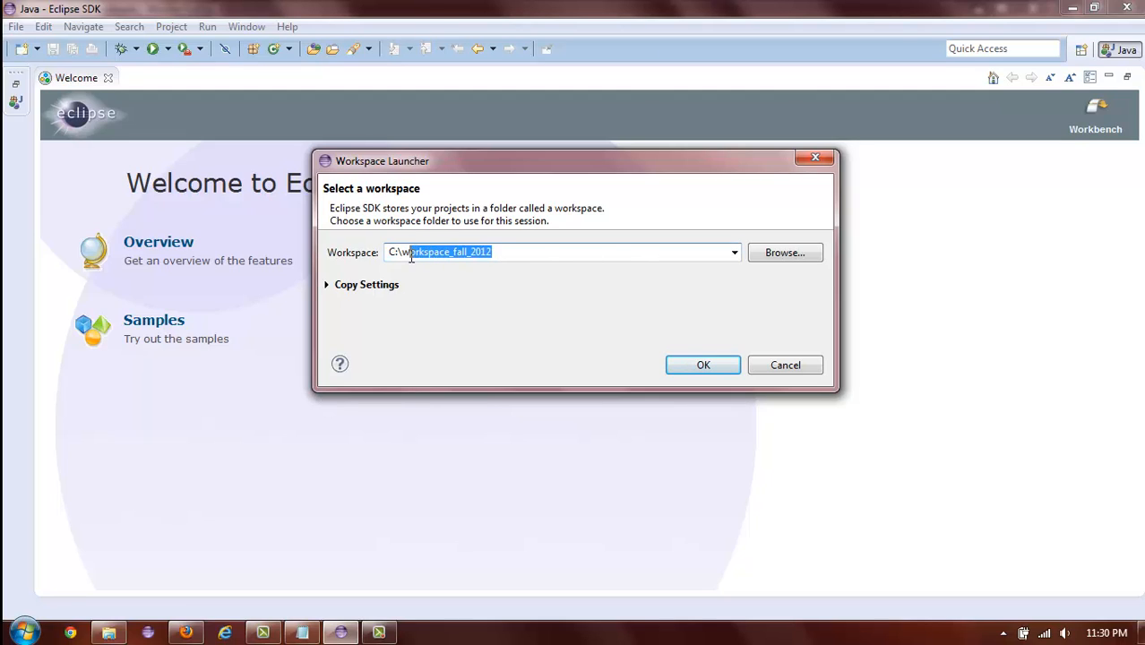
{"action": "left_click", "coordinate": [702, 366]}
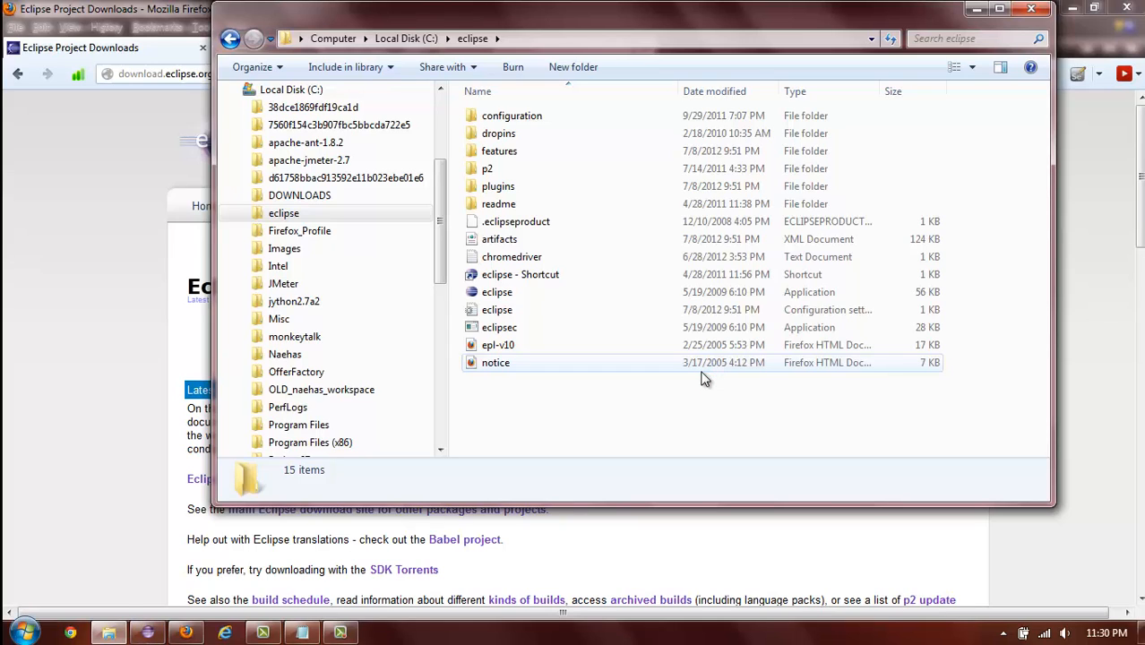
- Relaunch Eclipse, maximize its window and close the Welcome page
{"action": "double_click", "coordinate": [497, 290]}
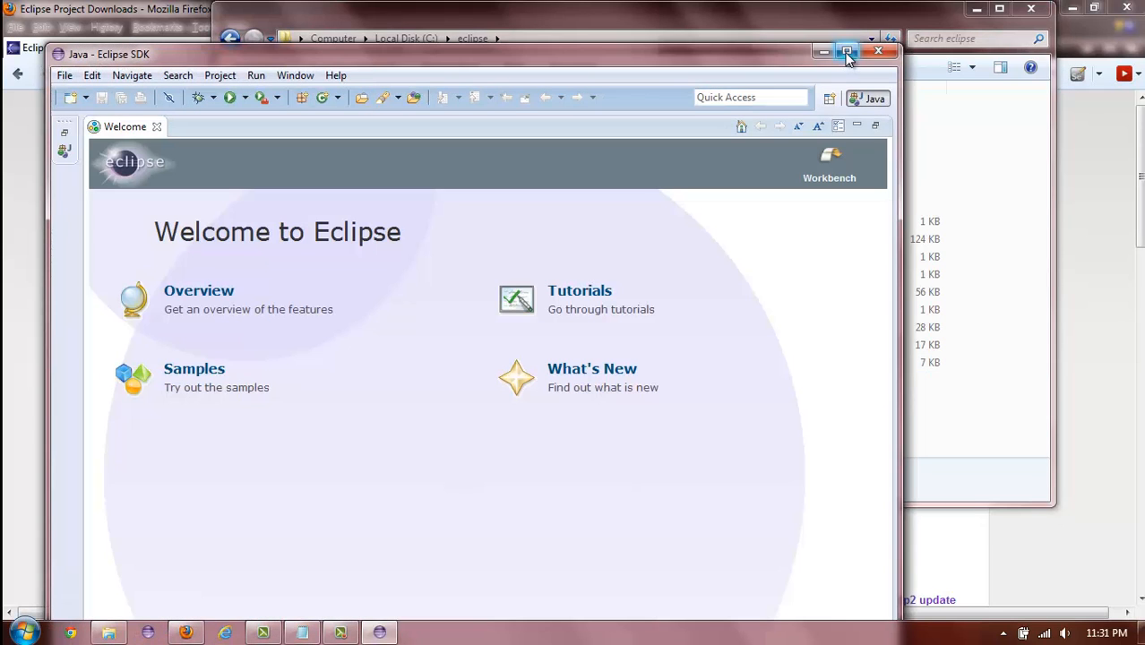
{"action": "left_click", "coordinate": [846, 50]}
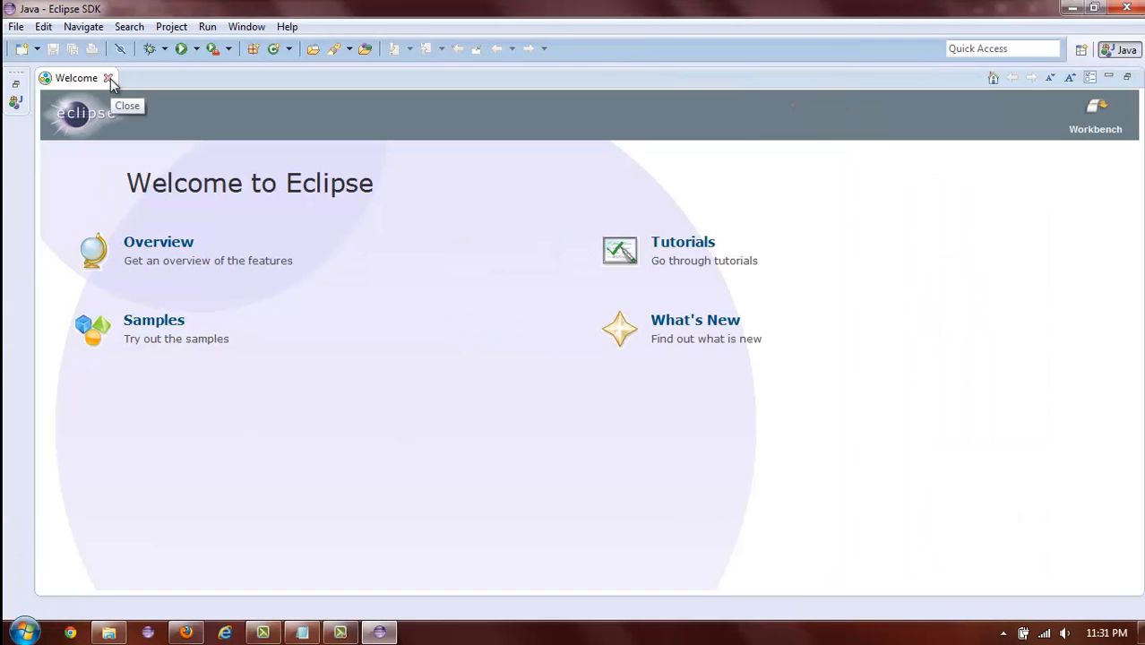
{"action": "left_click", "coordinate": [107, 79]}
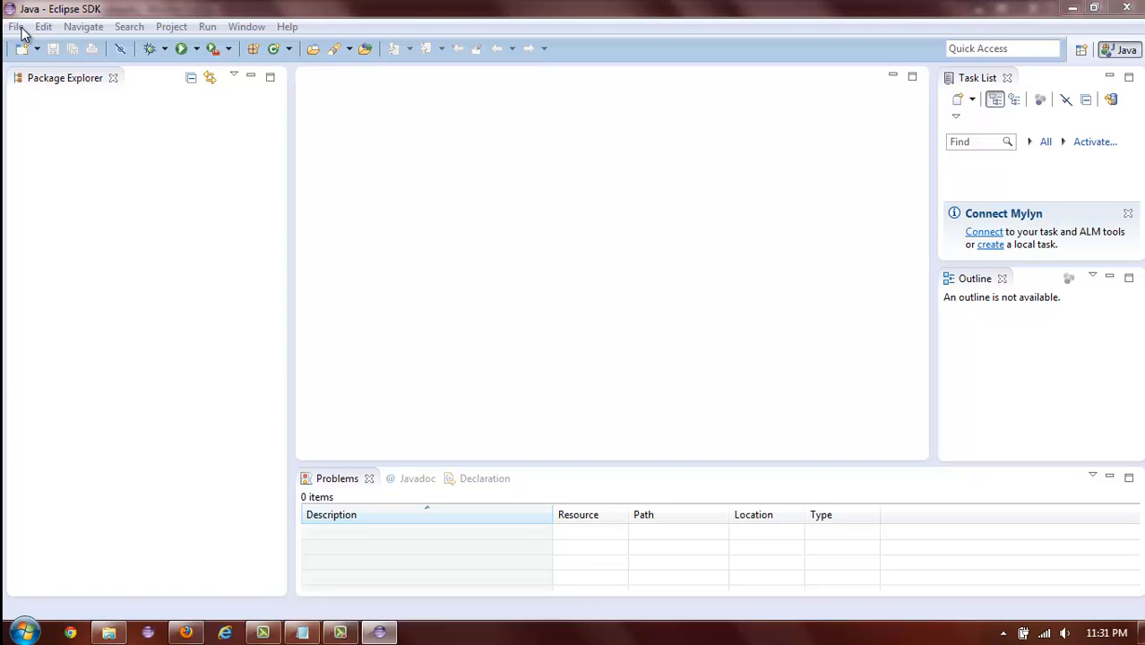
- Filter the New wizard list by 'java', choose Java Project and continue to its setup
{"action": "left_click", "coordinate": [16, 26]}
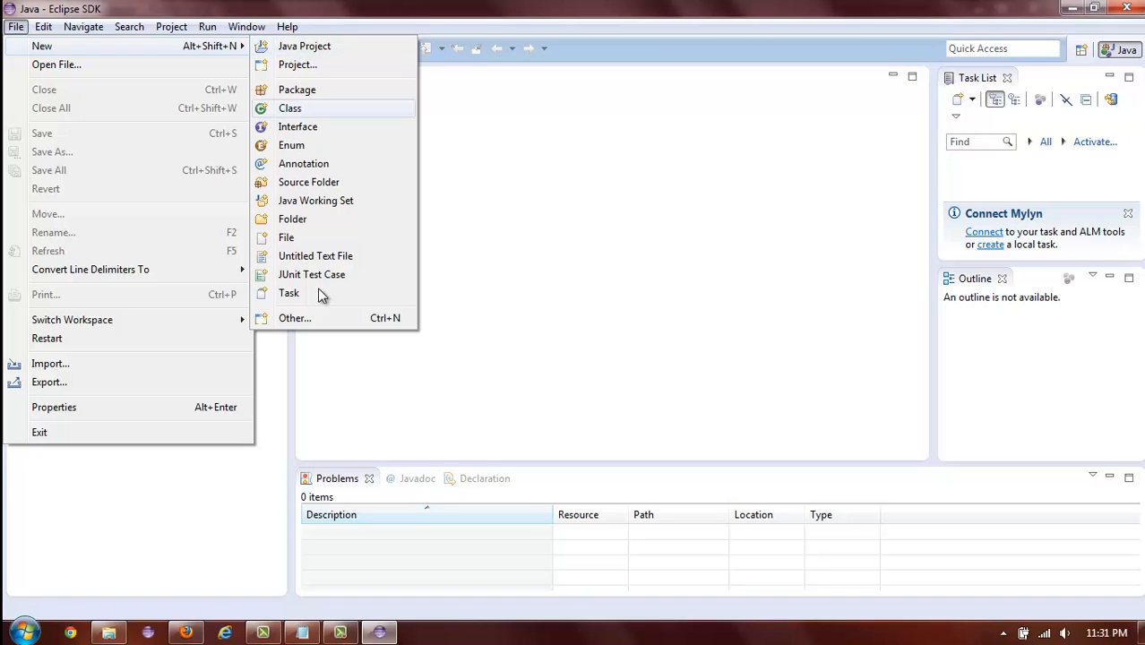
{"action": "mouse_move", "coordinate": [322, 324]}
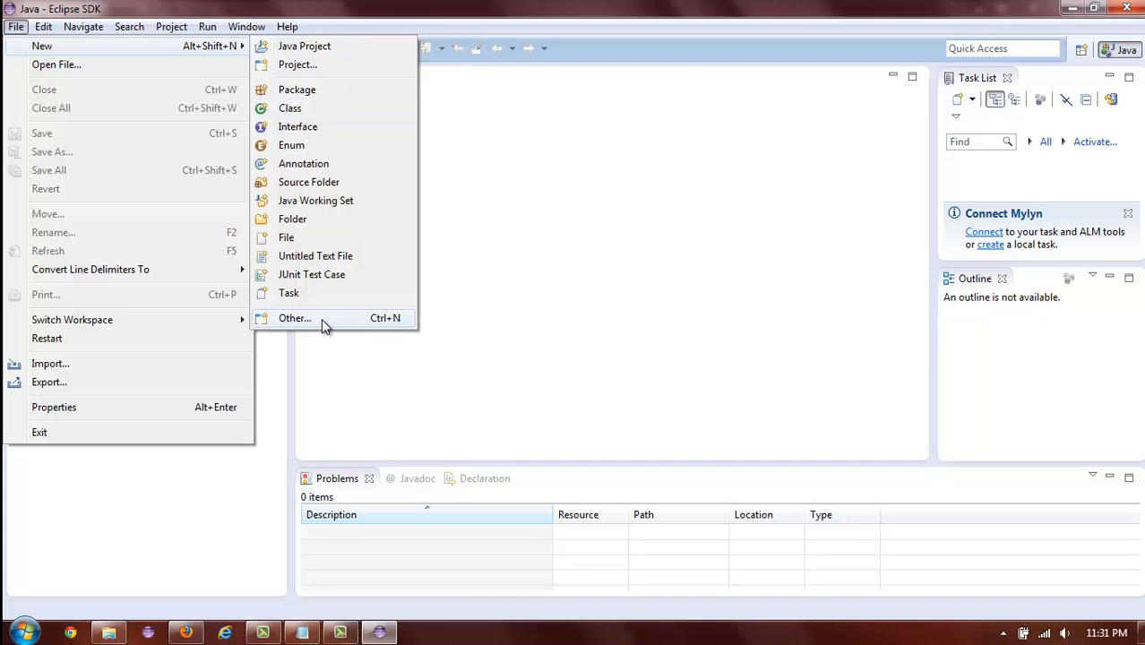
{"action": "left_click", "coordinate": [293, 319]}
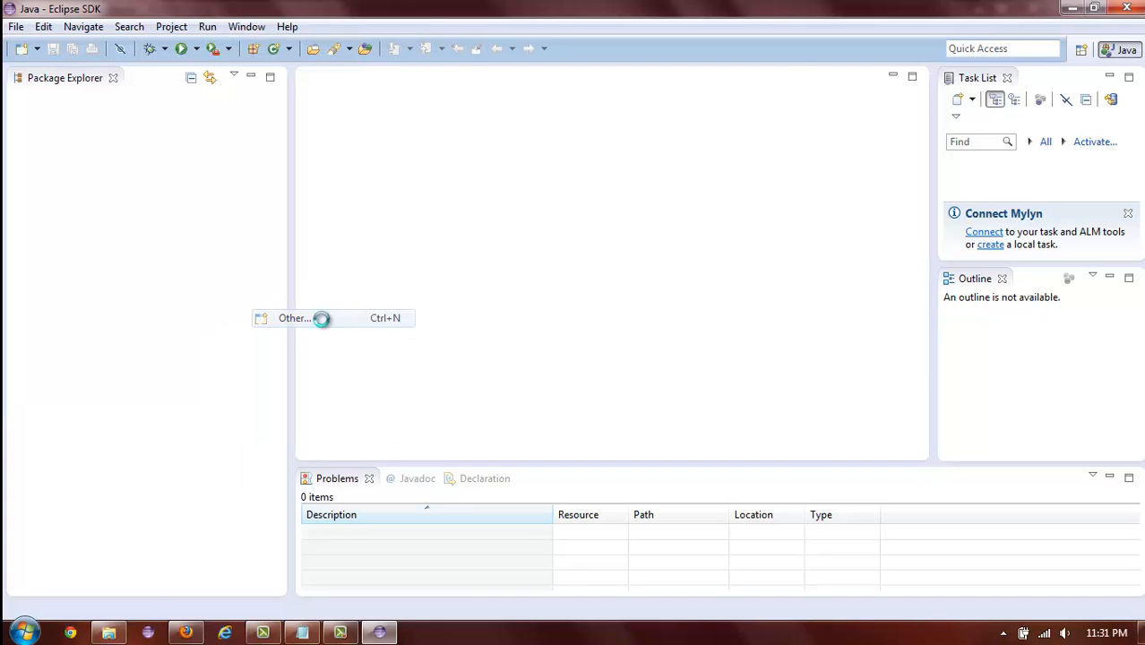
{"action": "left_click", "coordinate": [294, 319]}
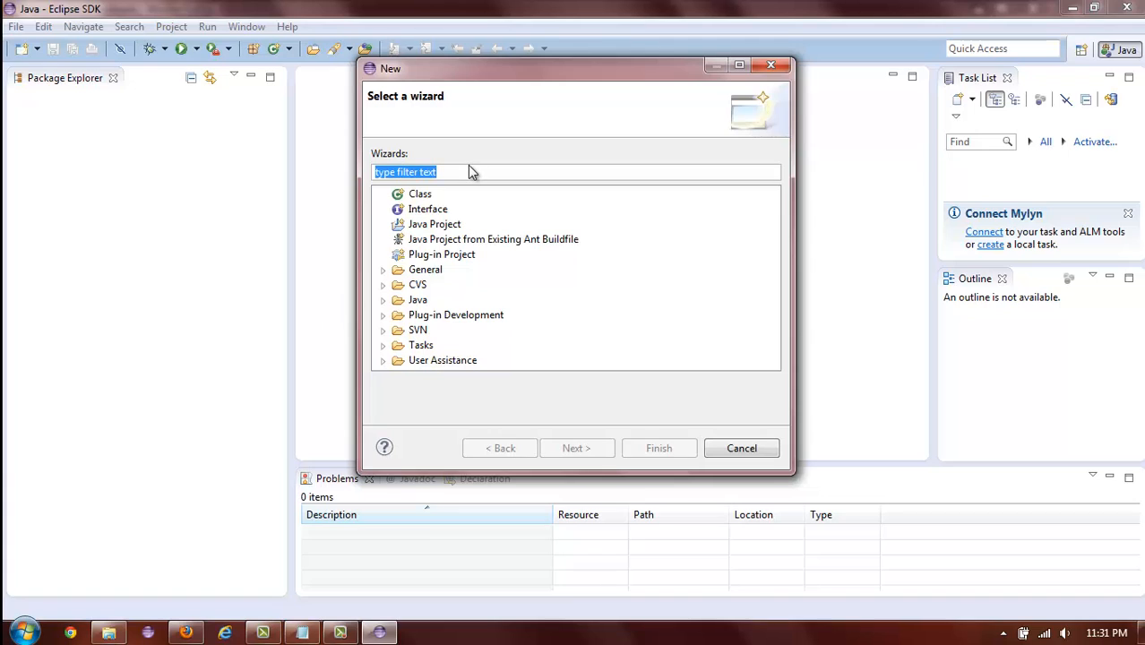
{"action": "type", "text": "java"}
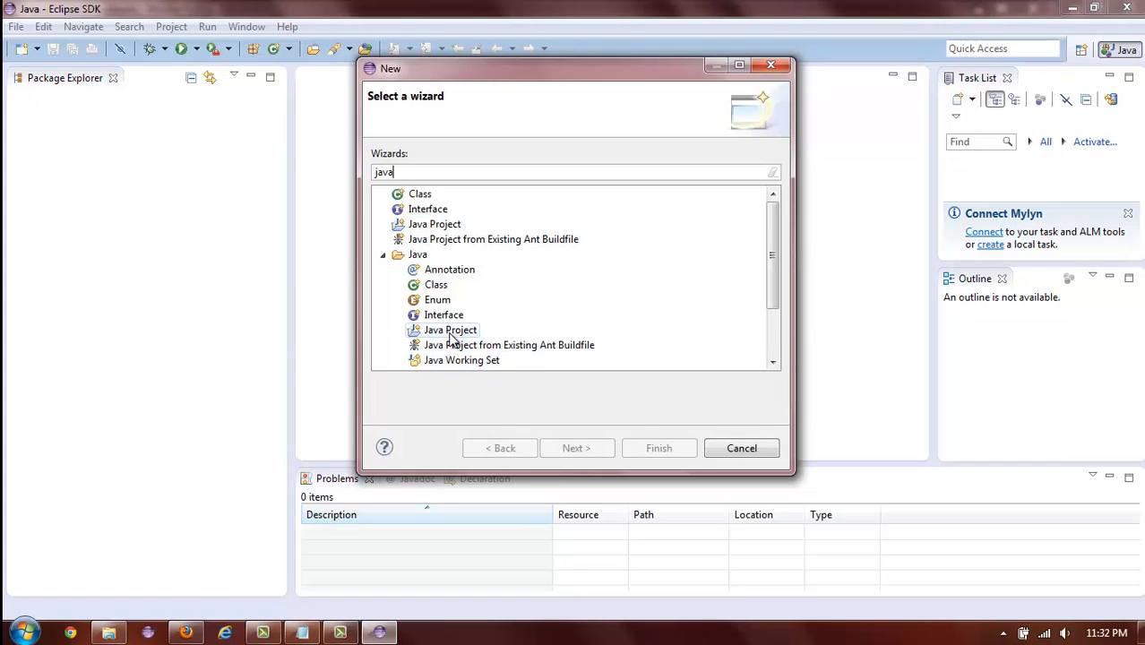
{"action": "left_click", "coordinate": [448, 330]}
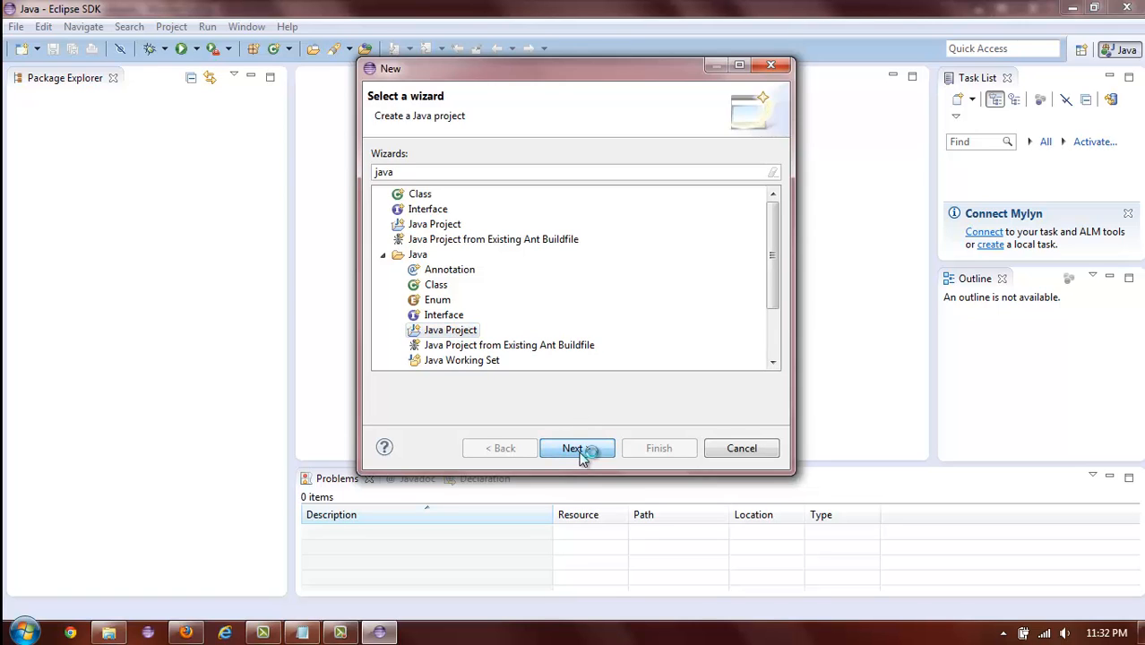
{"action": "left_click", "coordinate": [577, 448]}
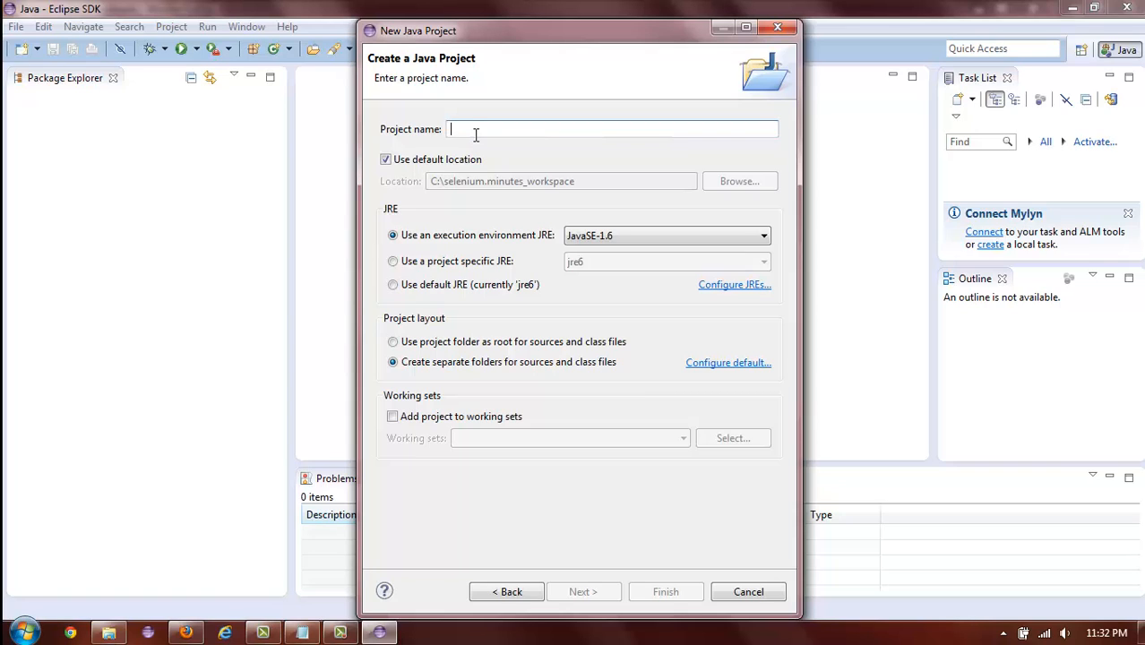
- Name the project OrangeHRM, keep JavaSE-1.6 and separate source/class folders, and finish creating it
{"action": "type", "text": "OrangeHRM"}
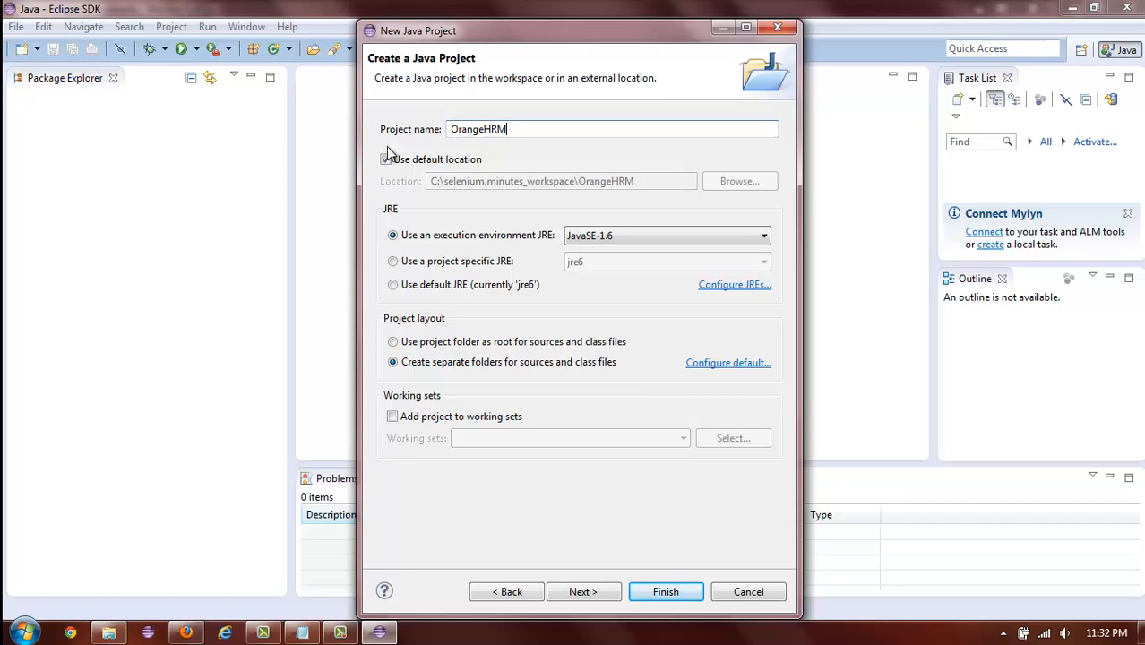
{"action": "left_click", "coordinate": [385, 159]}
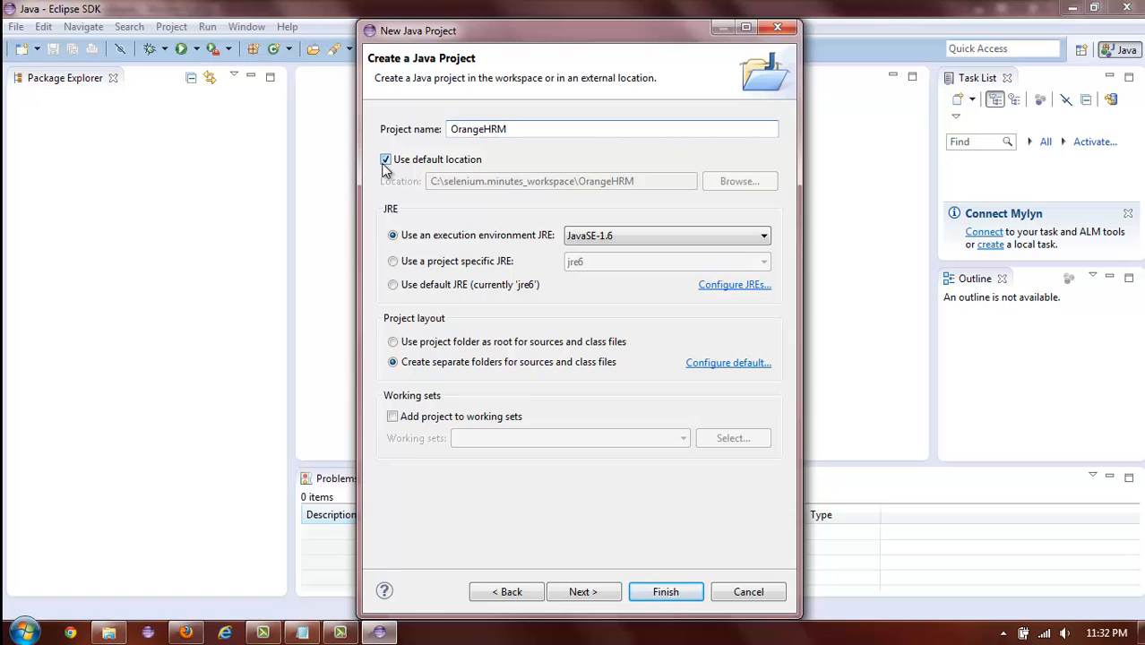
{"action": "mouse_move", "coordinate": [461, 157]}
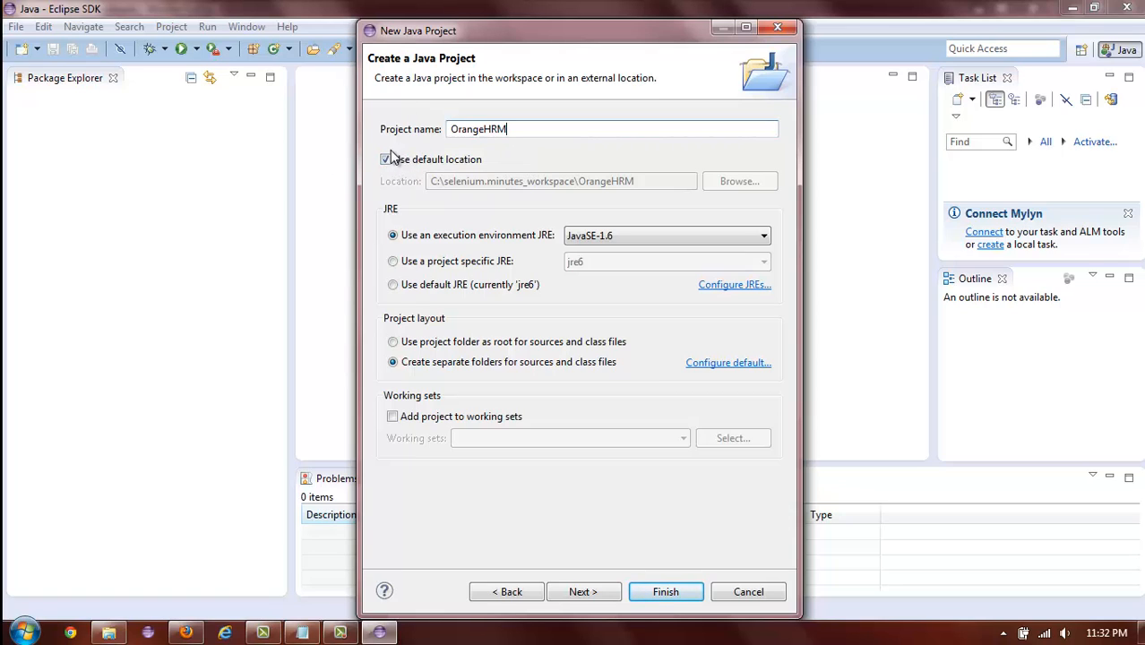
{"action": "mouse_move", "coordinate": [508, 170]}
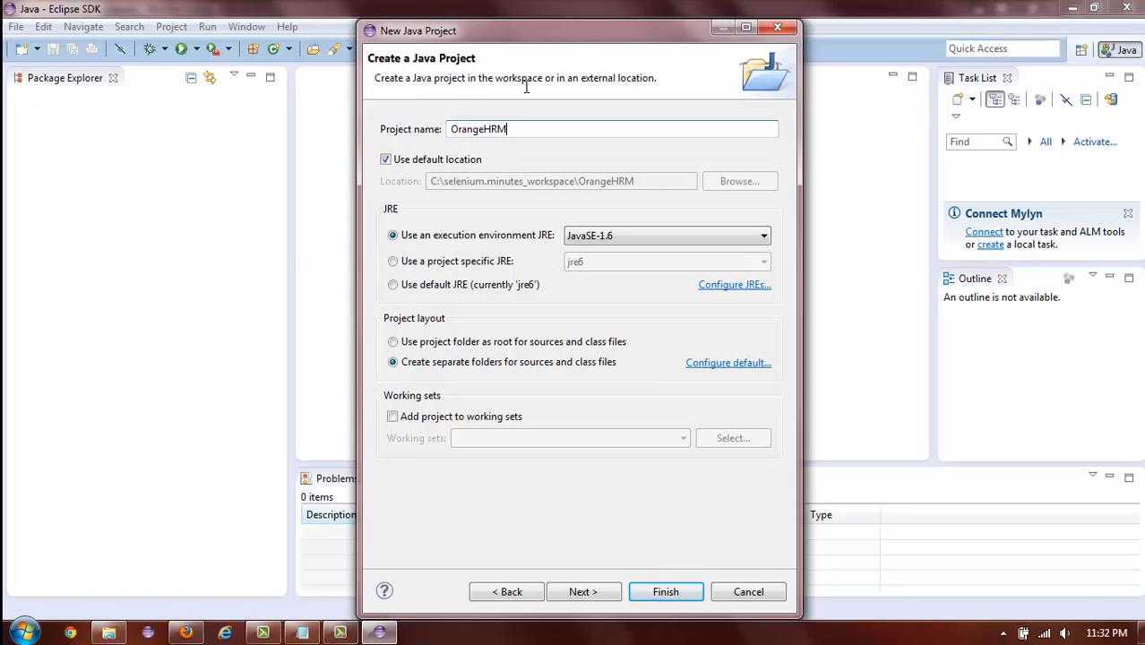
{"action": "mouse_move", "coordinate": [632, 190]}
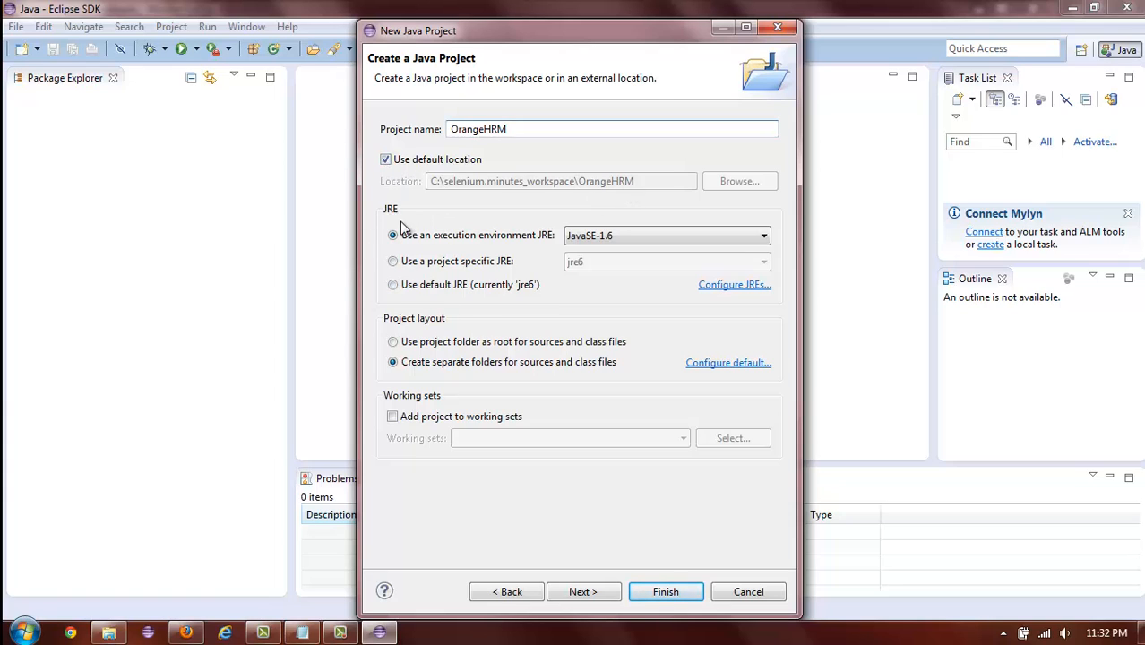
{"action": "mouse_move", "coordinate": [527, 251]}
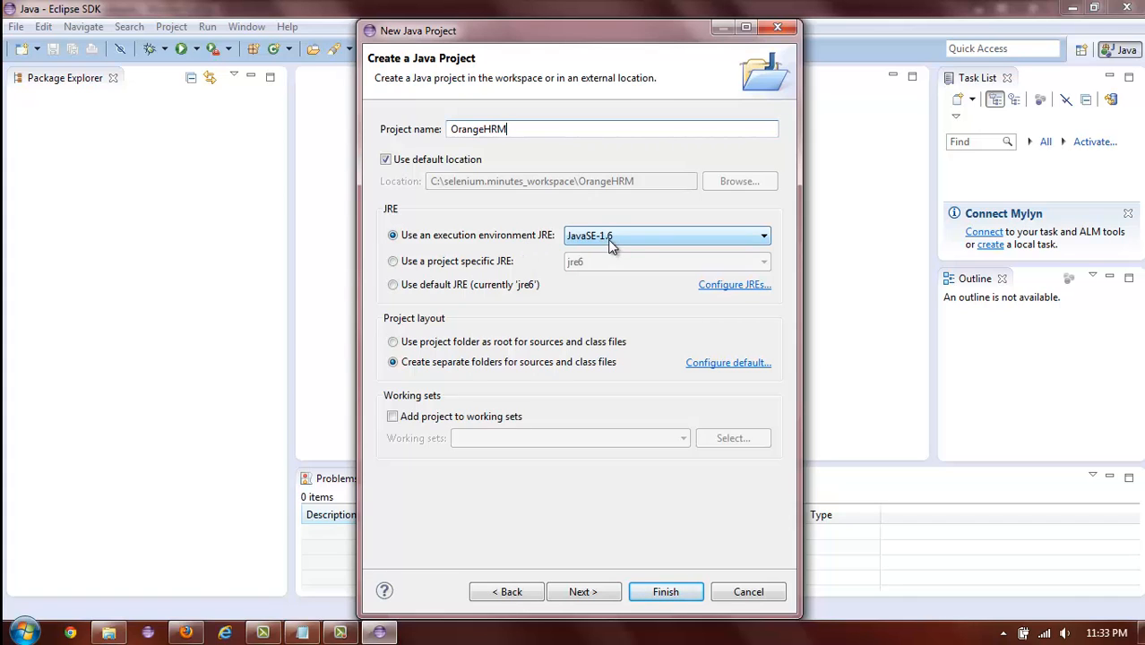
{"action": "left_click", "coordinate": [761, 235]}
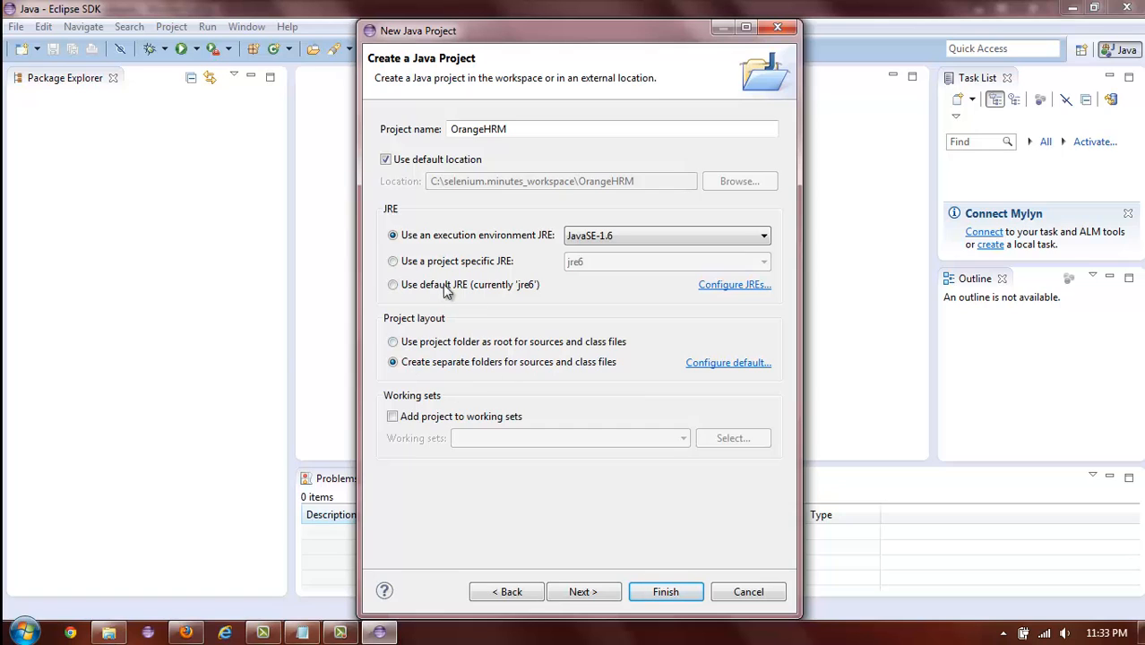
{"action": "mouse_move", "coordinate": [520, 391]}
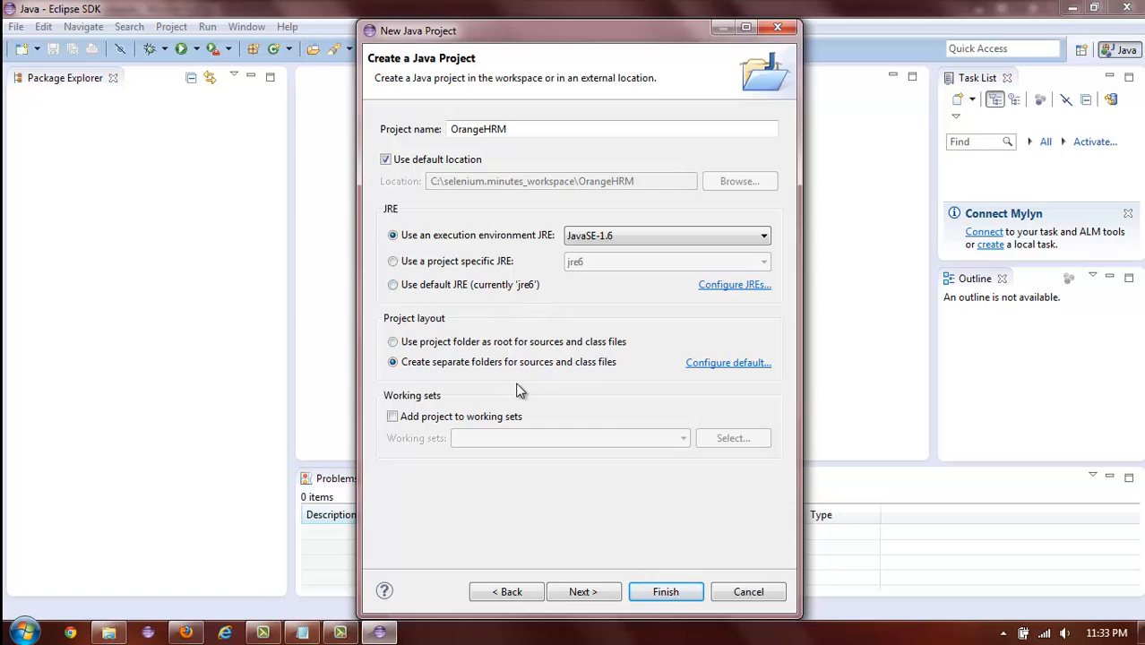
{"action": "mouse_move", "coordinate": [516, 380]}
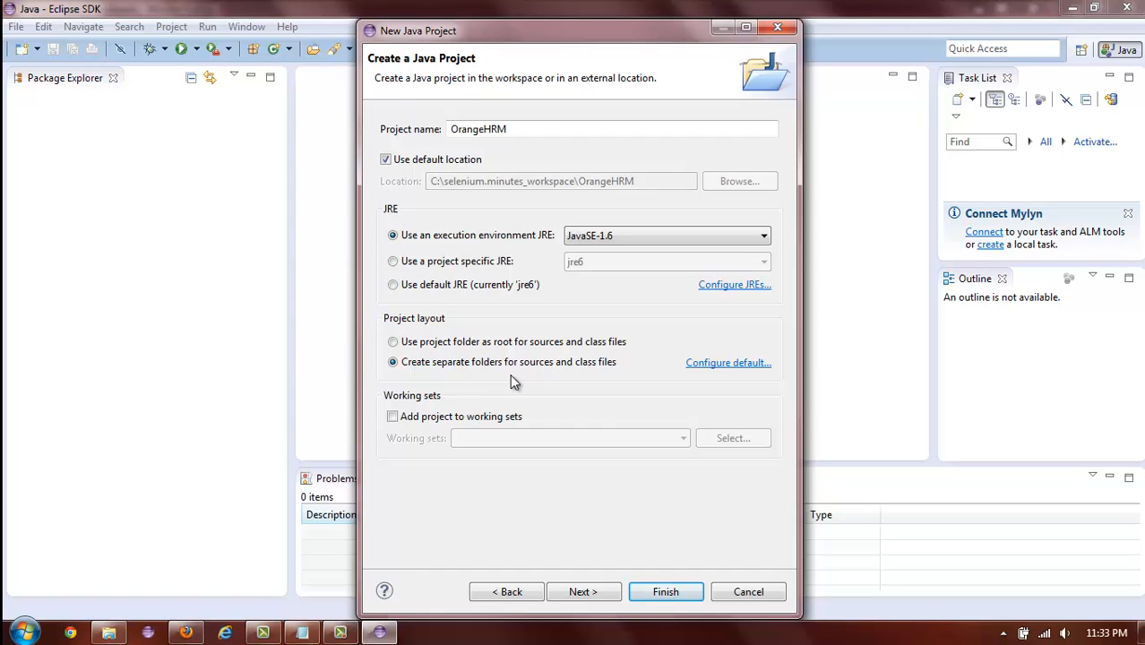
{"action": "mouse_move", "coordinate": [562, 380]}
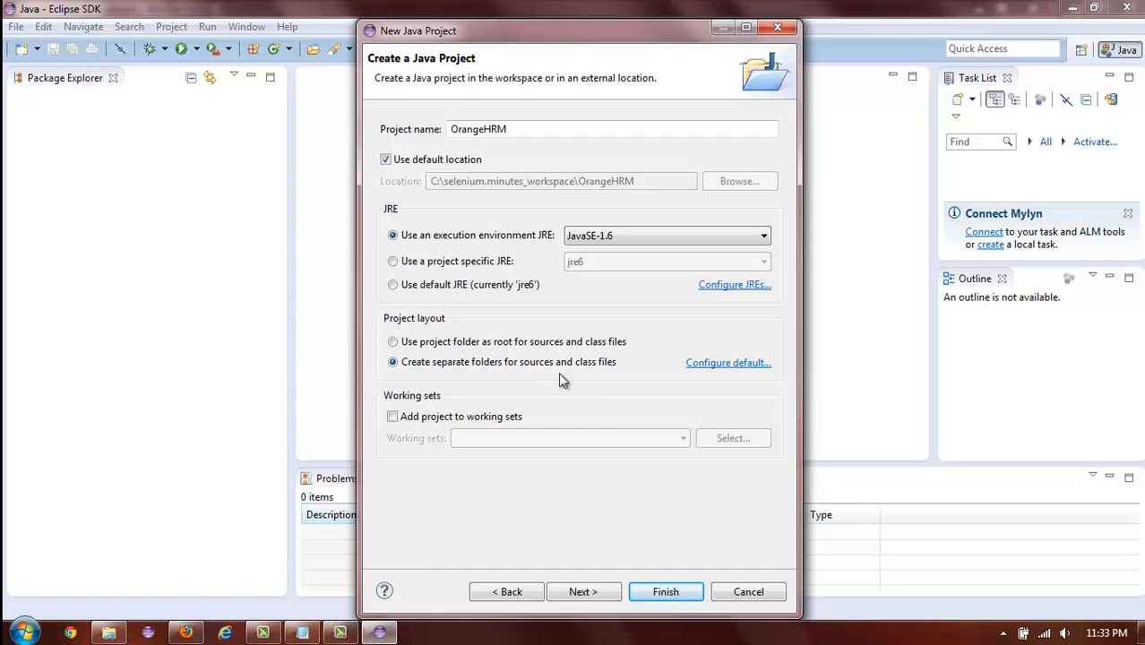
{"action": "mouse_move", "coordinate": [373, 380]}
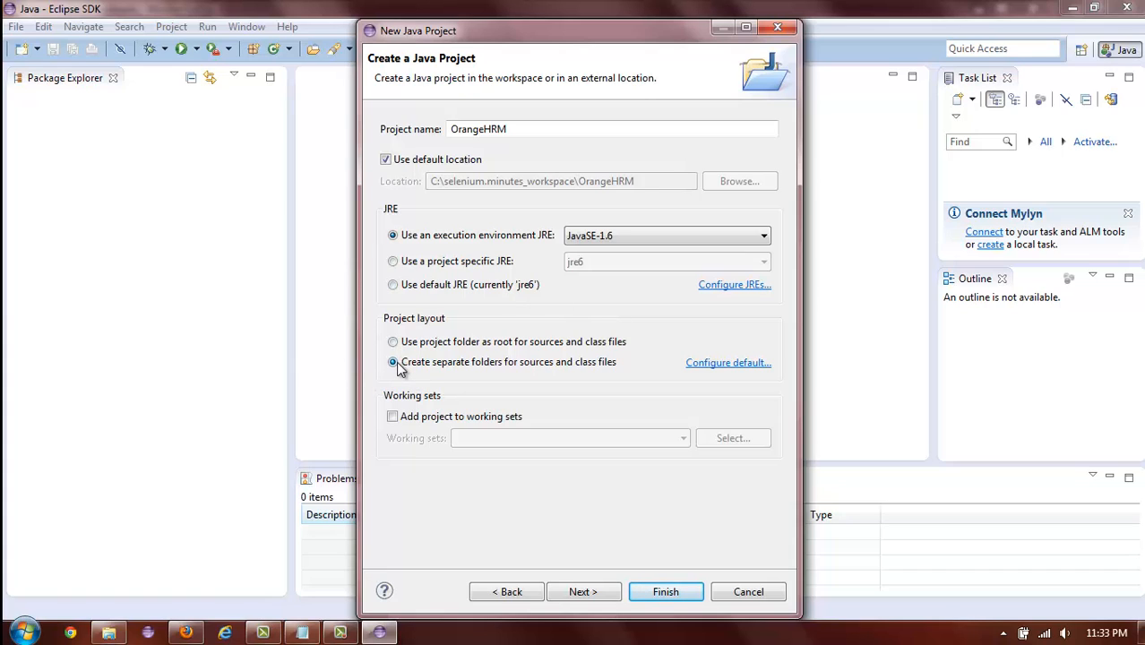
{"action": "mouse_move", "coordinate": [424, 369]}
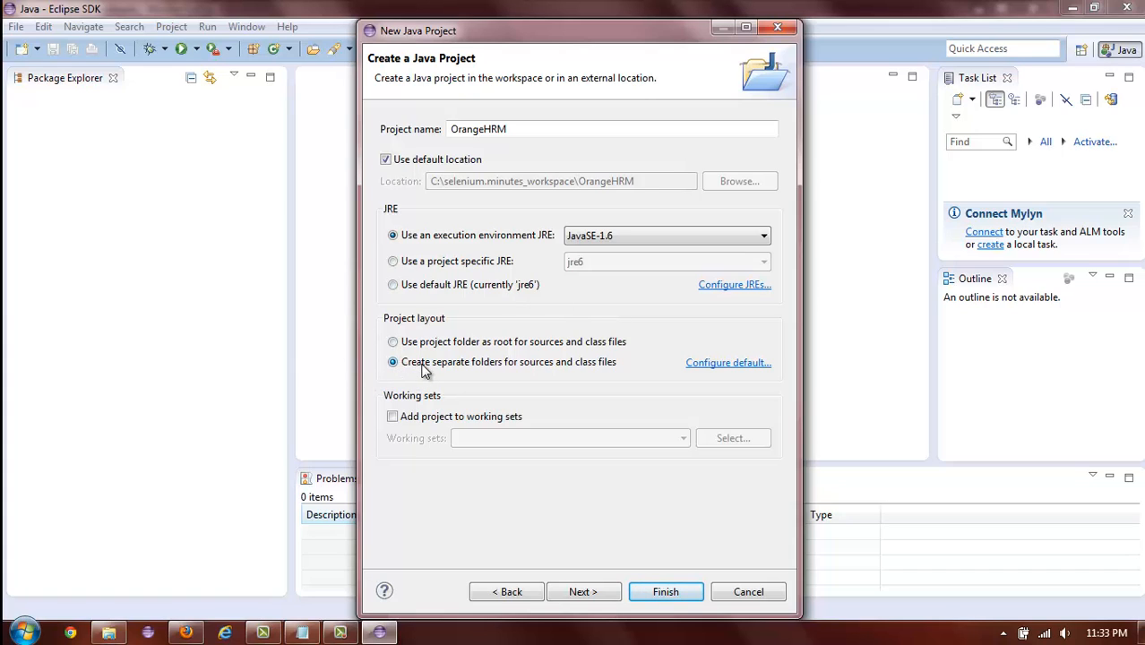
{"action": "mouse_move", "coordinate": [584, 376]}
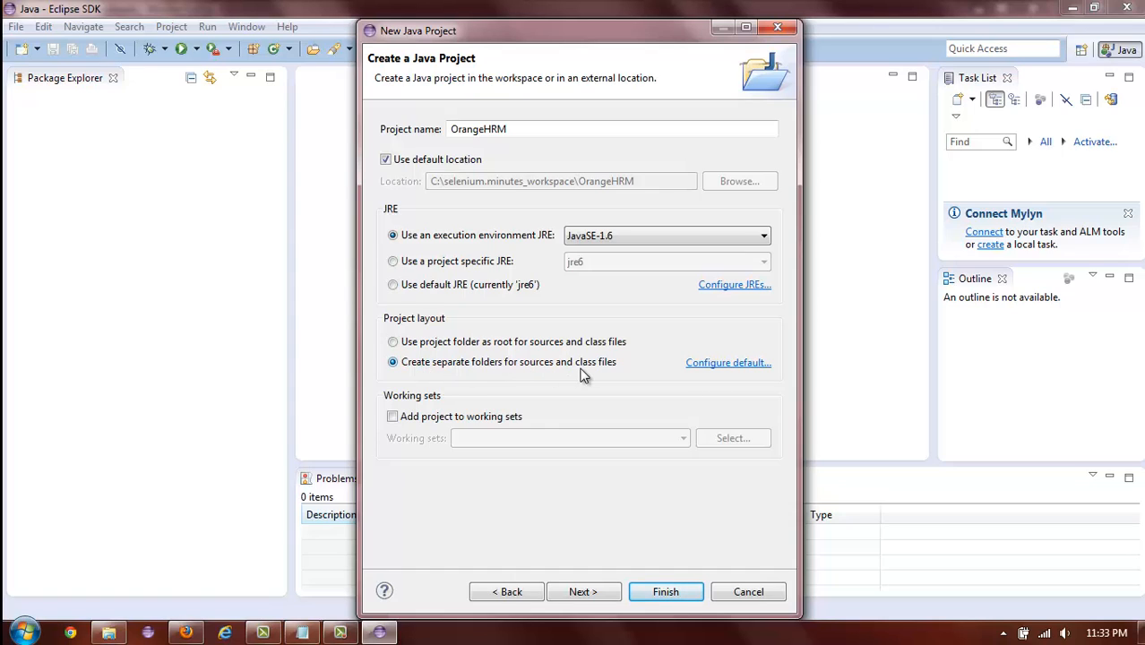
{"action": "mouse_move", "coordinate": [615, 369]}
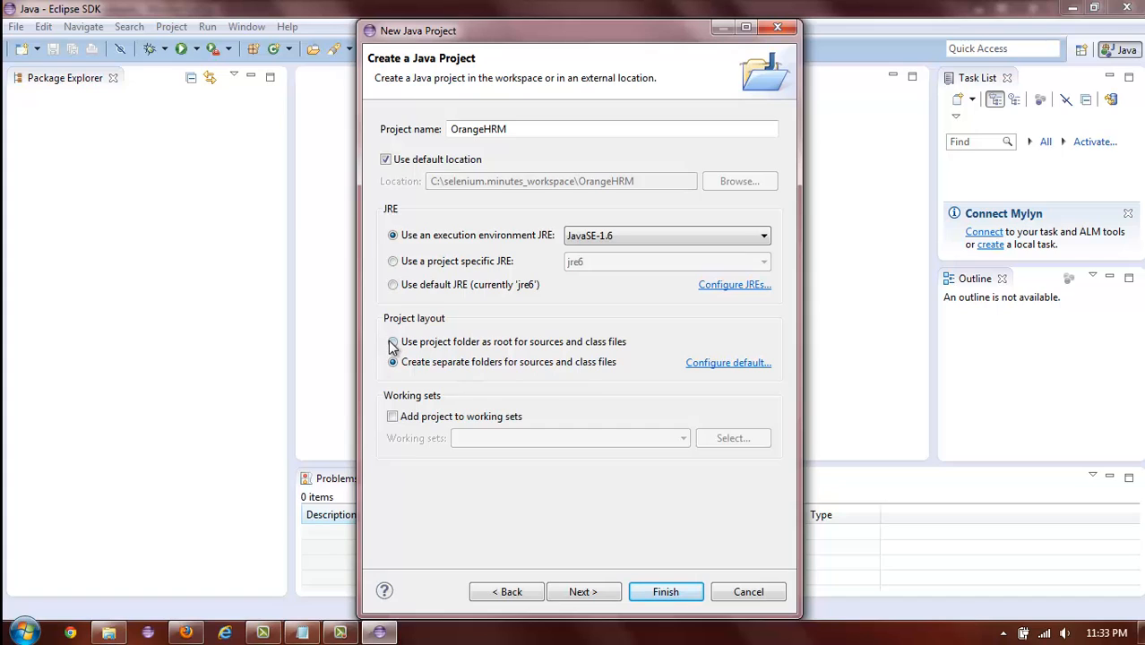
{"action": "left_click", "coordinate": [391, 340]}
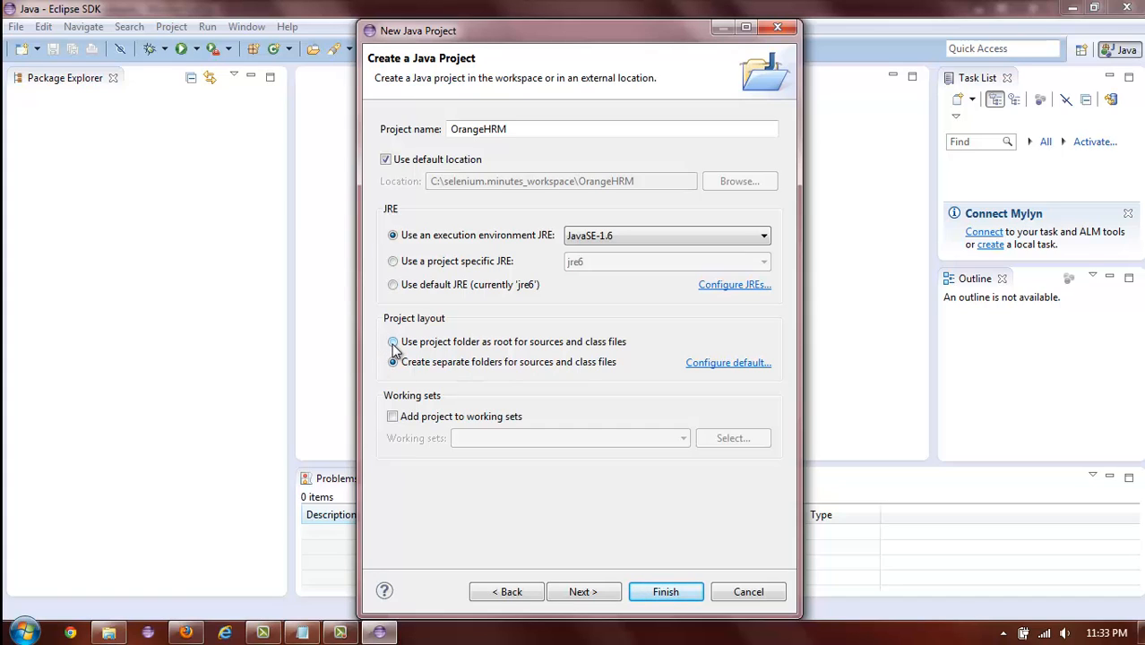
{"action": "left_click", "coordinate": [393, 362]}
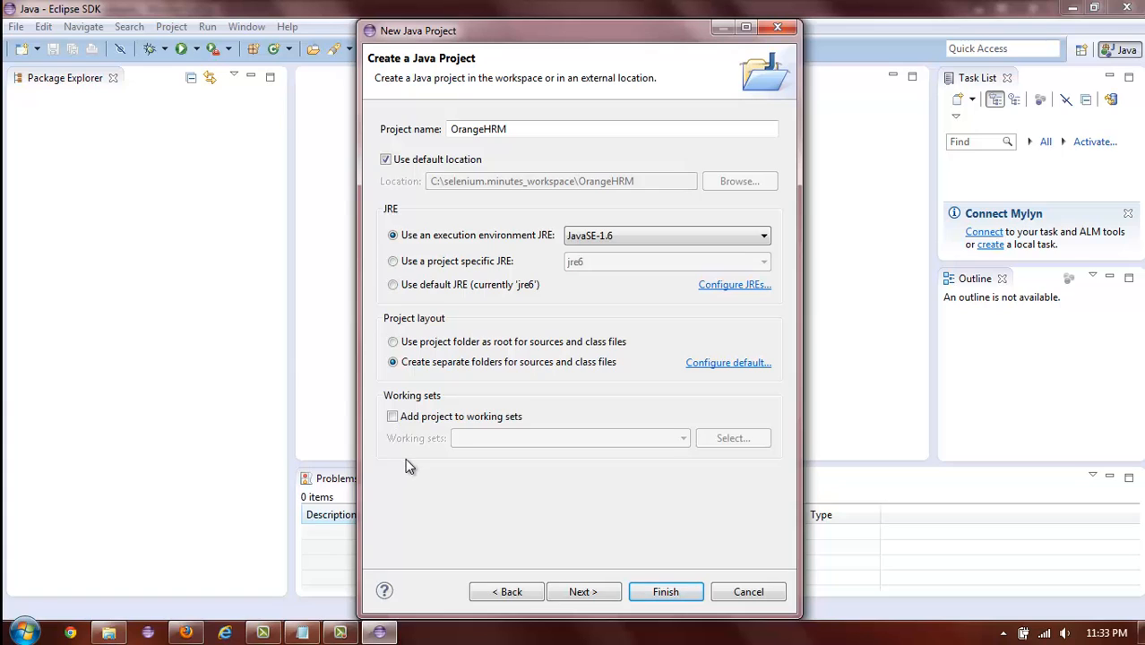
{"action": "mouse_move", "coordinate": [645, 593]}
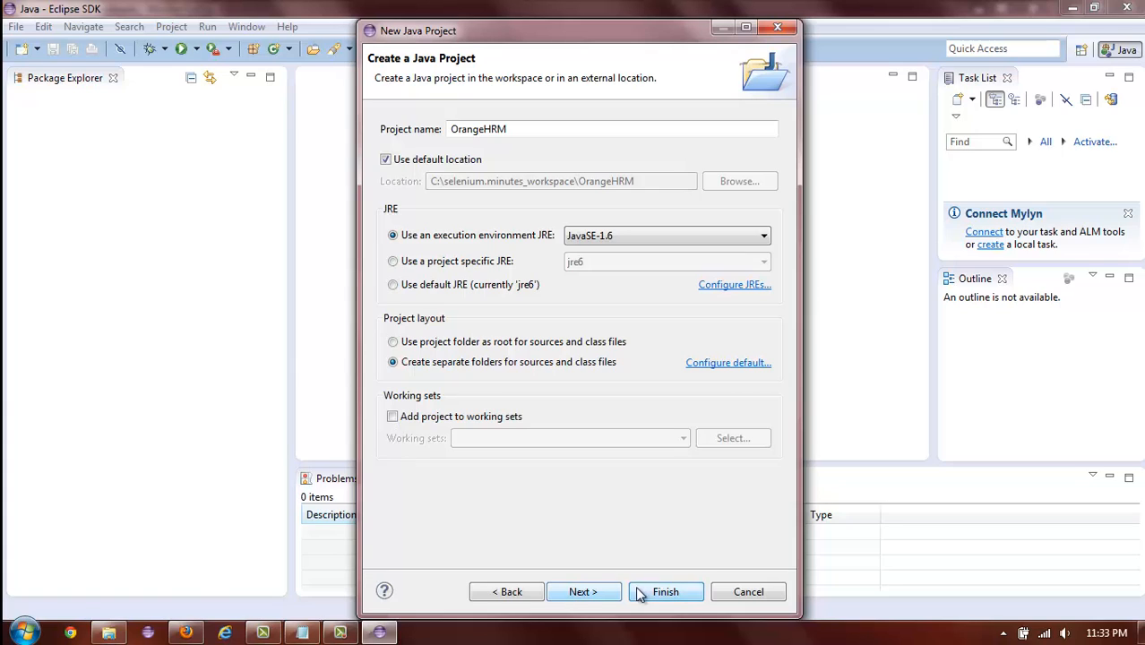
{"action": "mouse_move", "coordinate": [652, 598]}
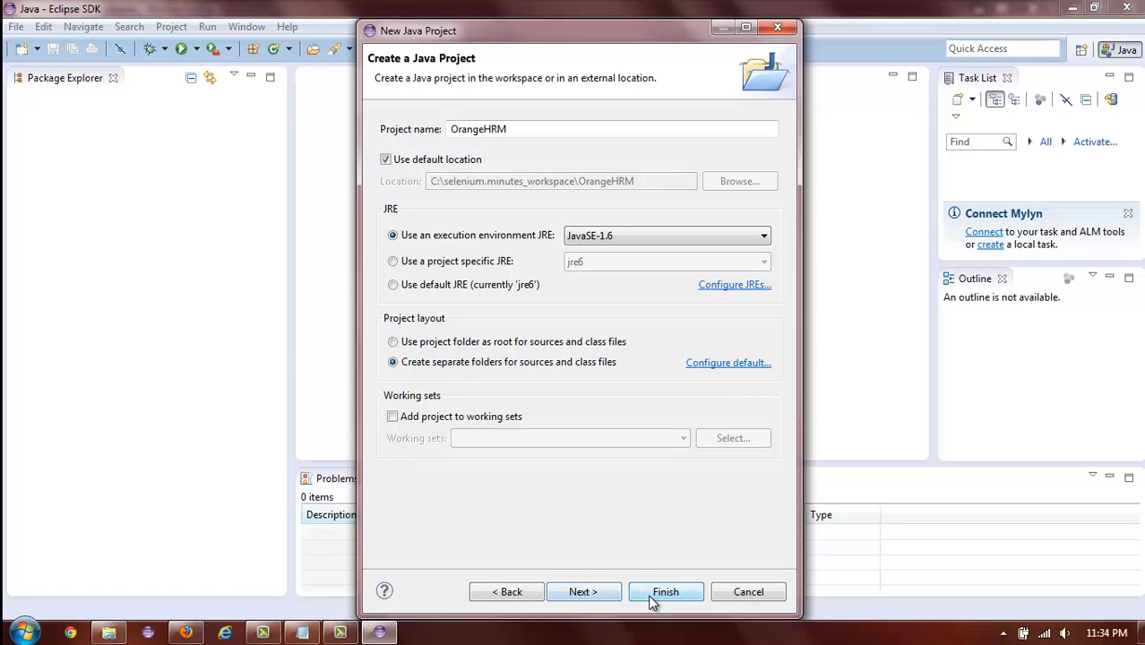
{"action": "left_click", "coordinate": [664, 591]}
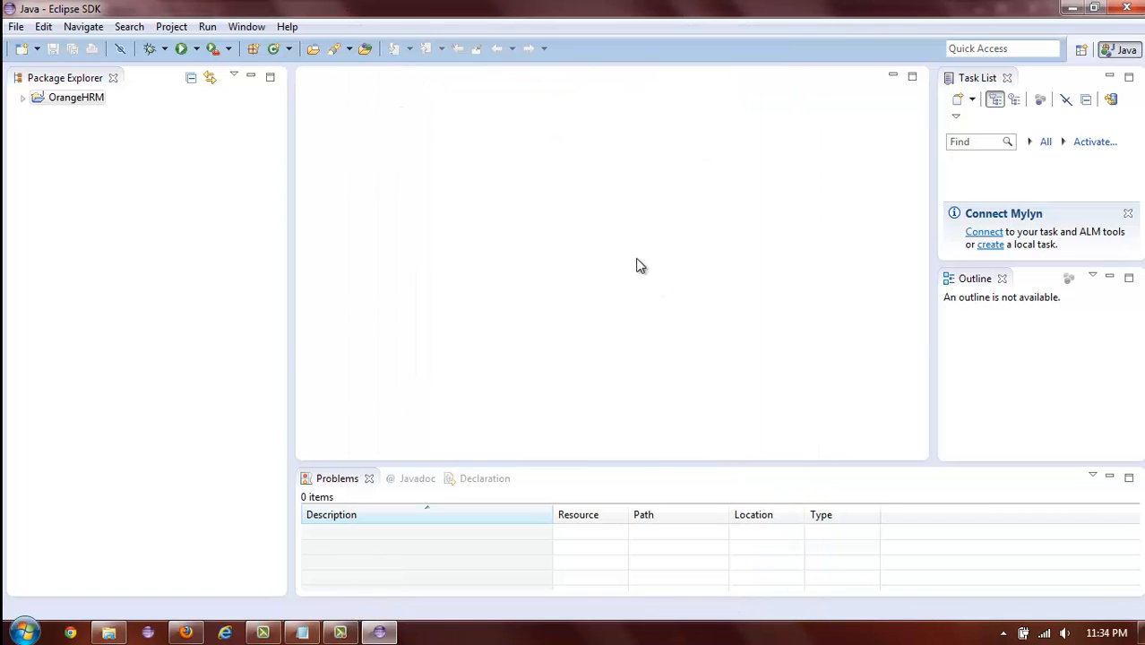
{"action": "mouse_move", "coordinate": [25, 114]}
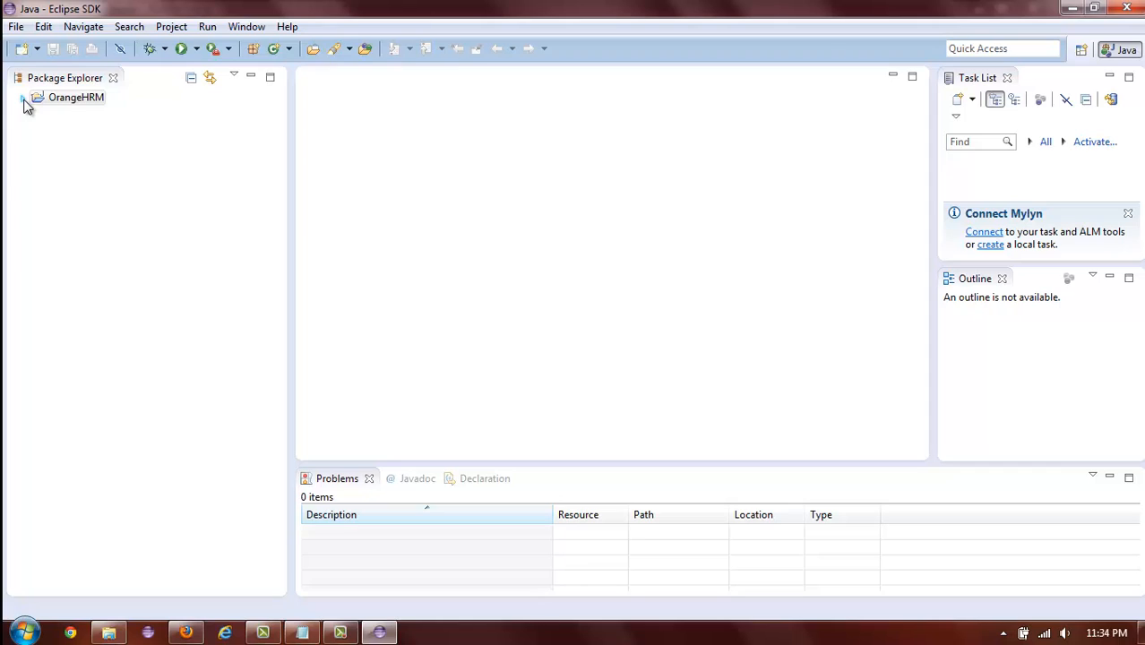
- Expand OrangeHRM in Package Explorer to show src and the JavaSE-1.6 system library
{"action": "left_click", "coordinate": [23, 96]}
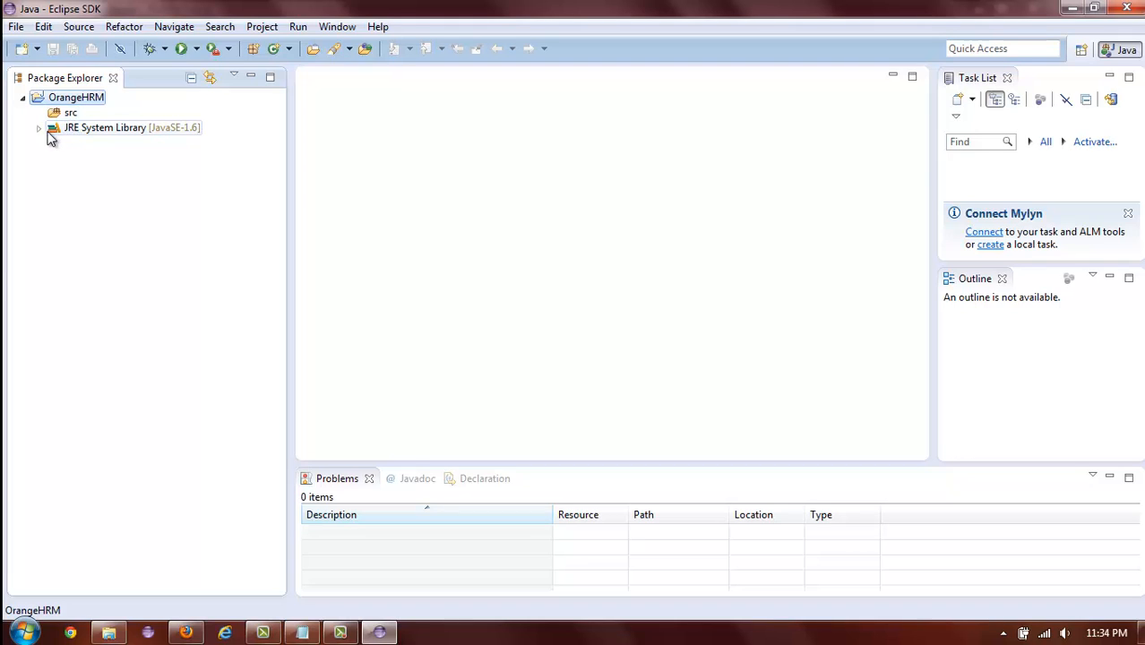
{"action": "mouse_move", "coordinate": [80, 140]}
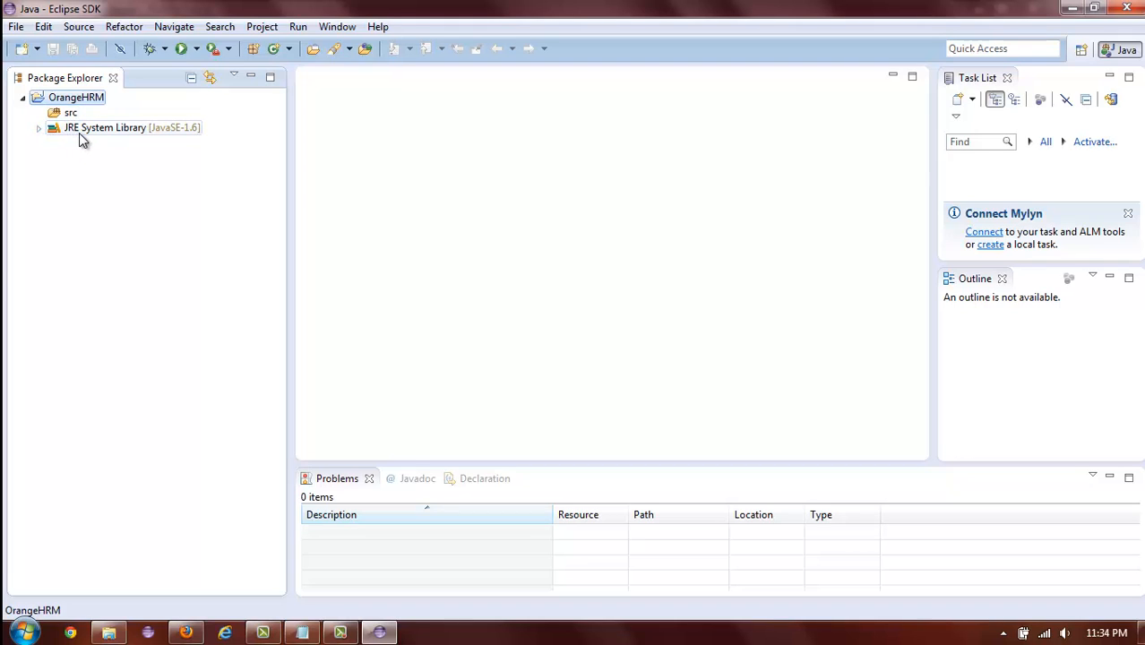
{"action": "mouse_move", "coordinate": [83, 143]}
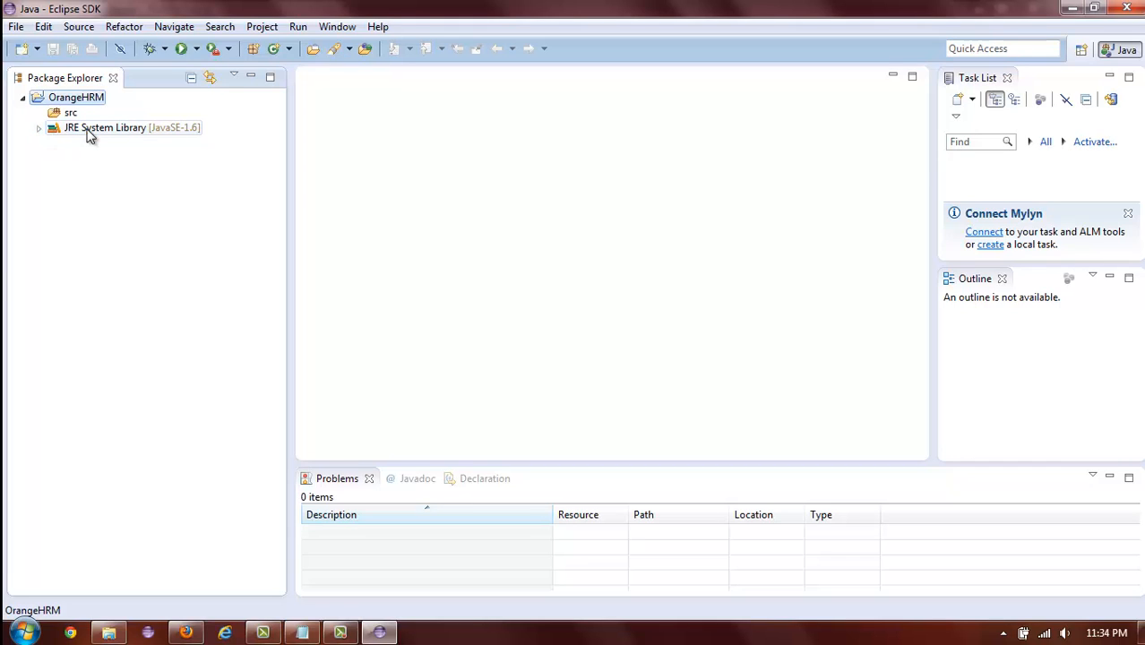
{"action": "mouse_move", "coordinate": [133, 144]}
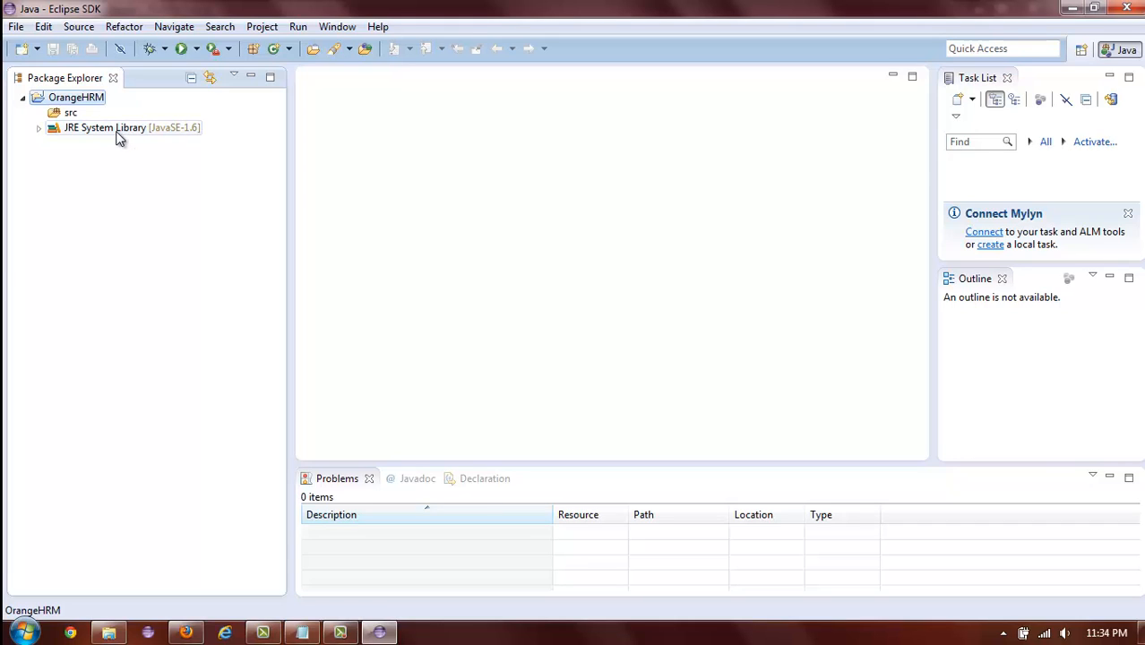
{"action": "mouse_move", "coordinate": [86, 127]}
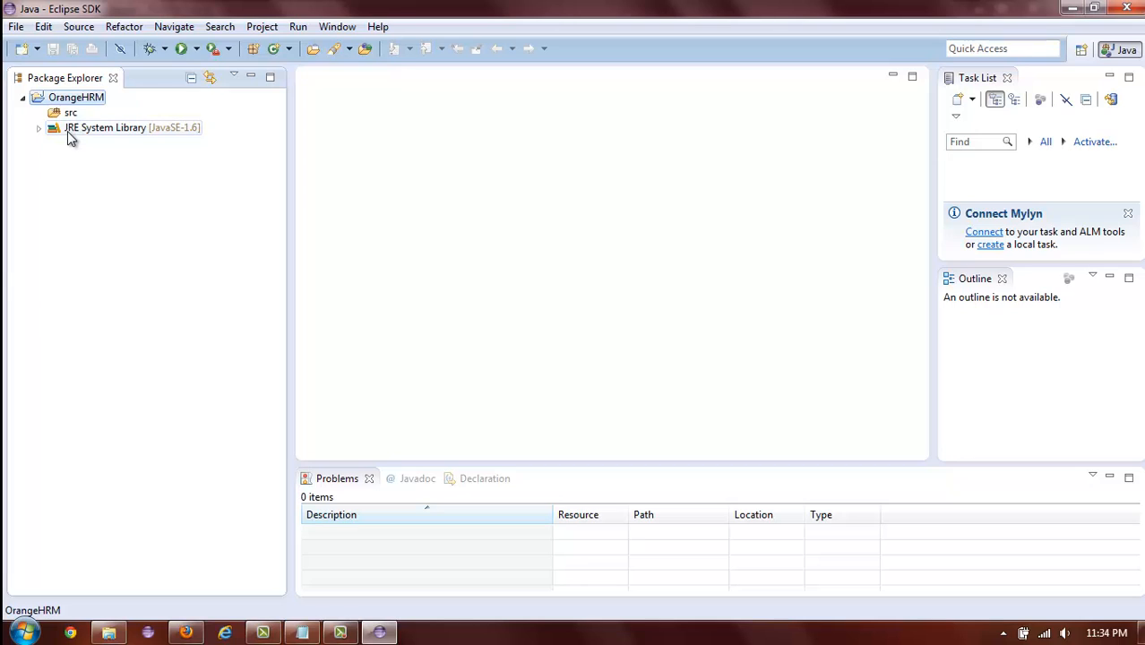
{"action": "mouse_move", "coordinate": [63, 139]}
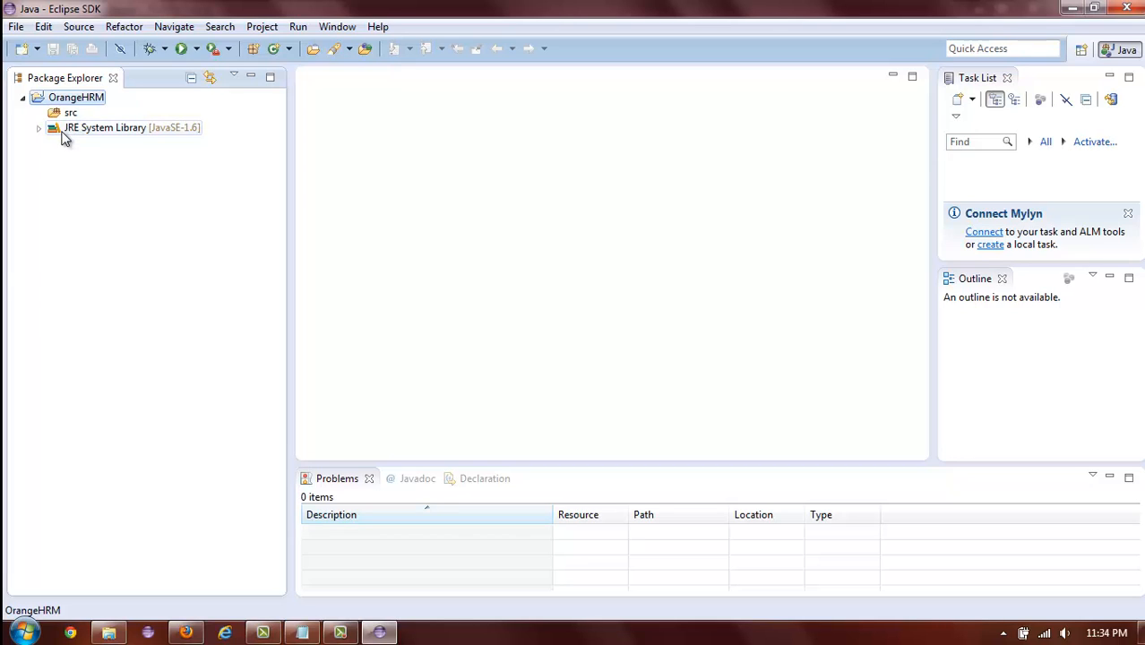
- Browse seleniumhq.org/download to the Selenium Server 2.31.0 and Java client bindings downloads
{"action": "left_click", "coordinate": [75, 96]}
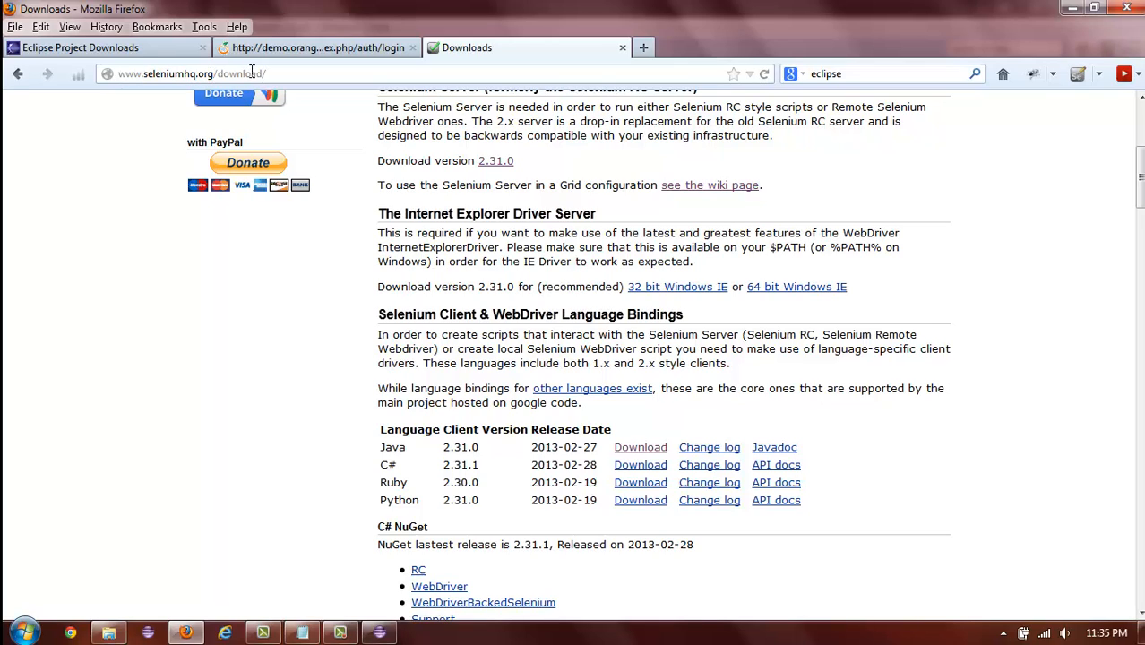
{"action": "mouse_move", "coordinate": [602, 304]}
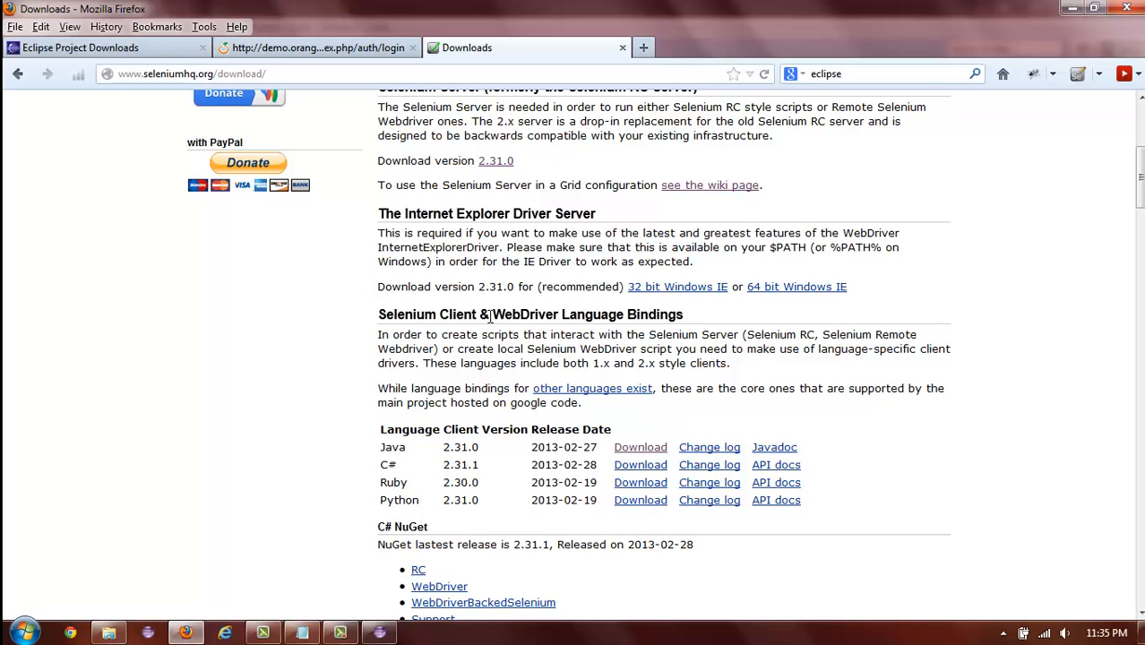
{"action": "scroll", "scroll_direction": "up", "scroll_amount": 3}
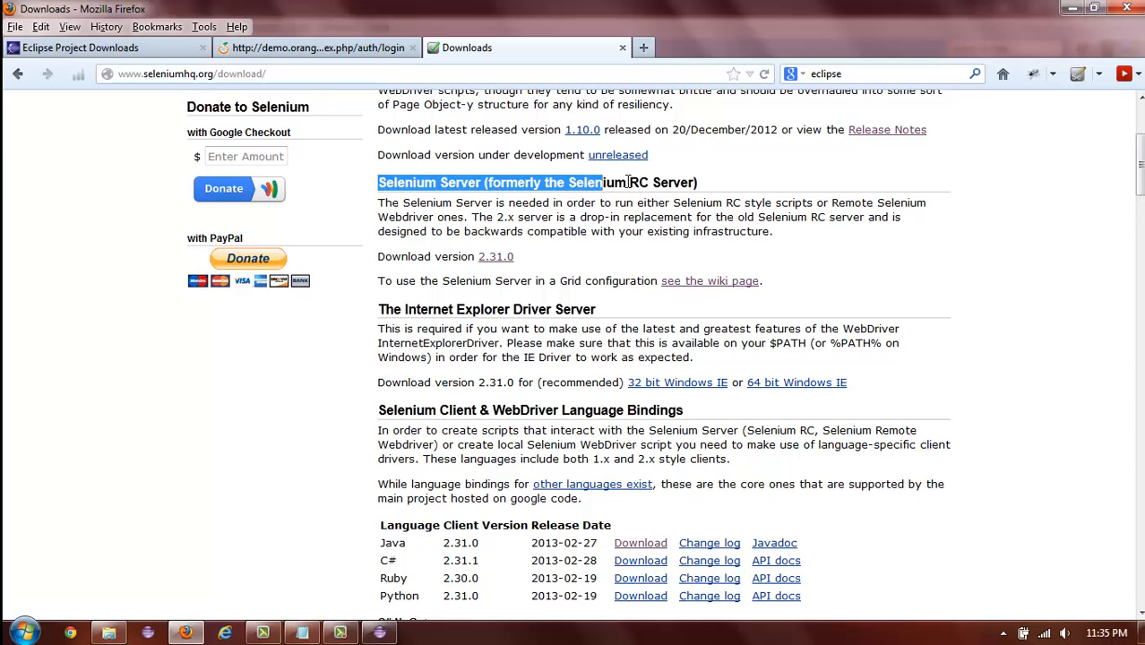
{"action": "left_click_drag", "start_coordinate": [600, 183], "coordinate": [697, 182]}
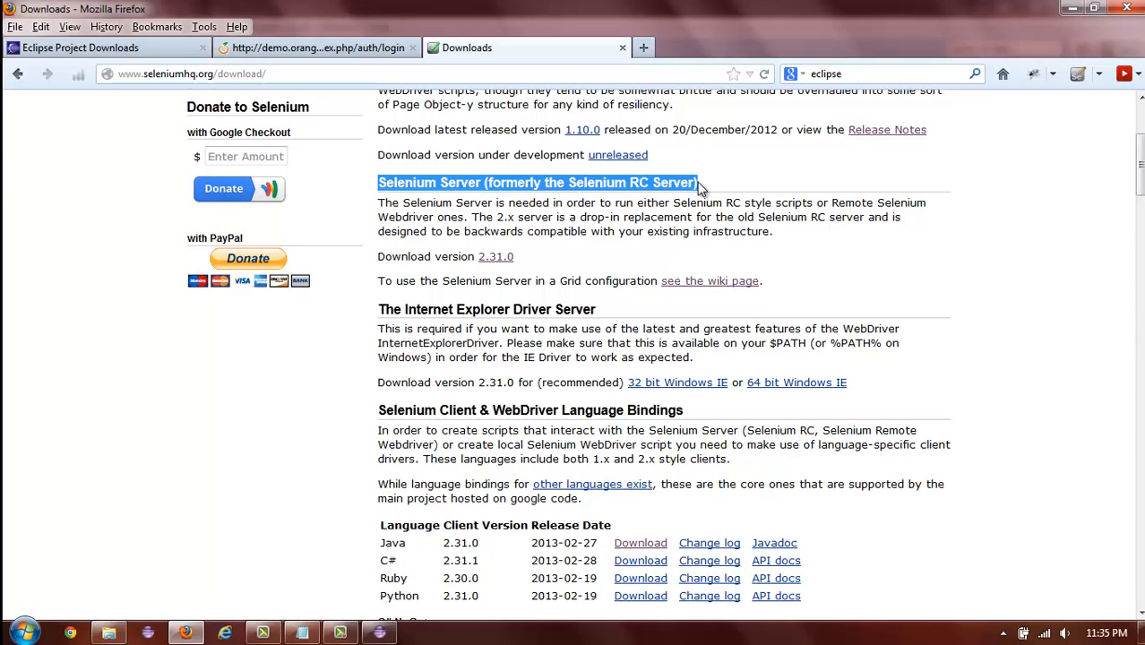
{"action": "mouse_move", "coordinate": [528, 231]}
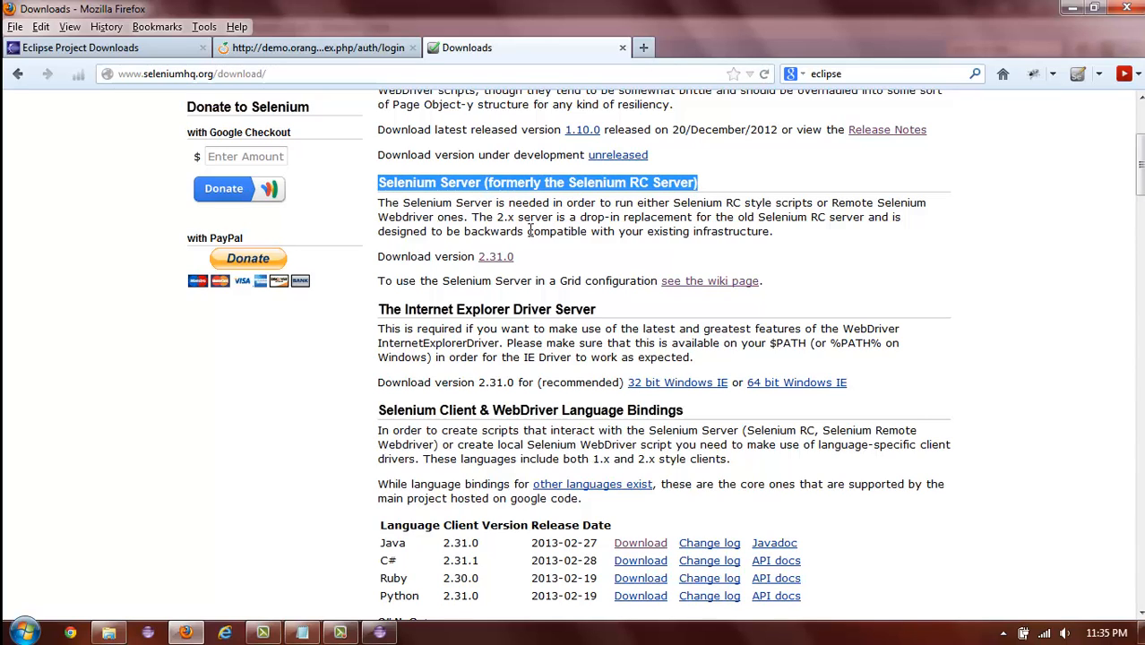
{"action": "mouse_move", "coordinate": [495, 261]}
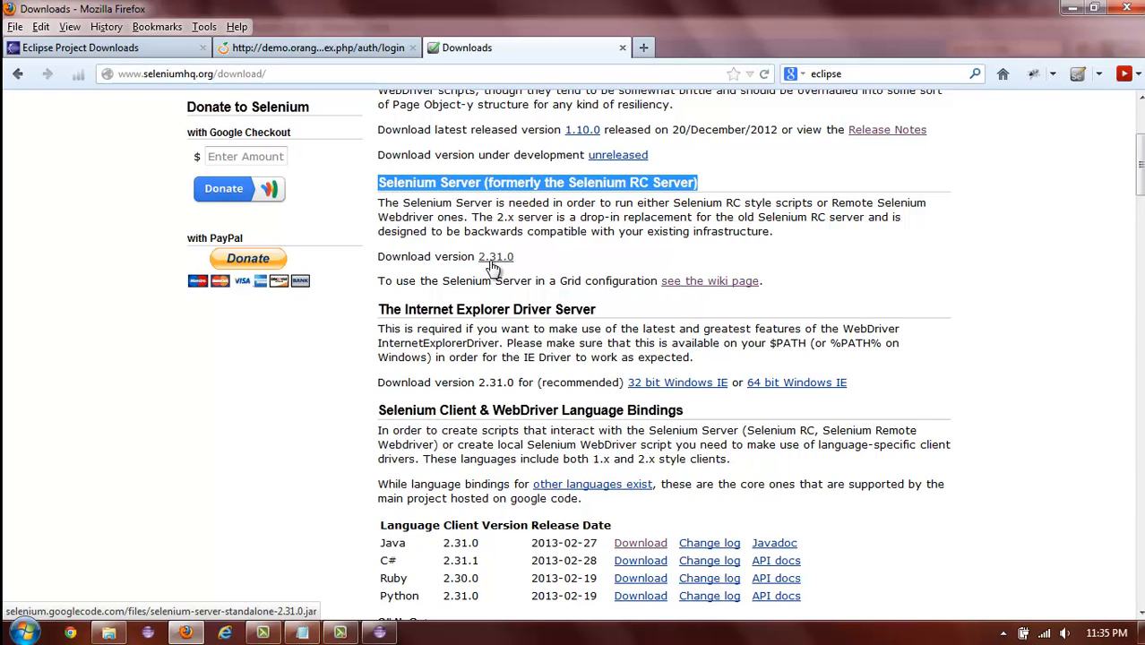
{"action": "scroll", "scroll_direction": "down", "scroll_amount": 3}
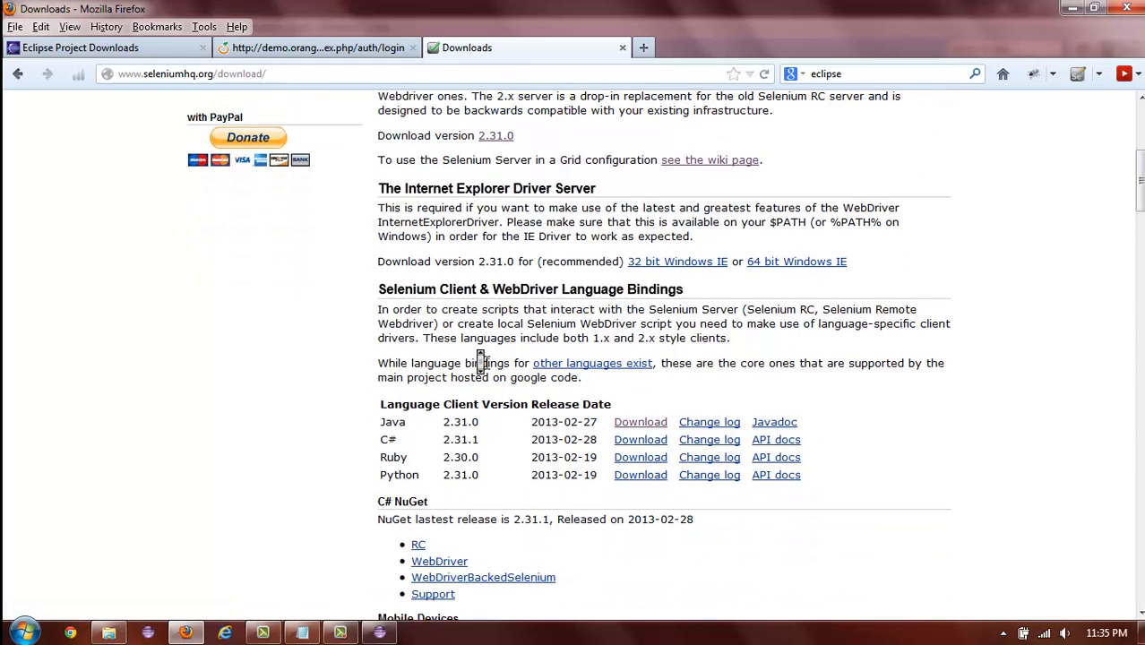
{"action": "mouse_move", "coordinate": [487, 362]}
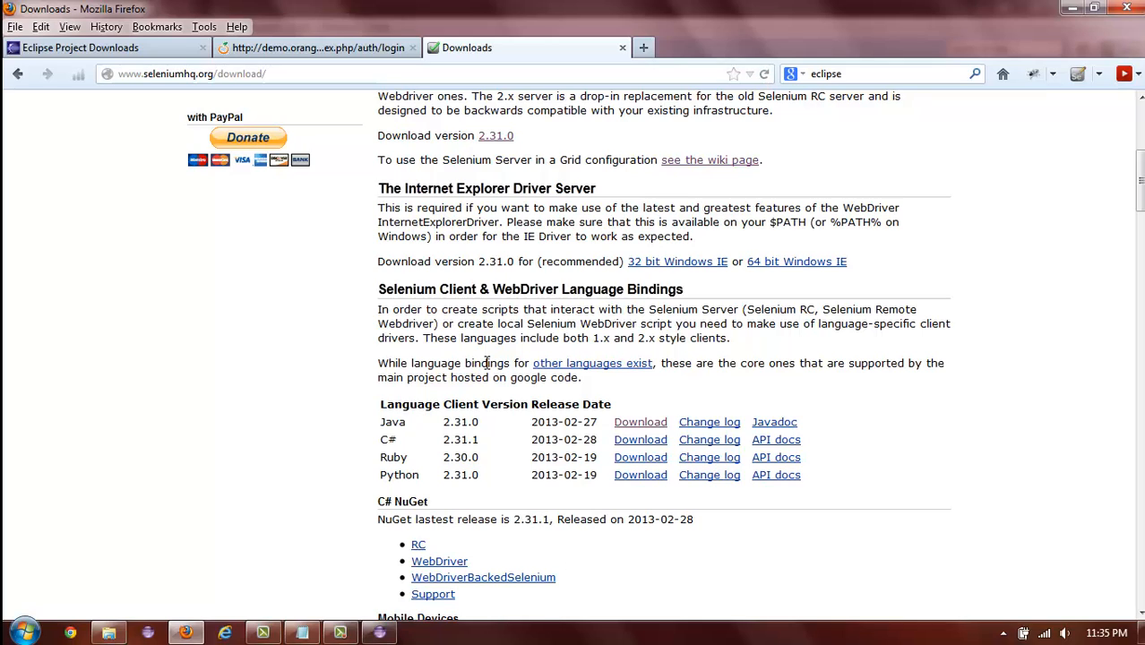
{"action": "mouse_move", "coordinate": [359, 410]}
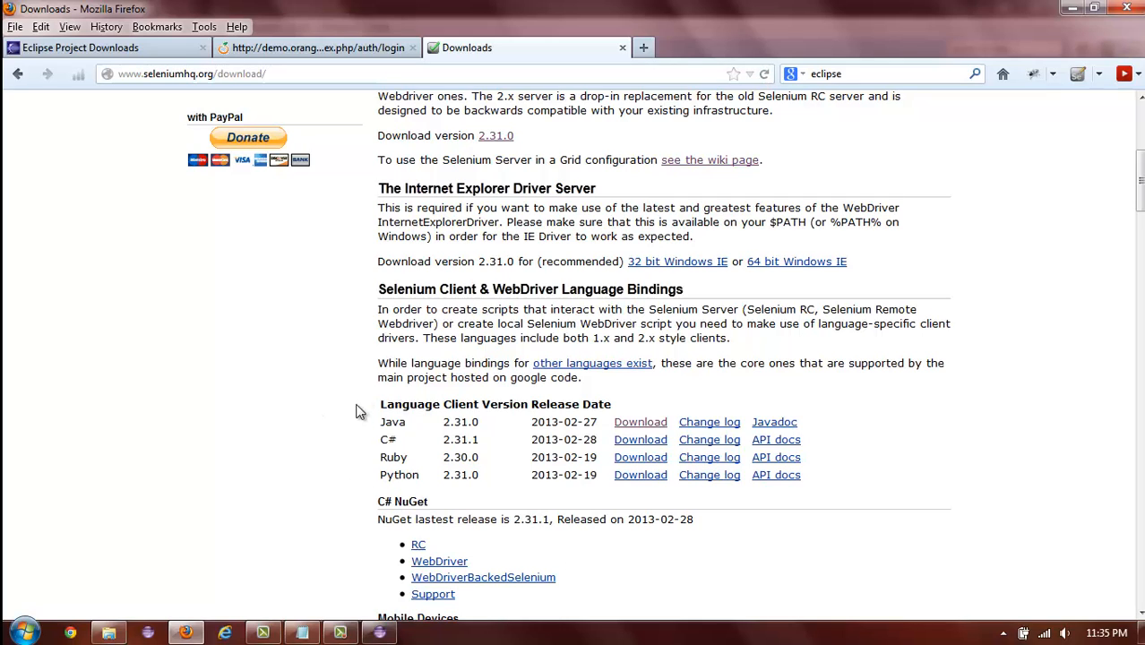
{"action": "mouse_move", "coordinate": [344, 479]}
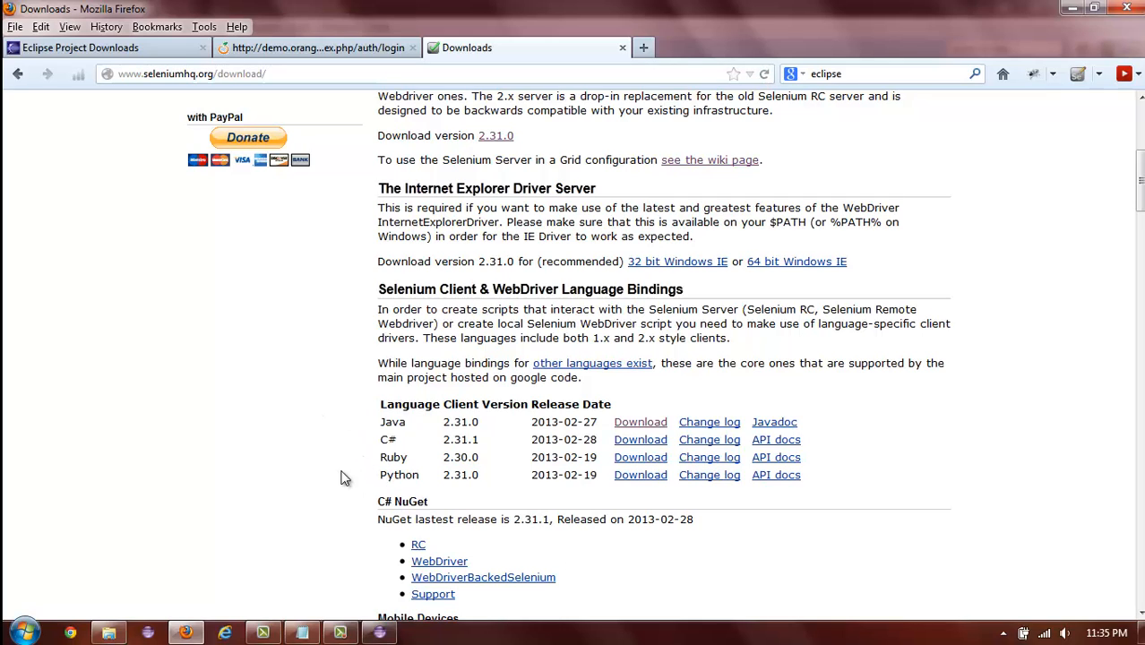
{"action": "mouse_move", "coordinate": [419, 505]}
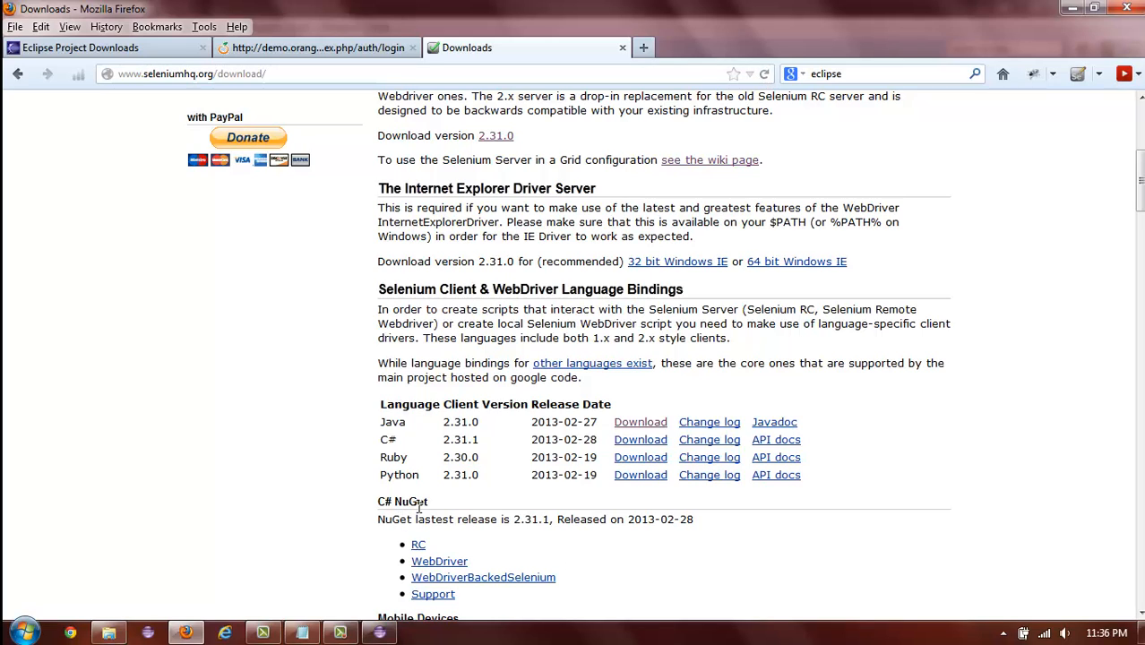
{"action": "double_click", "coordinate": [390, 422]}
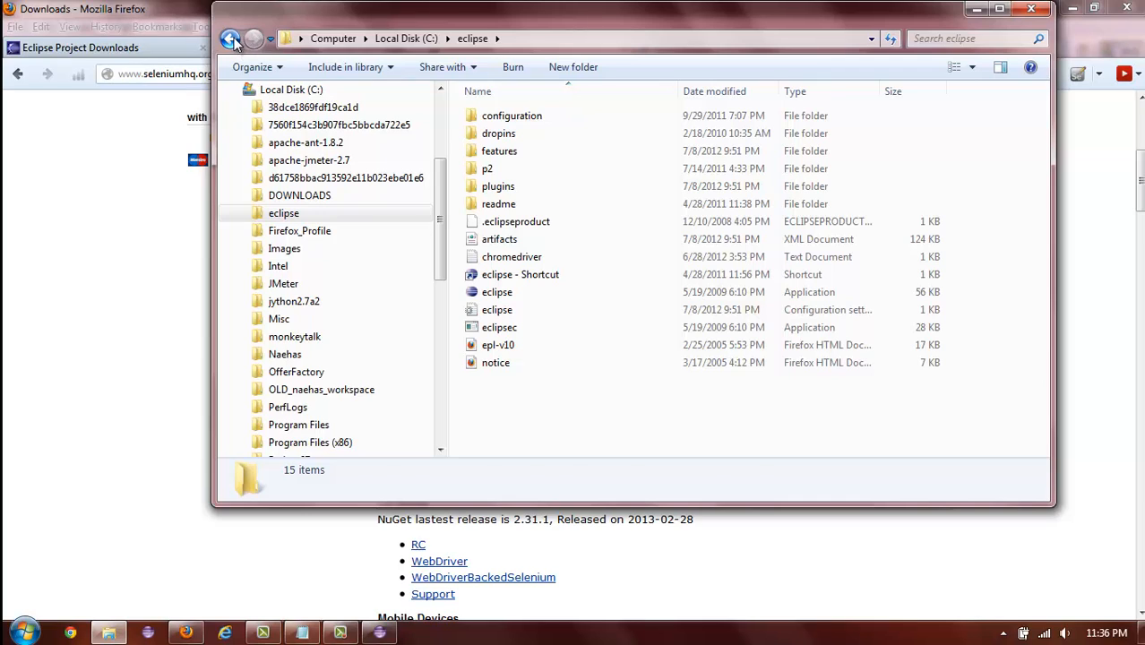
- Confirm the selenium-java and selenium-server-standalone files in Downloads, then return to Eclipse
{"action": "left_click", "coordinate": [238, 40]}
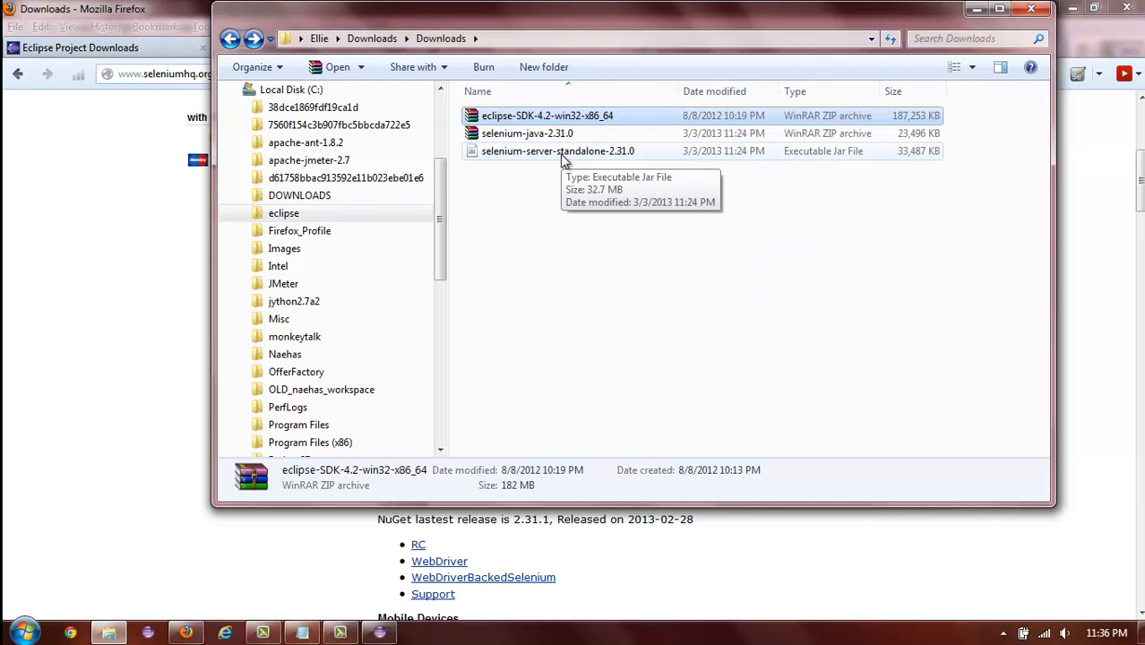
{"action": "mouse_move", "coordinate": [559, 142]}
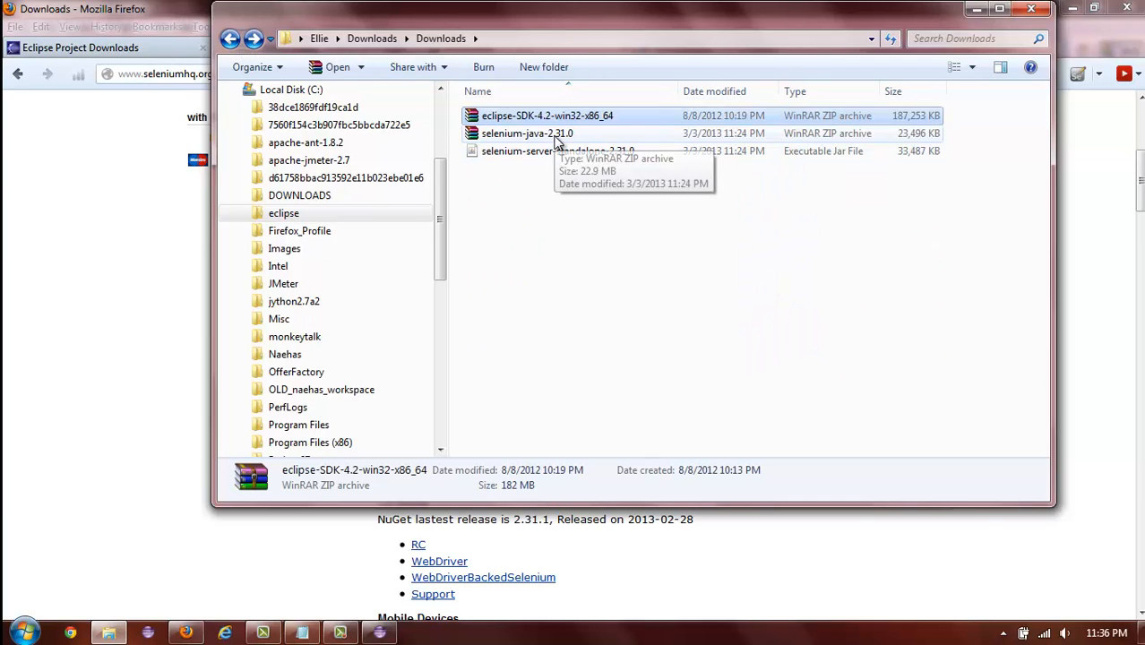
{"action": "left_click", "coordinate": [380, 631]}
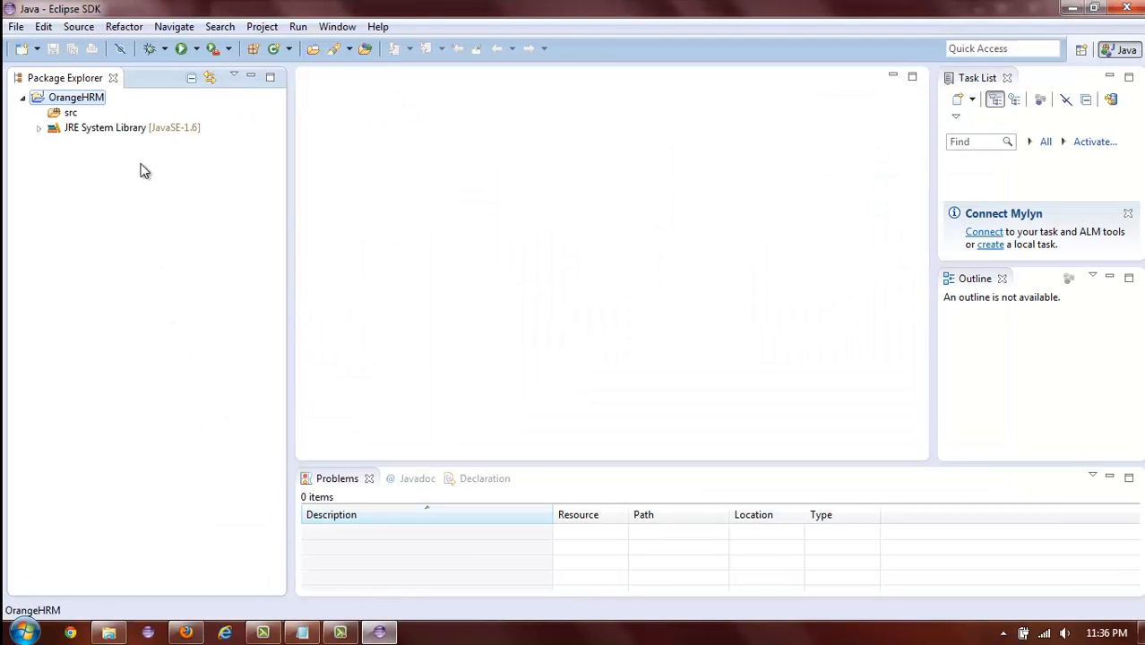
{"action": "mouse_move", "coordinate": [115, 158]}
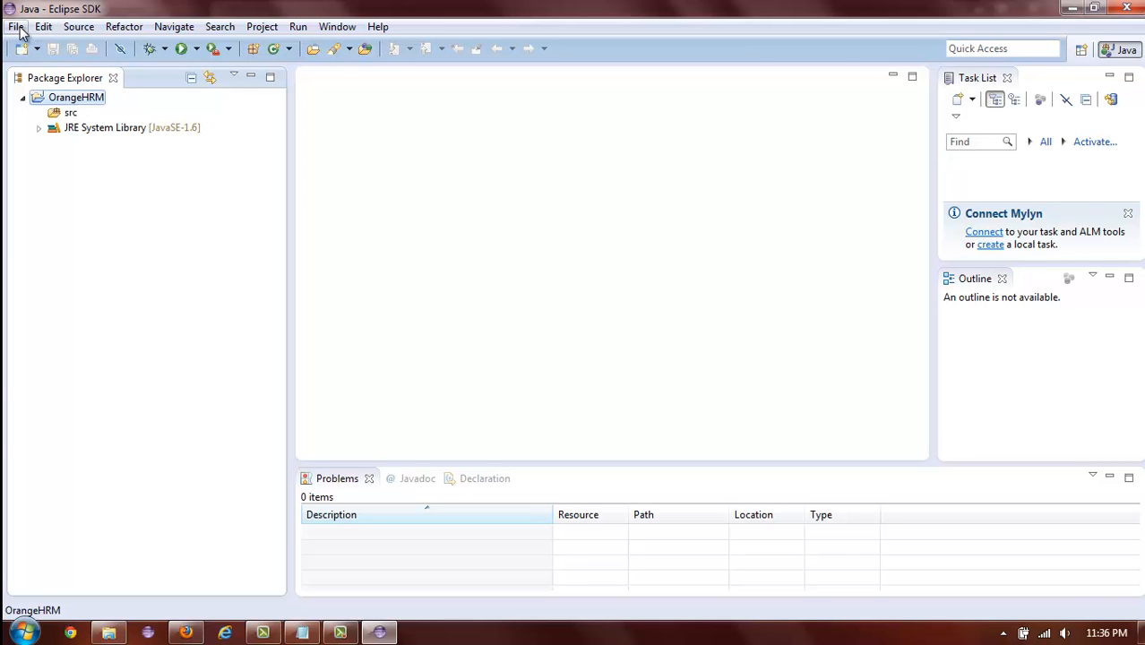
- Create a new folder named lib under the OrangeHRM project
{"action": "left_click", "coordinate": [14, 27]}
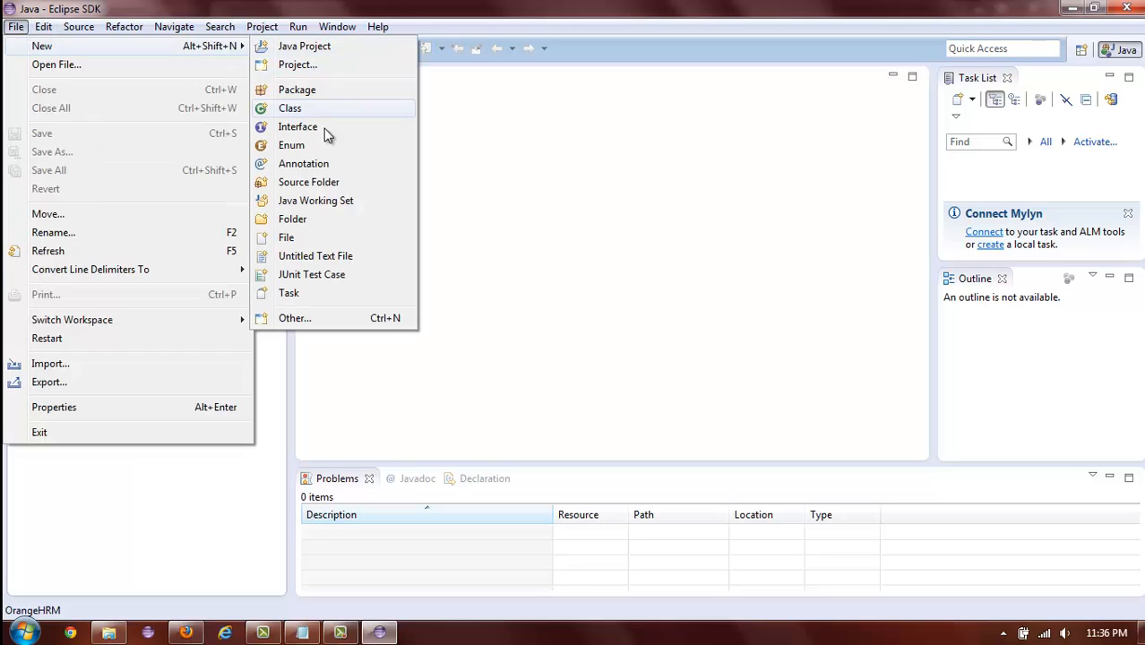
{"action": "left_click", "coordinate": [292, 219]}
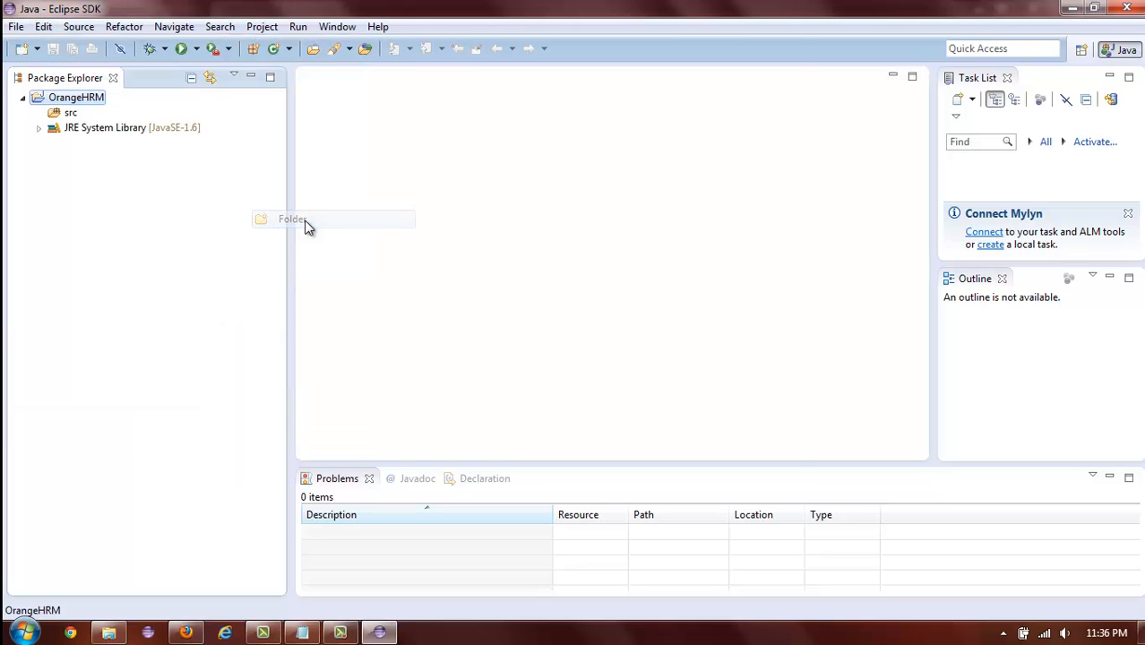
{"action": "left_click", "coordinate": [290, 218]}
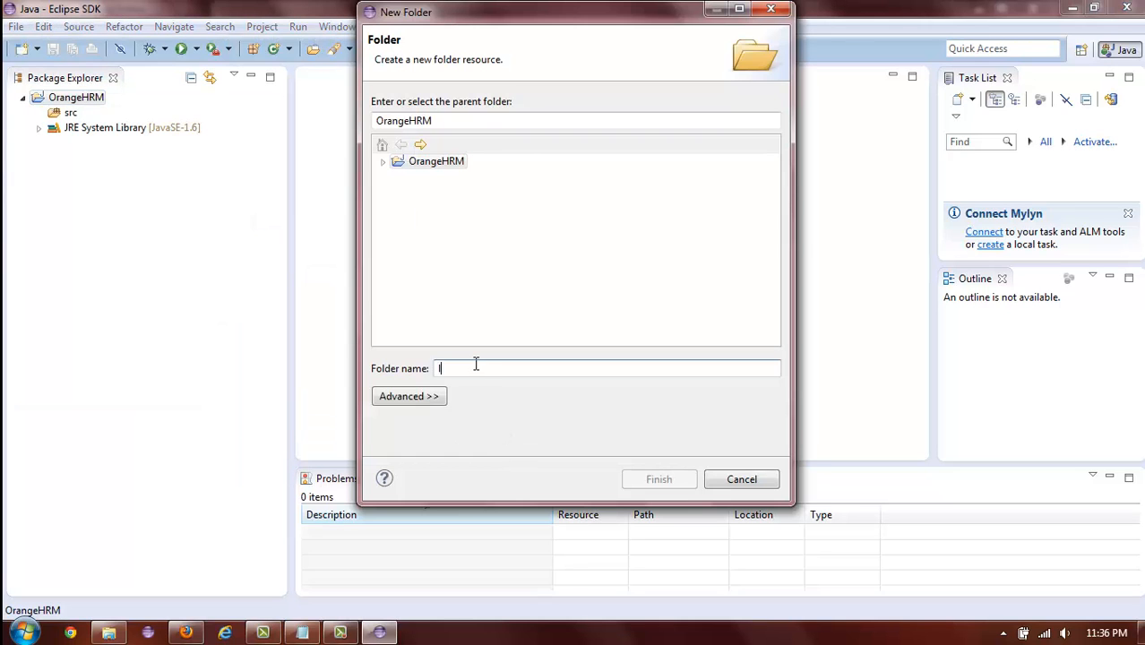
{"action": "left_click", "coordinate": [659, 480]}
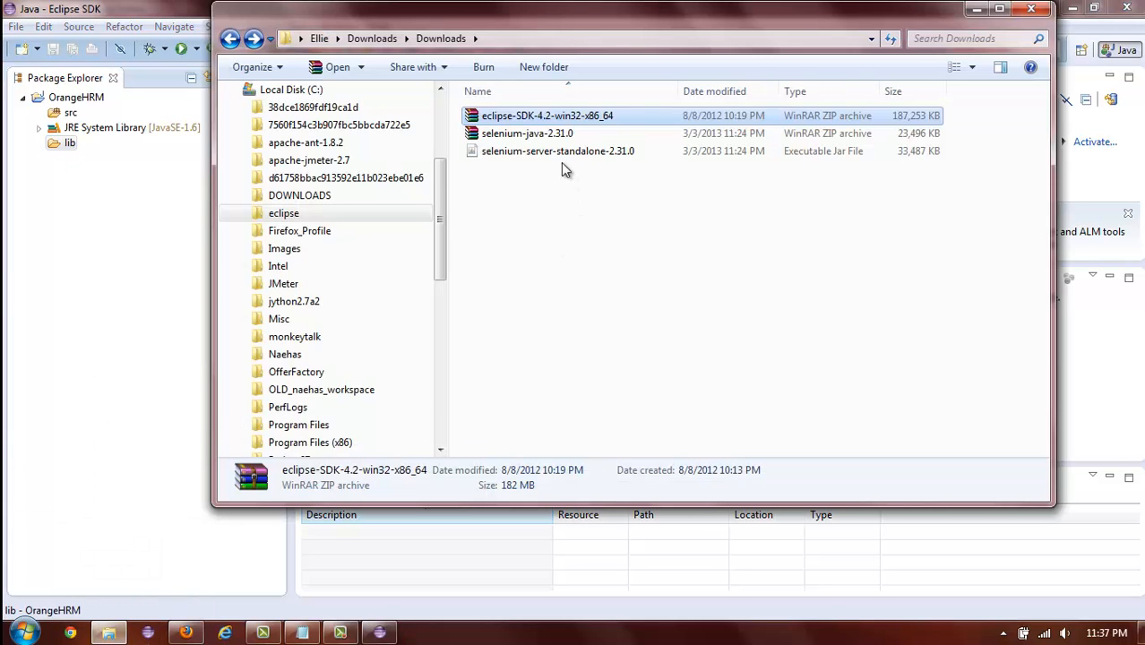
- Drag selenium-server-standalone-2.31.0.jar from Explorer into lib and confirm Copy files
{"action": "left_click", "coordinate": [555, 151]}
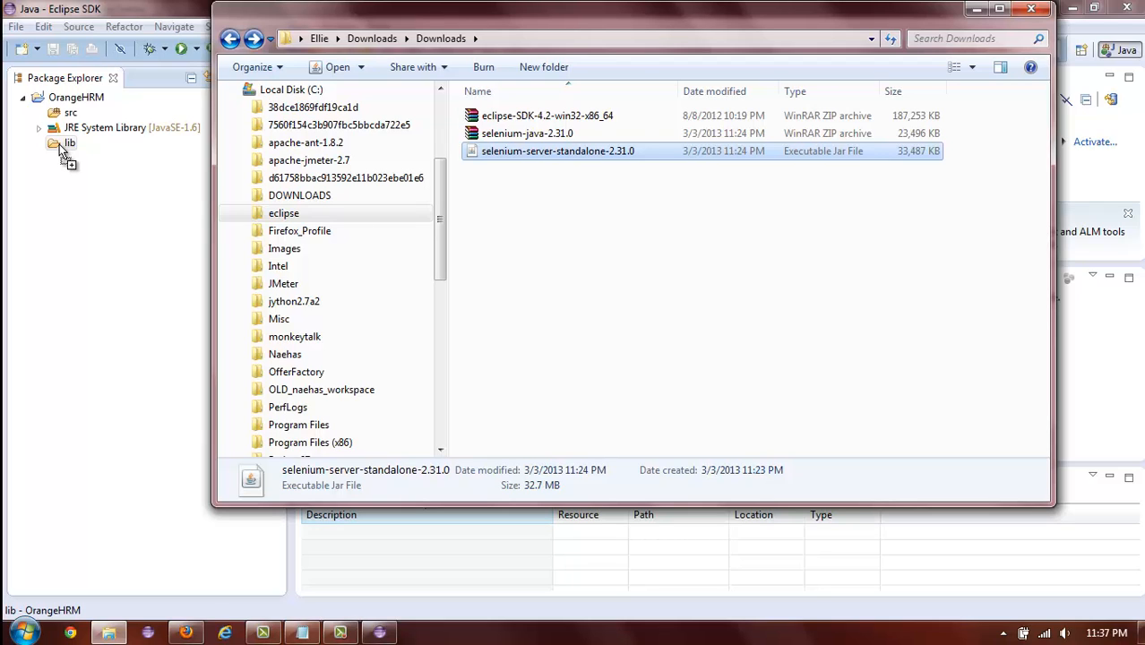
{"action": "left_click_drag", "start_coordinate": [557, 150], "coordinate": [68, 143]}
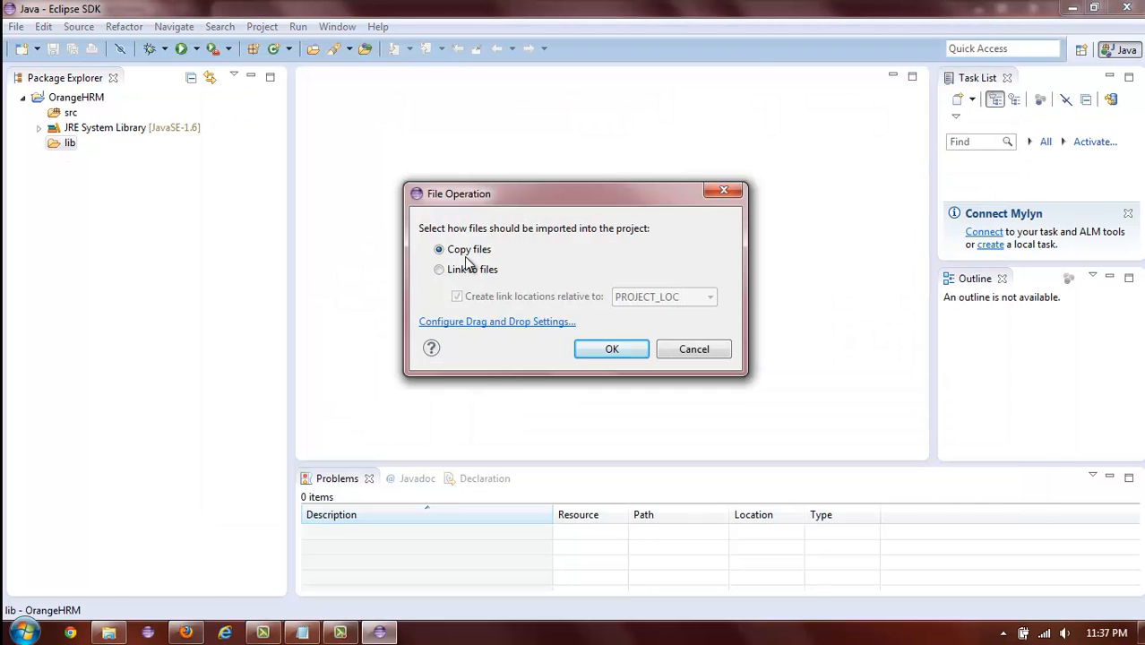
{"action": "left_click", "coordinate": [611, 348]}
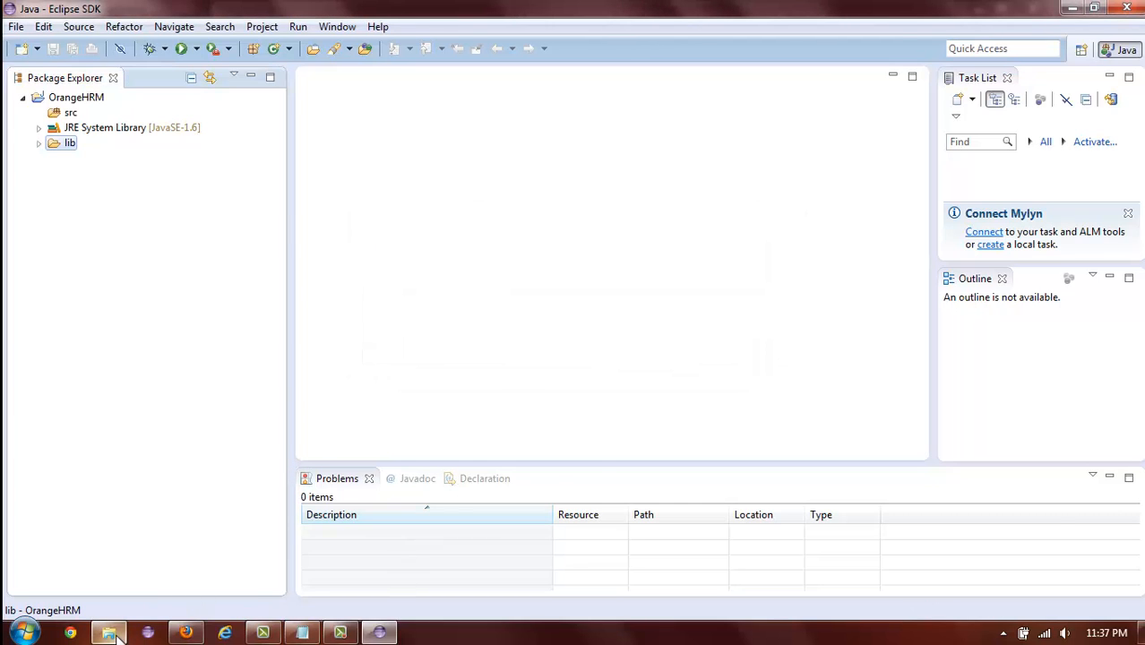
- Browse into the selenium-java-2.31.0 archive's inner selenium-2.31.0 folder from Downloads
{"action": "left_click", "coordinate": [107, 631]}
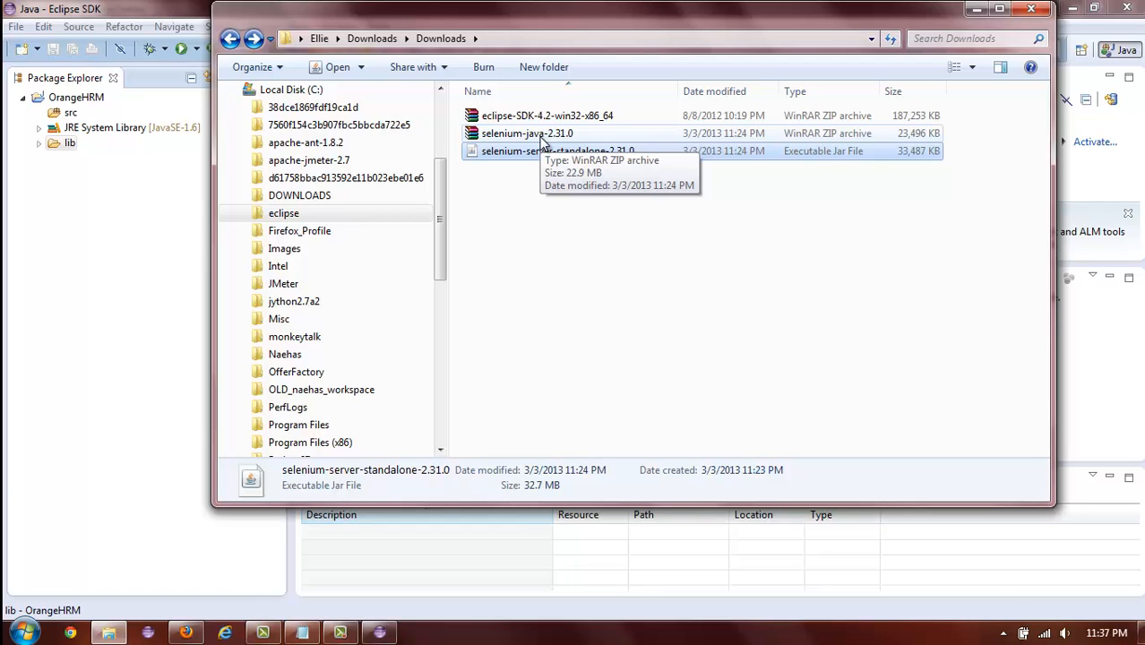
{"action": "double_click", "coordinate": [527, 133]}
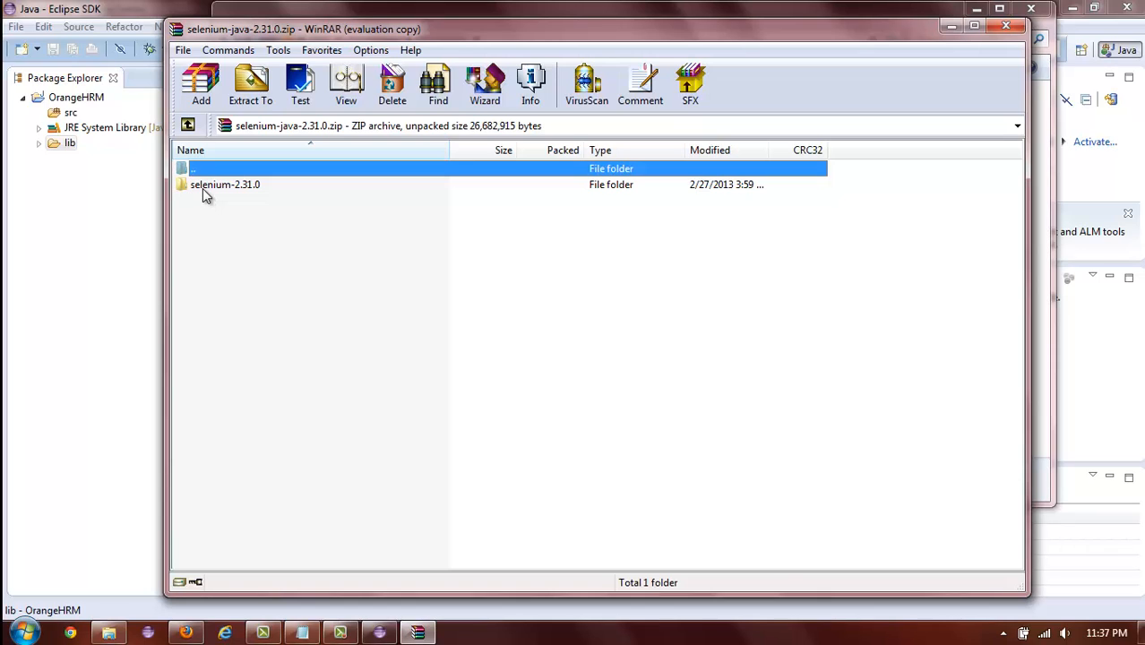
{"action": "double_click", "coordinate": [224, 185]}
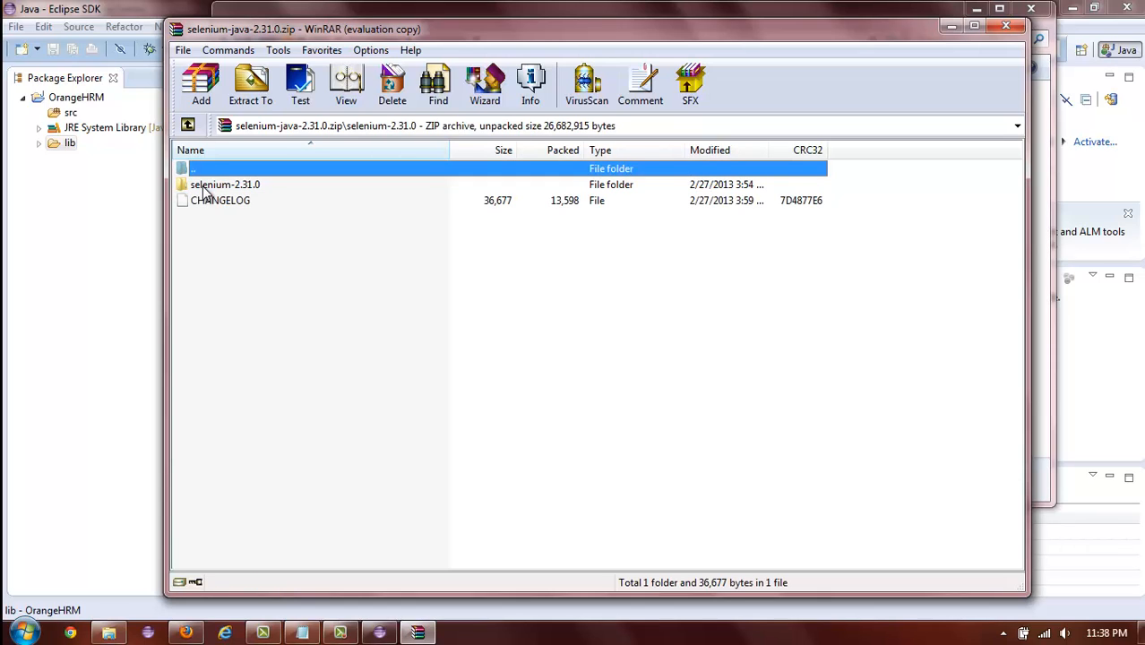
{"action": "double_click", "coordinate": [224, 182]}
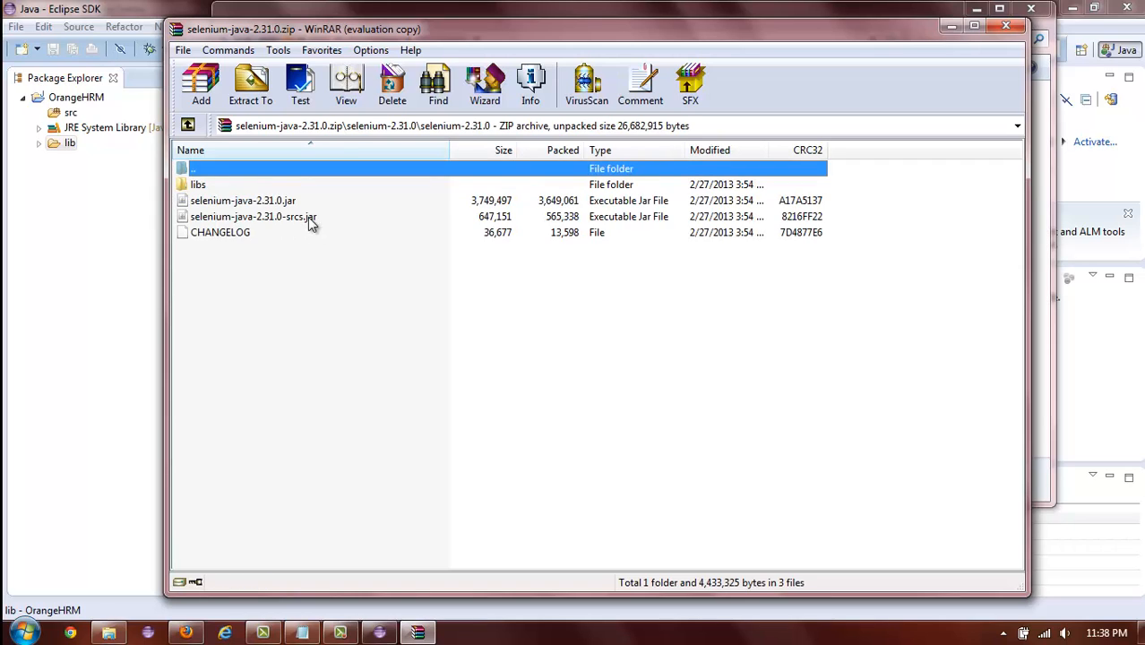
{"action": "mouse_move", "coordinate": [326, 233]}
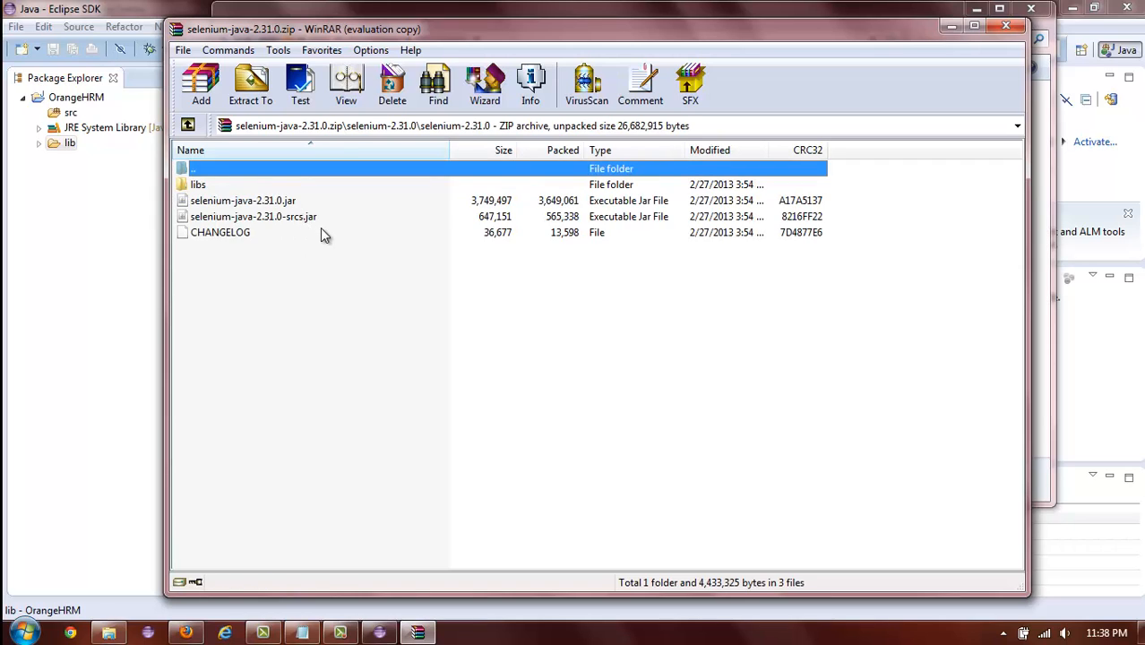
- Drag selenium-java-2.31.0.jar from the archive onto the OrangeHRM lib folder
{"action": "left_click", "coordinate": [243, 201]}
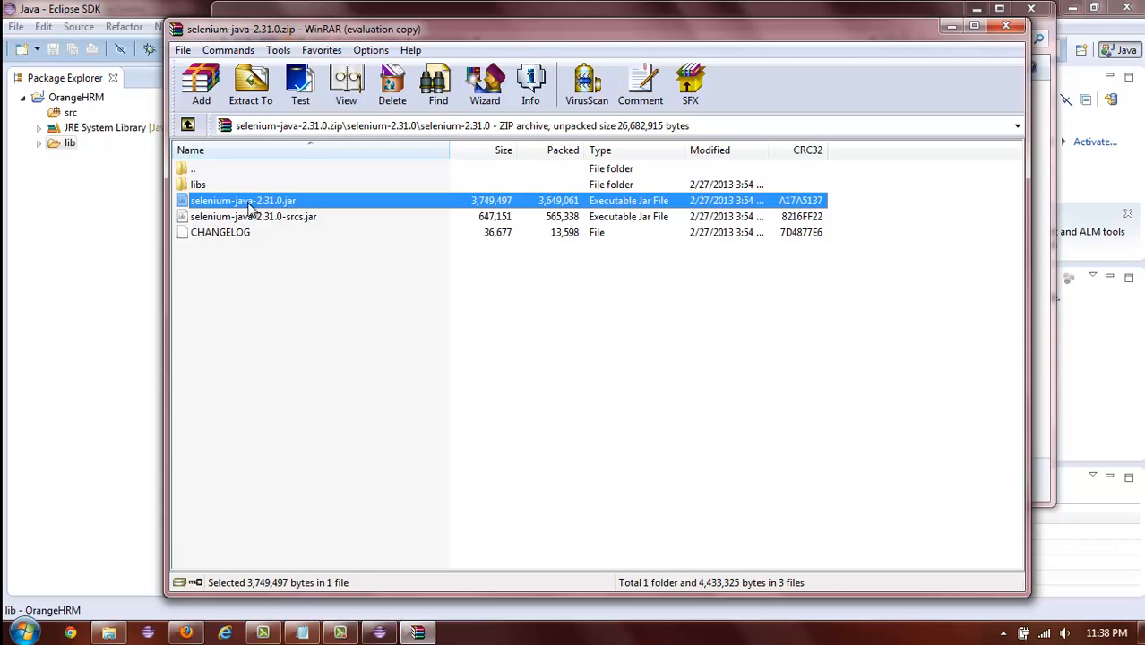
{"action": "mouse_move", "coordinate": [290, 215]}
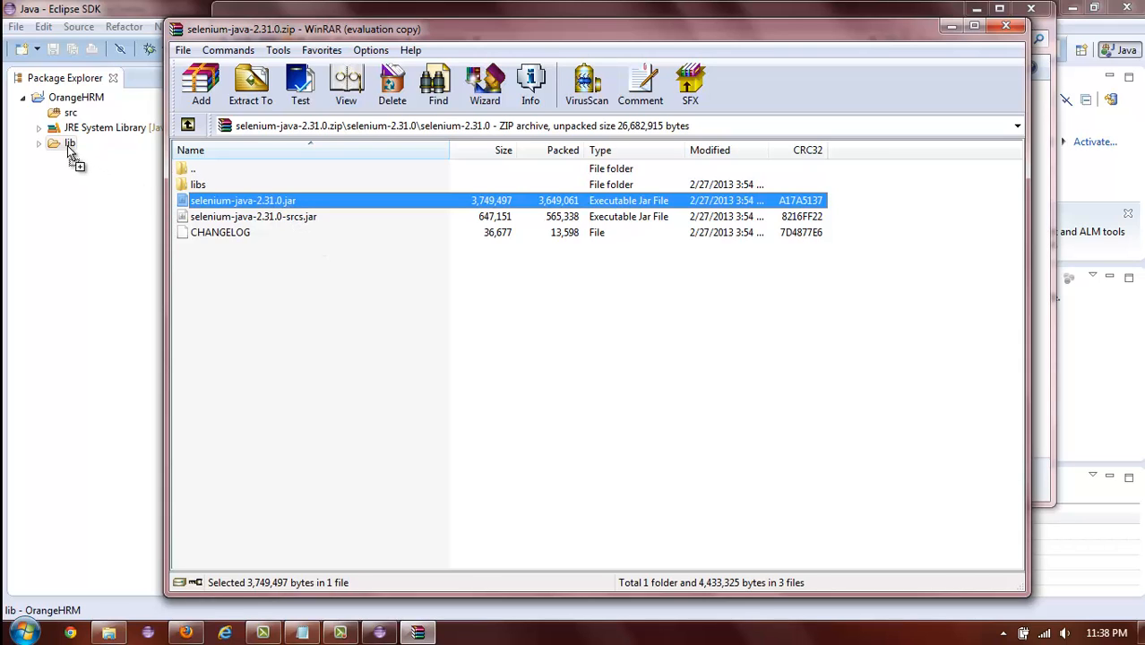
{"action": "left_click", "coordinate": [40, 143]}
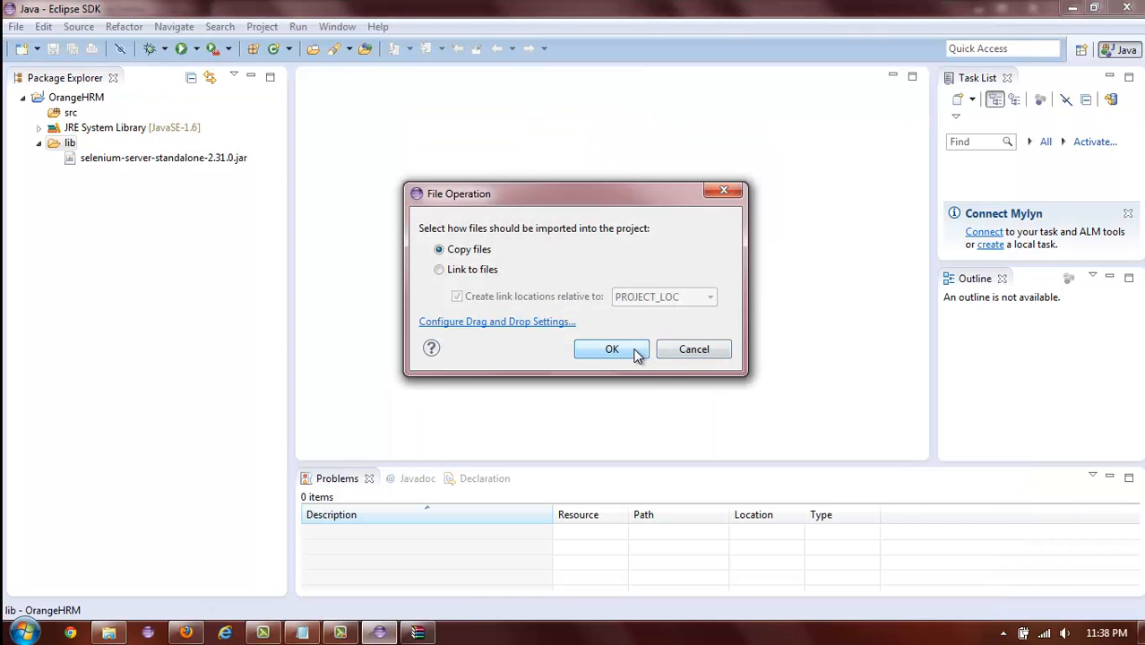
- Confirm Copy files so selenium-java-2.31.0.jar lands in lib
{"action": "left_click", "coordinate": [611, 347]}
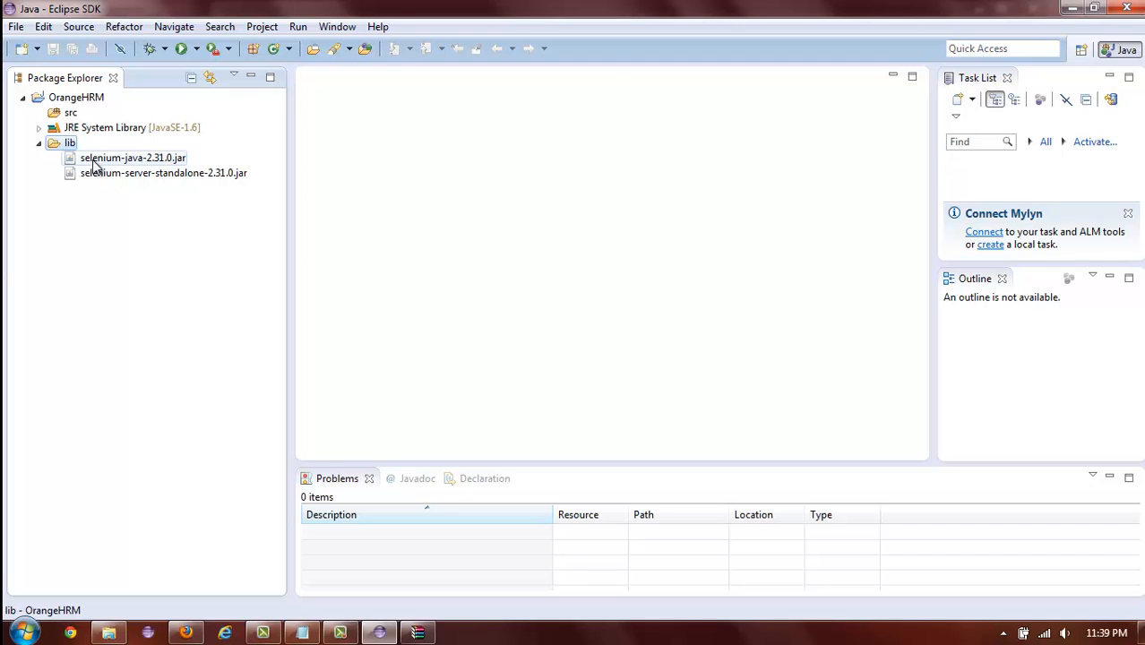
- Select both Selenium 2.31.0 jars in lib and add them to the build path
{"action": "left_click", "coordinate": [133, 157]}
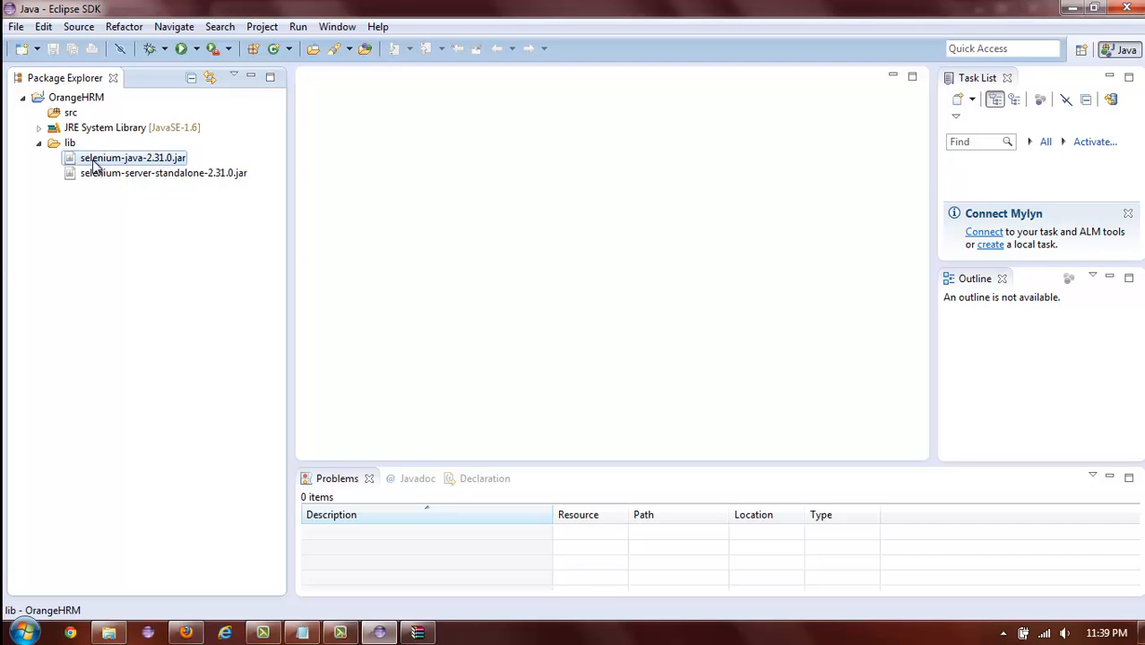
{"action": "left_click", "coordinate": [132, 158]}
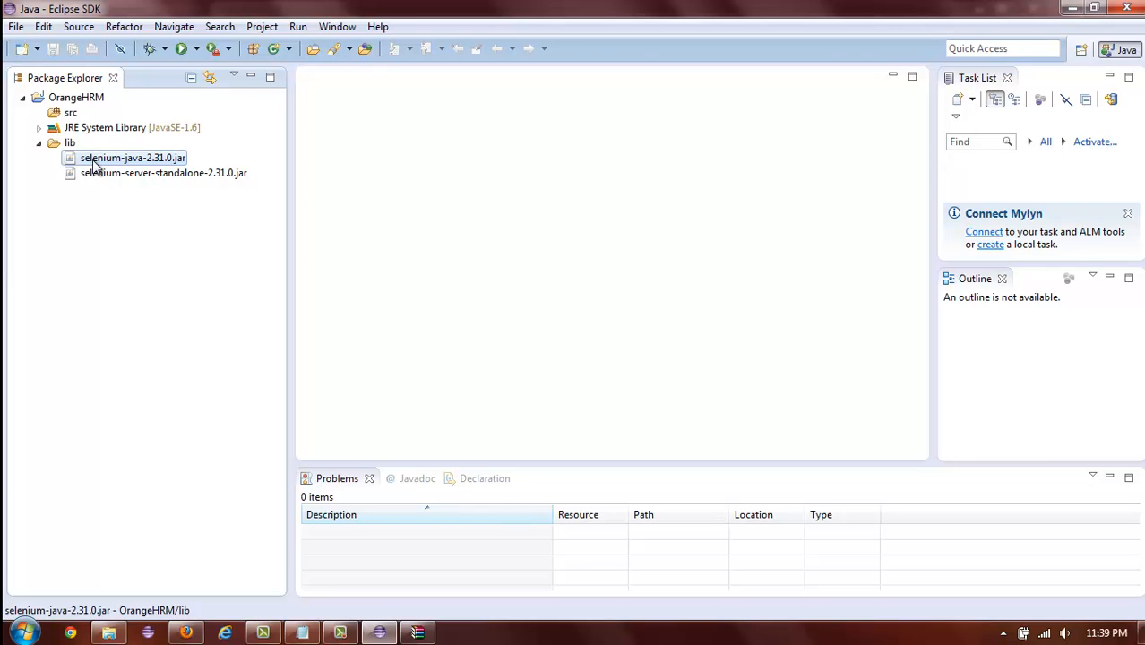
{"action": "left_click", "coordinate": [163, 172]}
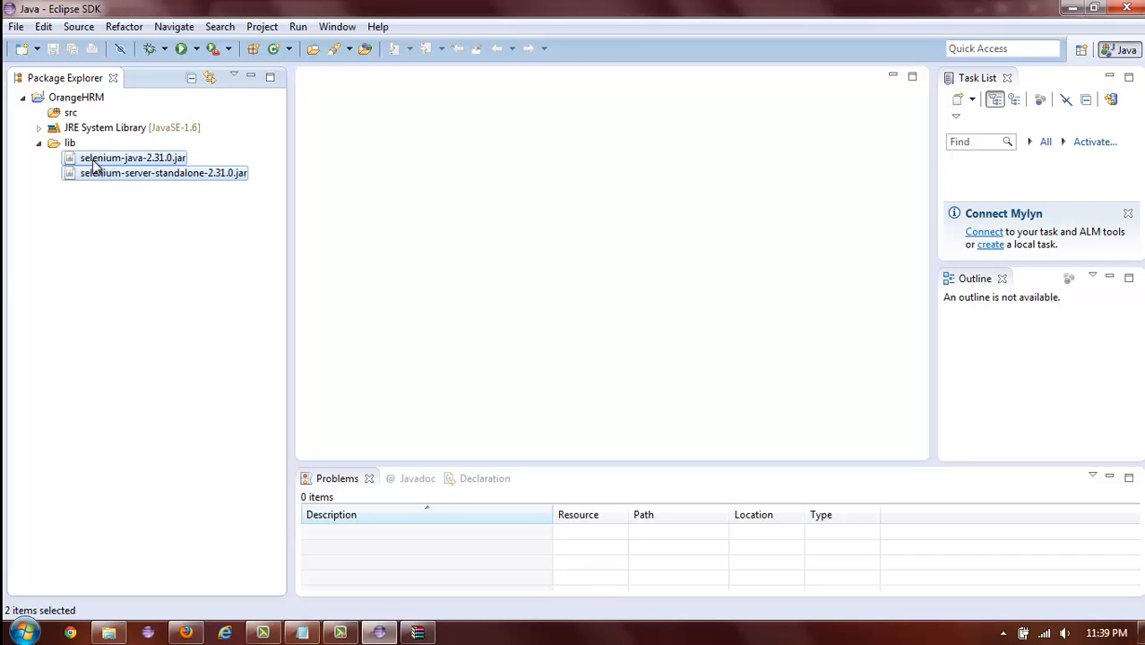
{"action": "left_click", "coordinate": [133, 158]}
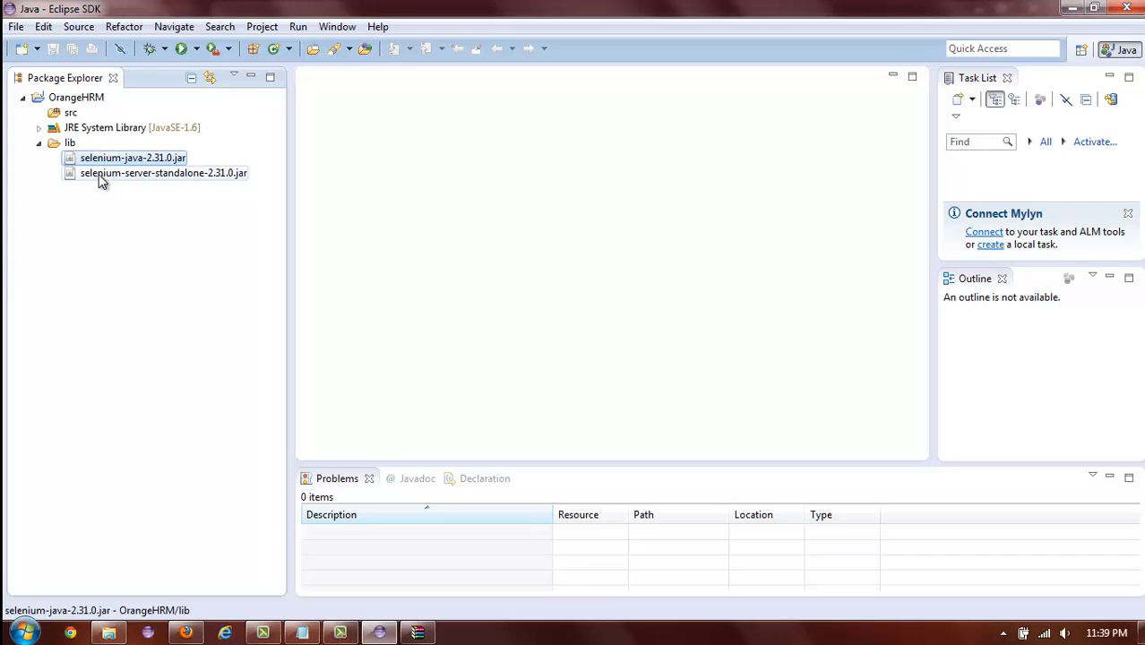
{"action": "left_click", "coordinate": [165, 172]}
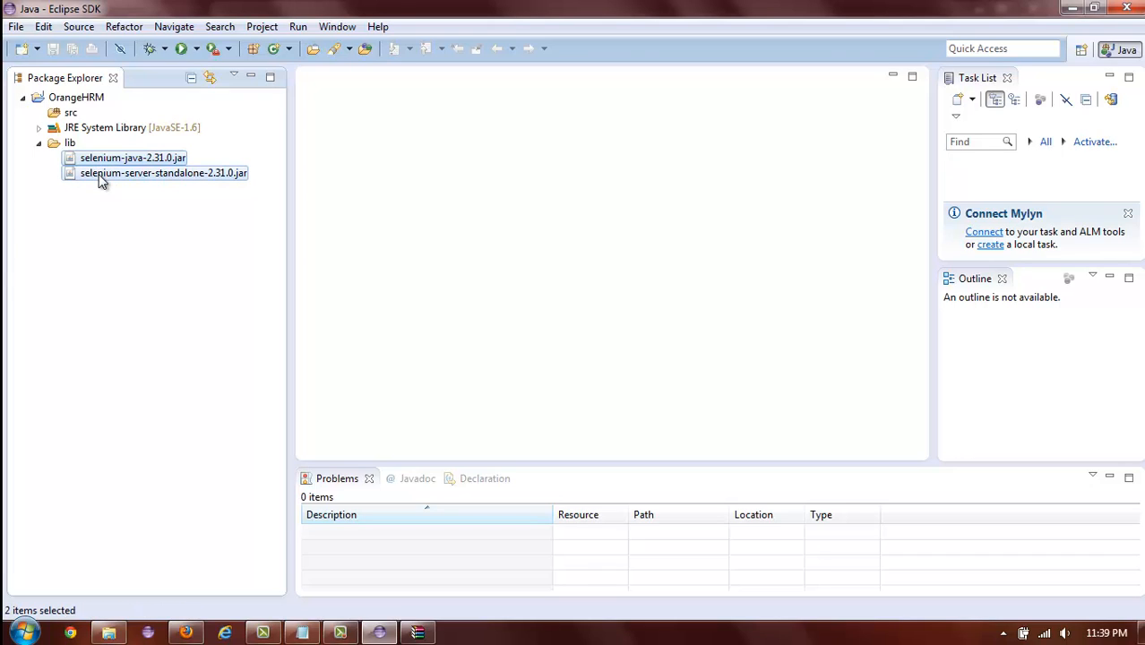
{"action": "right_click", "coordinate": [163, 172]}
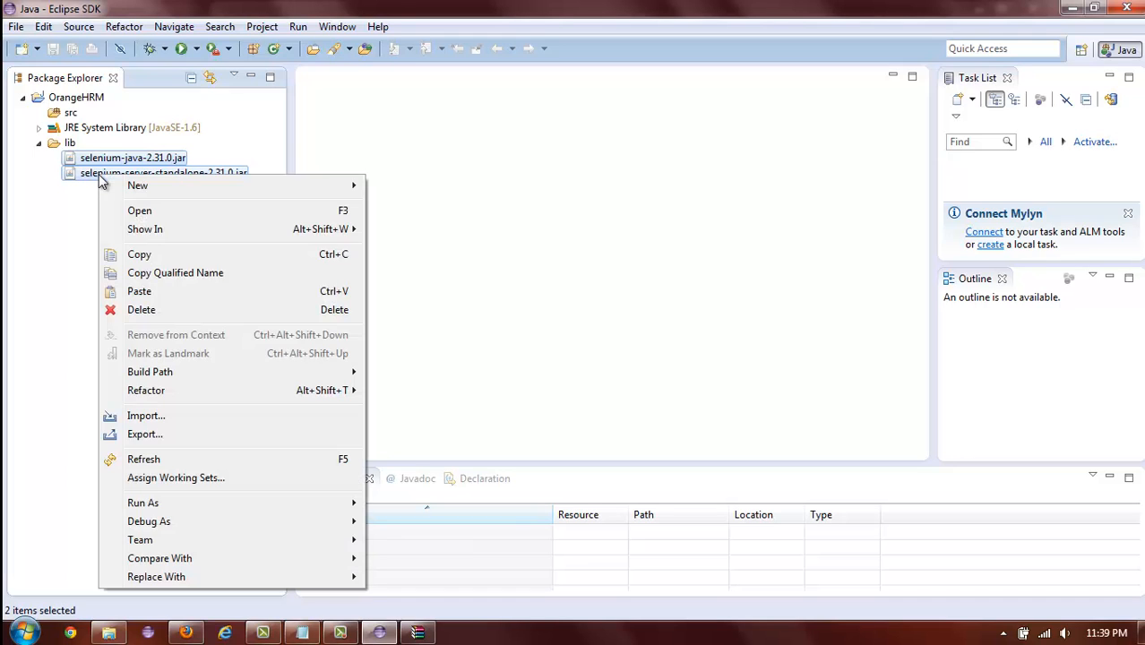
{"action": "mouse_move", "coordinate": [151, 371]}
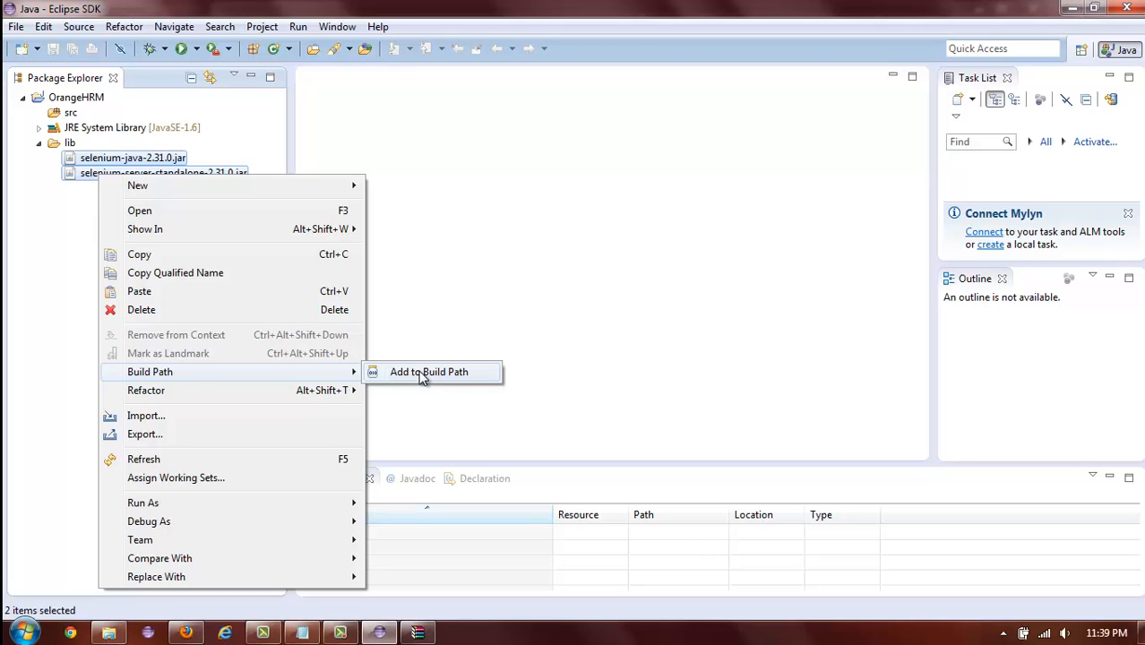
{"action": "left_click", "coordinate": [428, 371]}
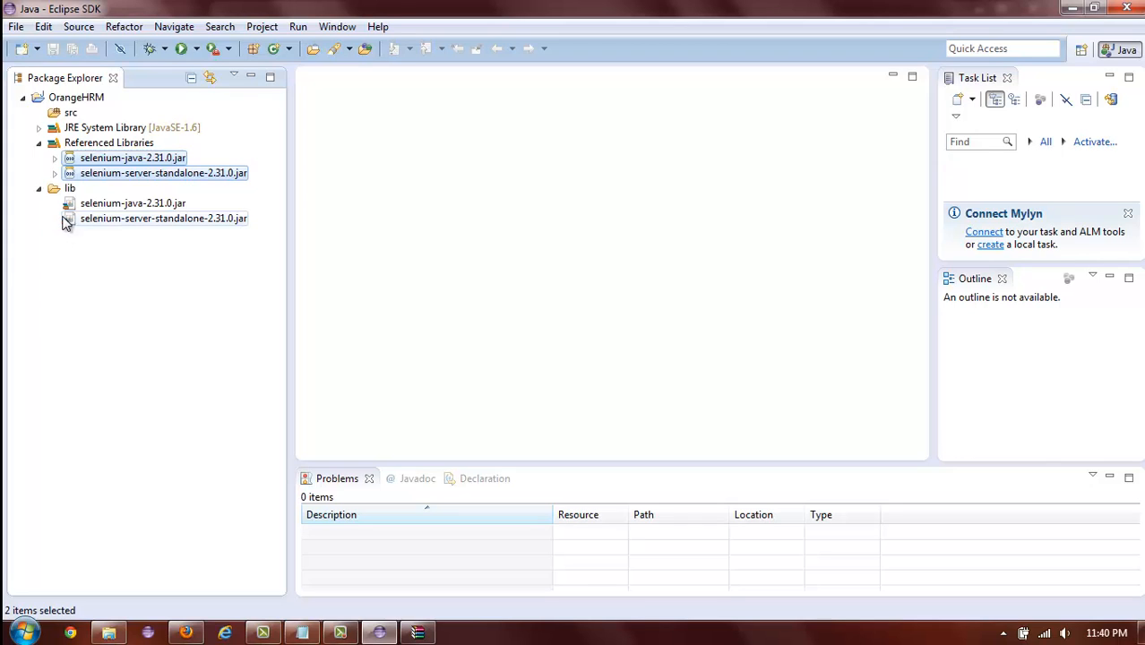
{"action": "mouse_move", "coordinate": [97, 230]}
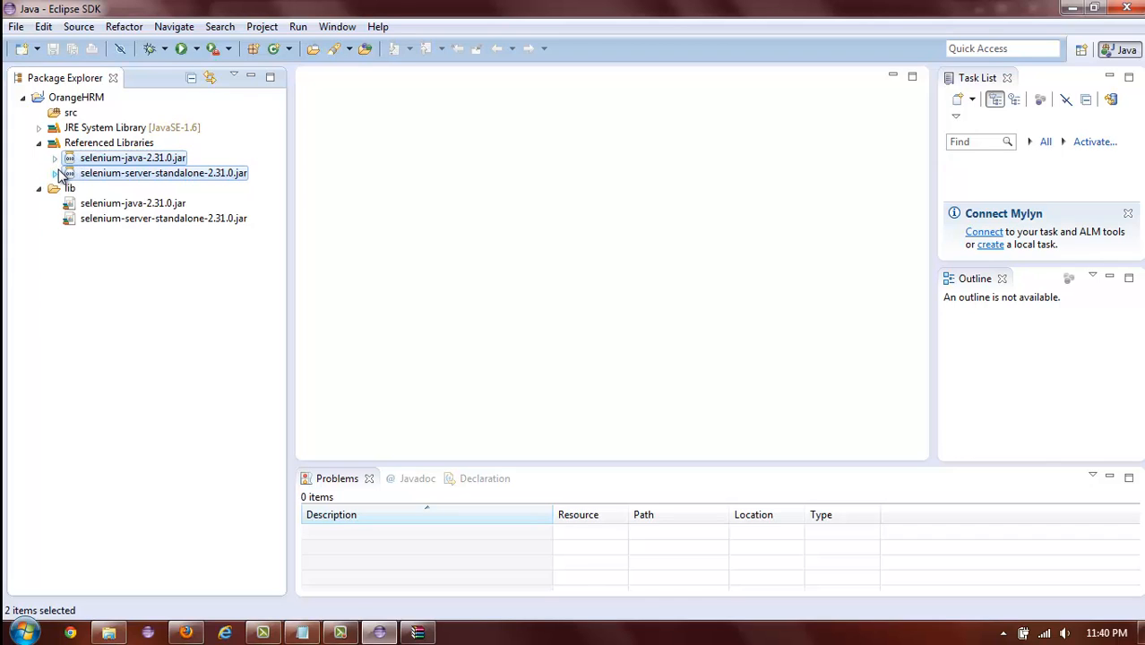
{"action": "mouse_move", "coordinate": [125, 152]}
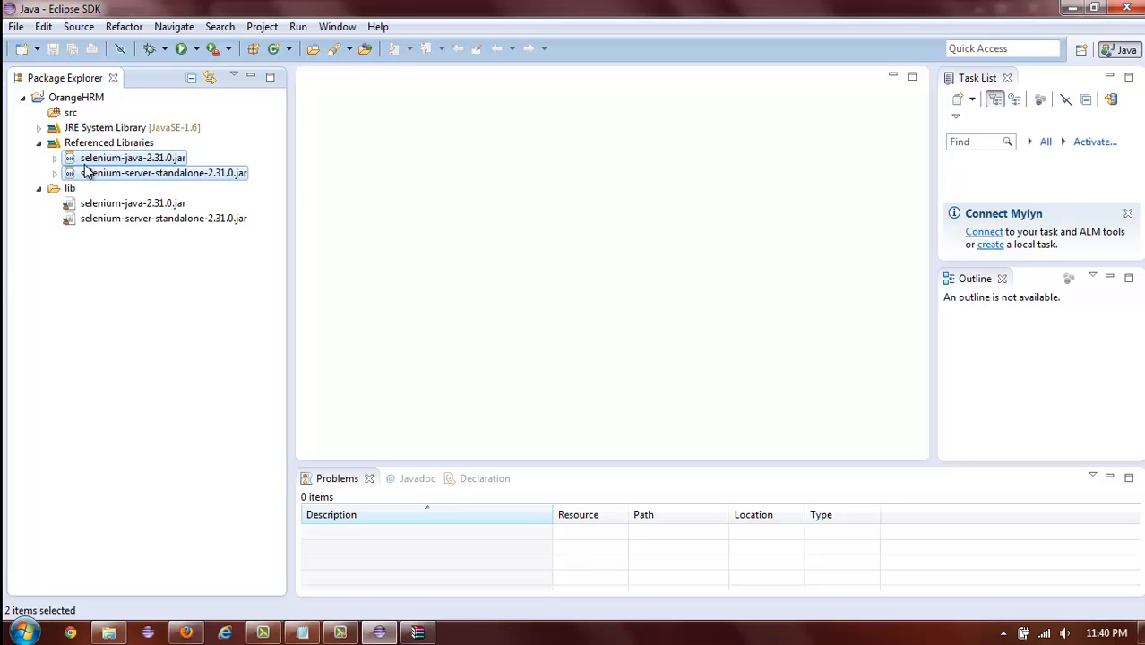
{"action": "mouse_move", "coordinate": [89, 180]}
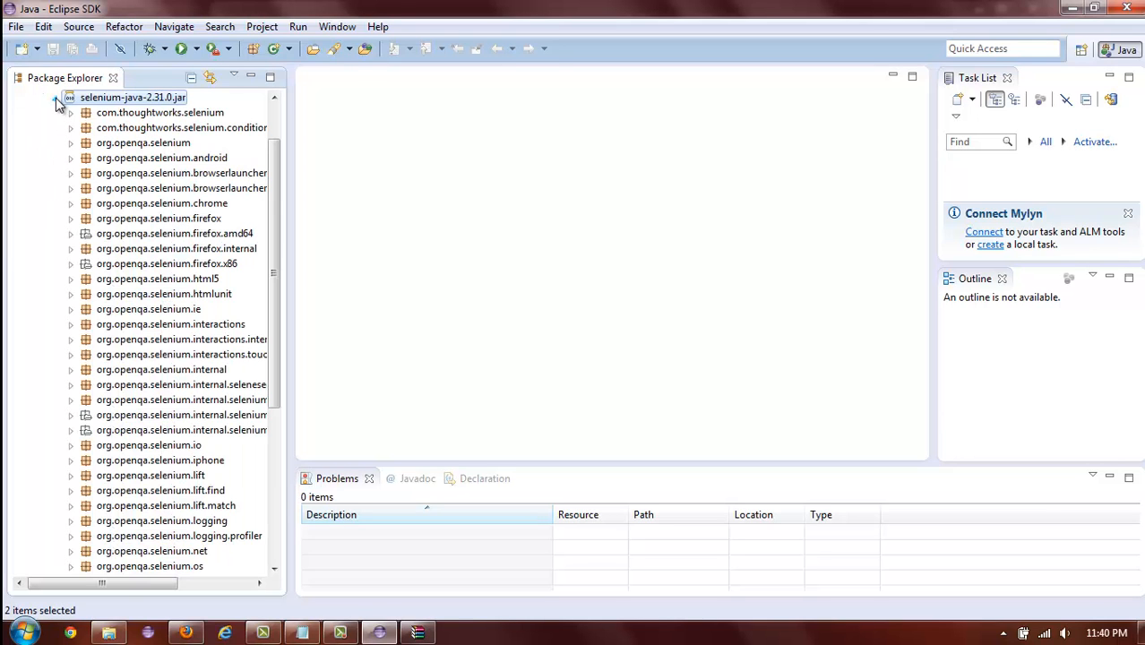
{"action": "left_click", "coordinate": [59, 104]}
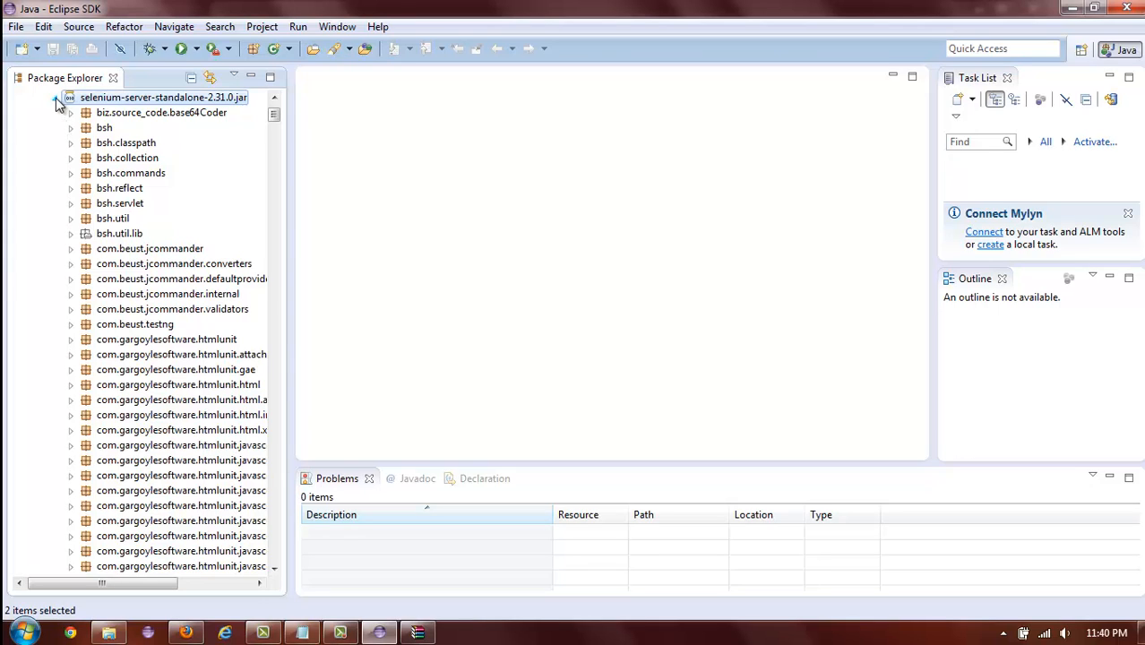
{"action": "left_click", "coordinate": [57, 104]}
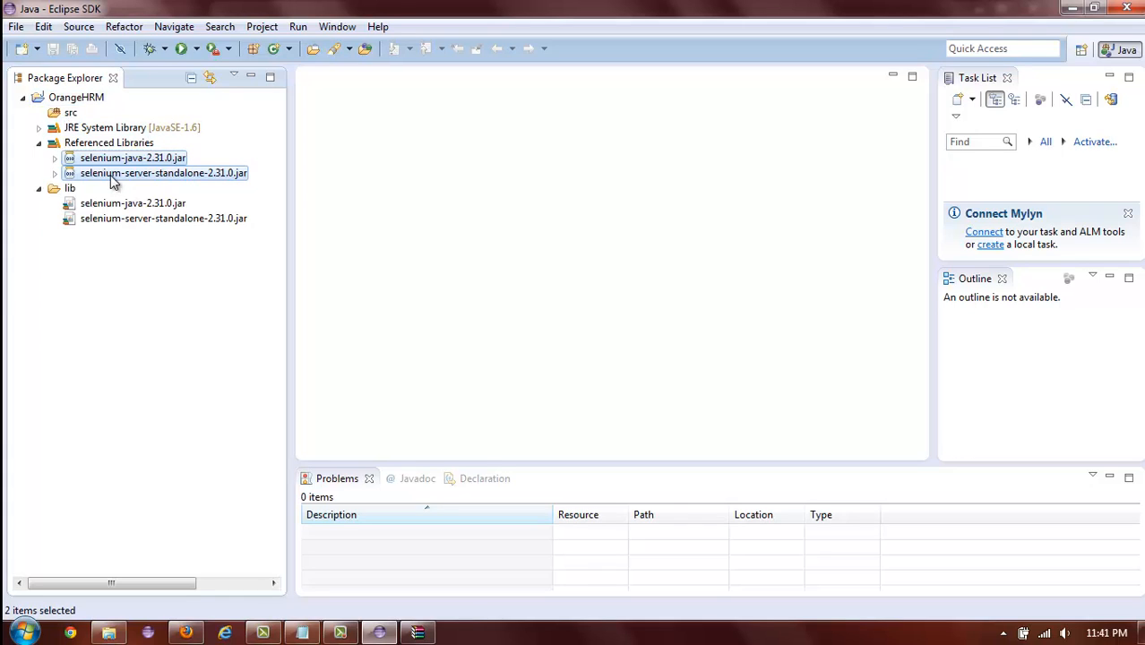
{"action": "mouse_move", "coordinate": [109, 87]}
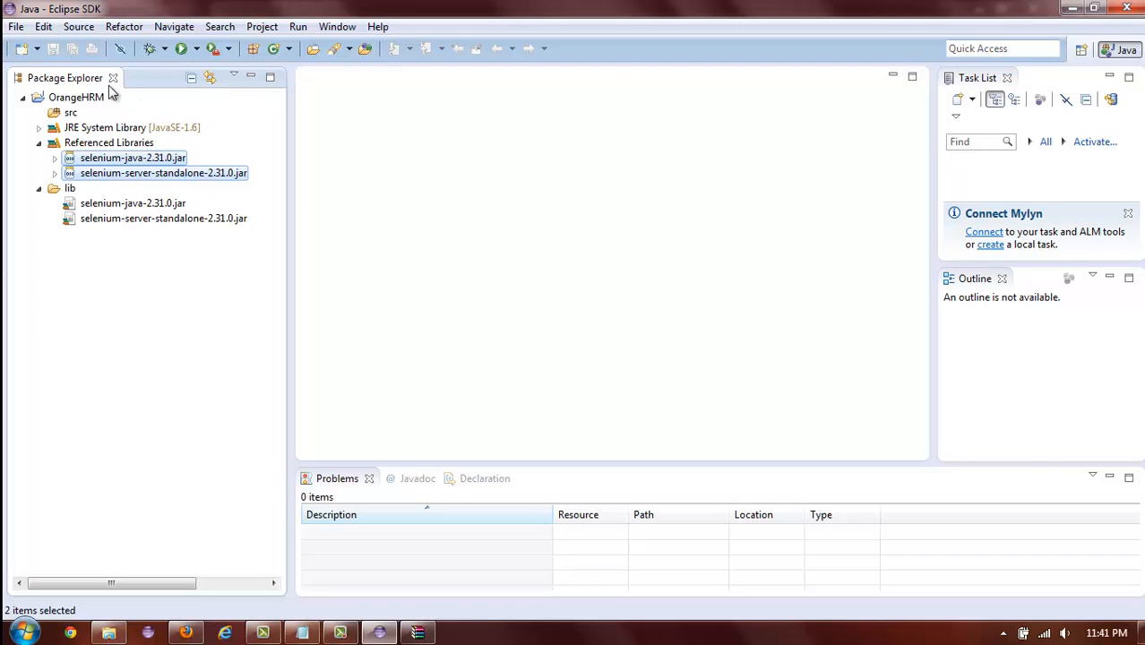
{"action": "mouse_move", "coordinate": [258, 188]}
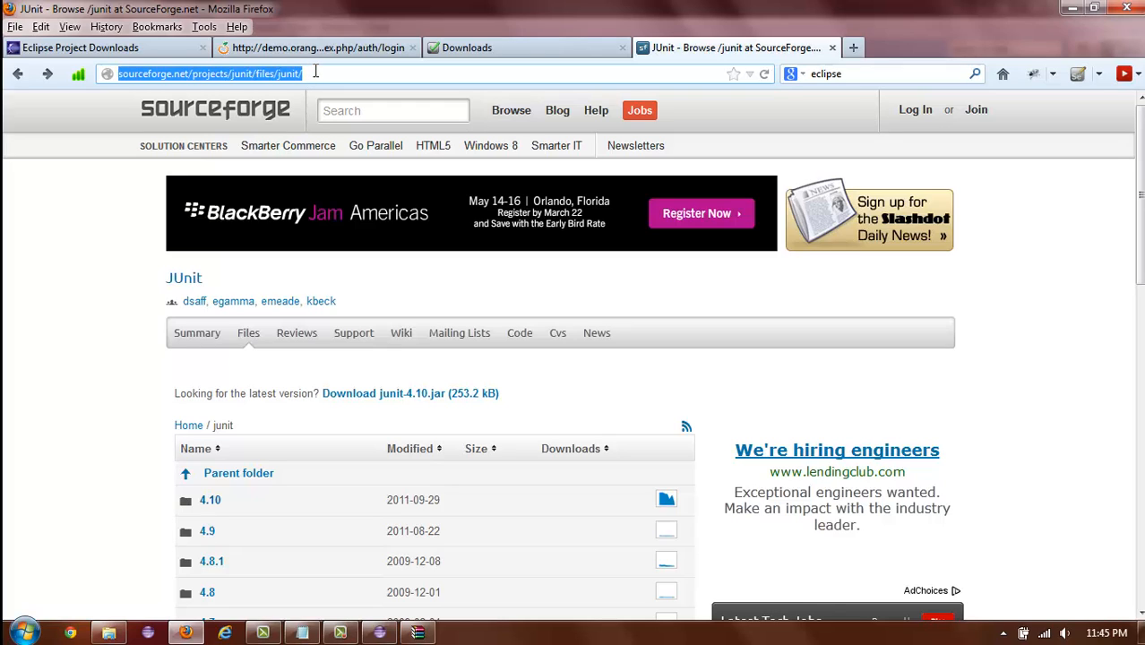
{"action": "mouse_move", "coordinate": [208, 511]}
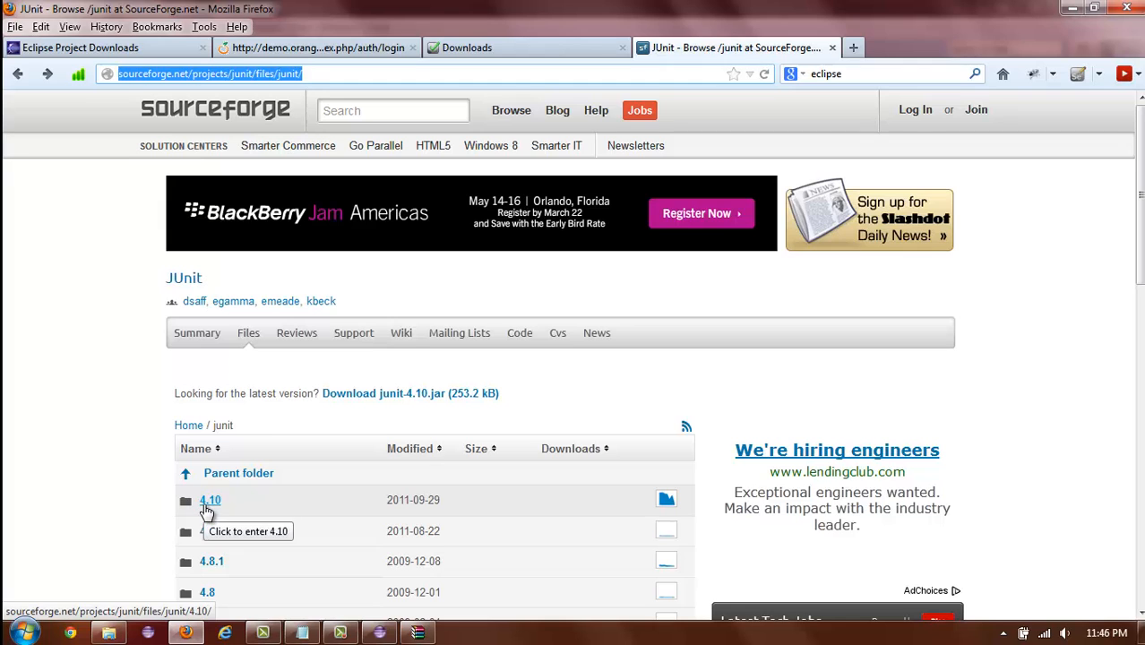
- Open the JUnit 4.10 release folder on SourceForge and download junit-4.10.jar
{"action": "scroll", "scroll_direction": "down", "scroll_amount": 3}
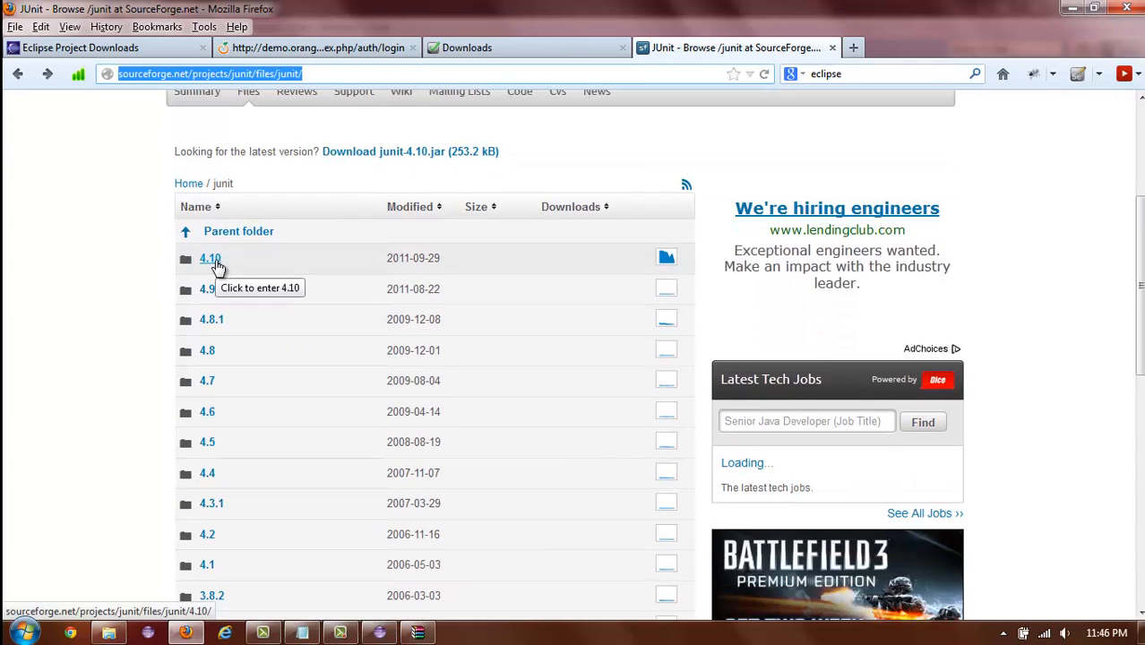
{"action": "mouse_move", "coordinate": [224, 269]}
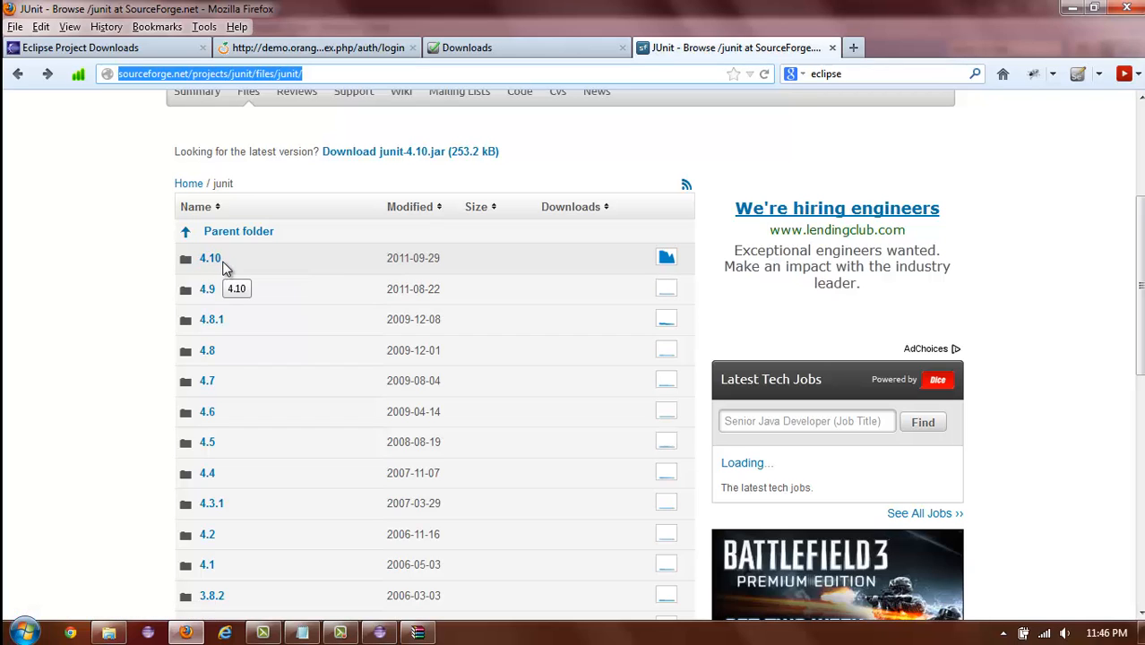
{"action": "mouse_move", "coordinate": [210, 269]}
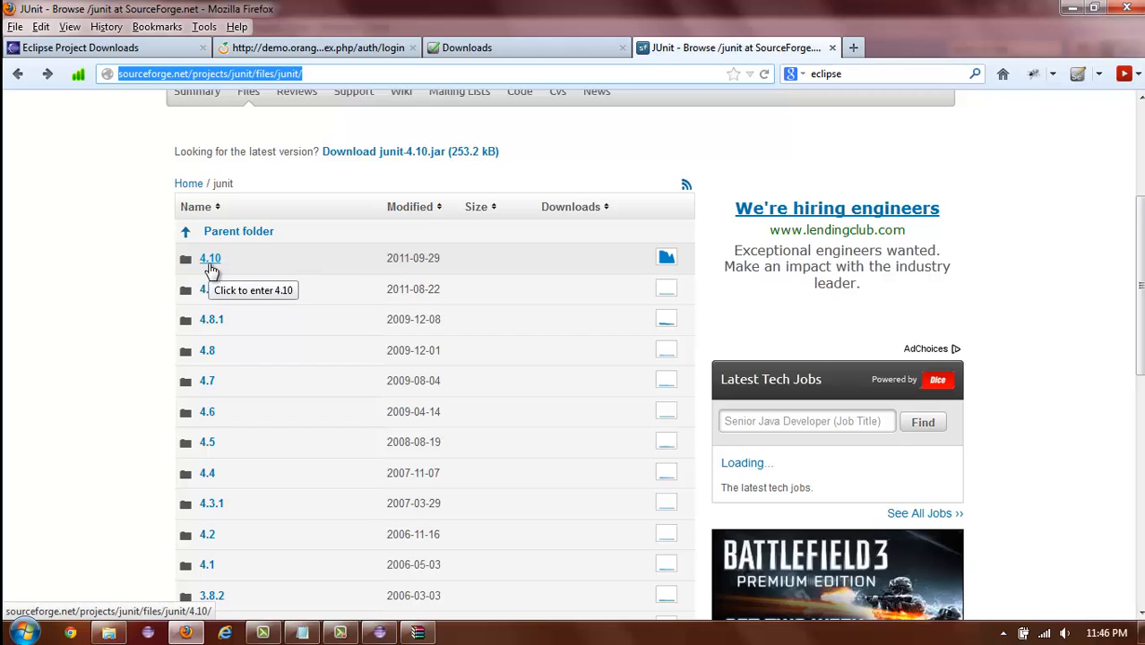
{"action": "mouse_move", "coordinate": [290, 265]}
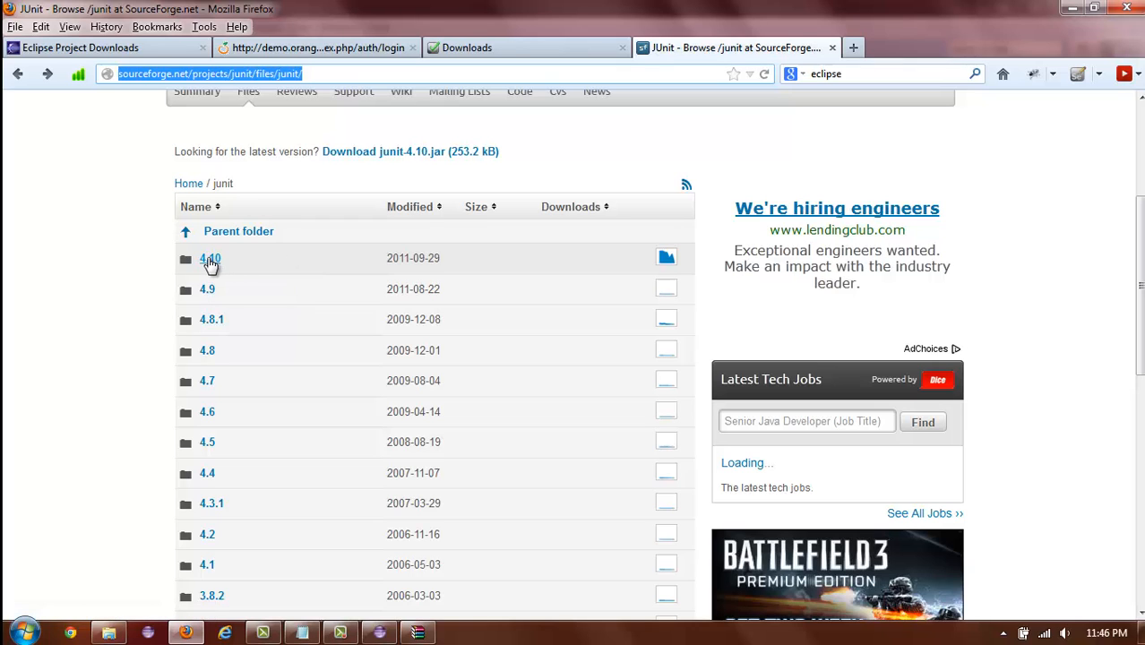
{"action": "left_click", "coordinate": [208, 258]}
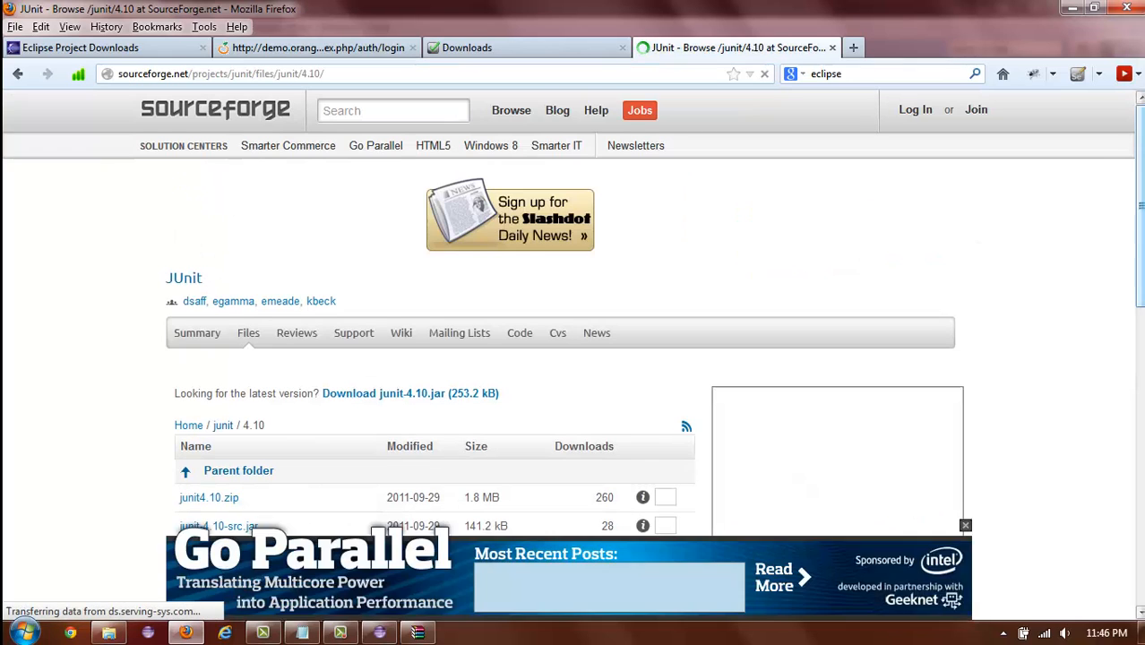
{"action": "scroll", "scroll_direction": "down", "scroll_amount": 3}
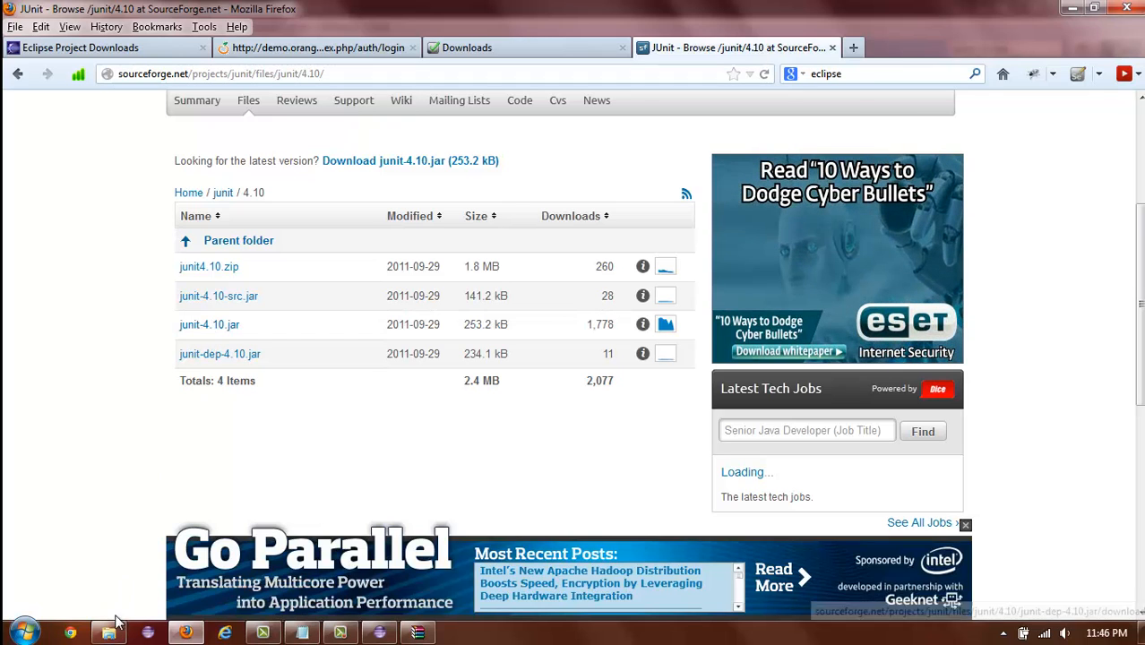
{"action": "left_click", "coordinate": [114, 631]}
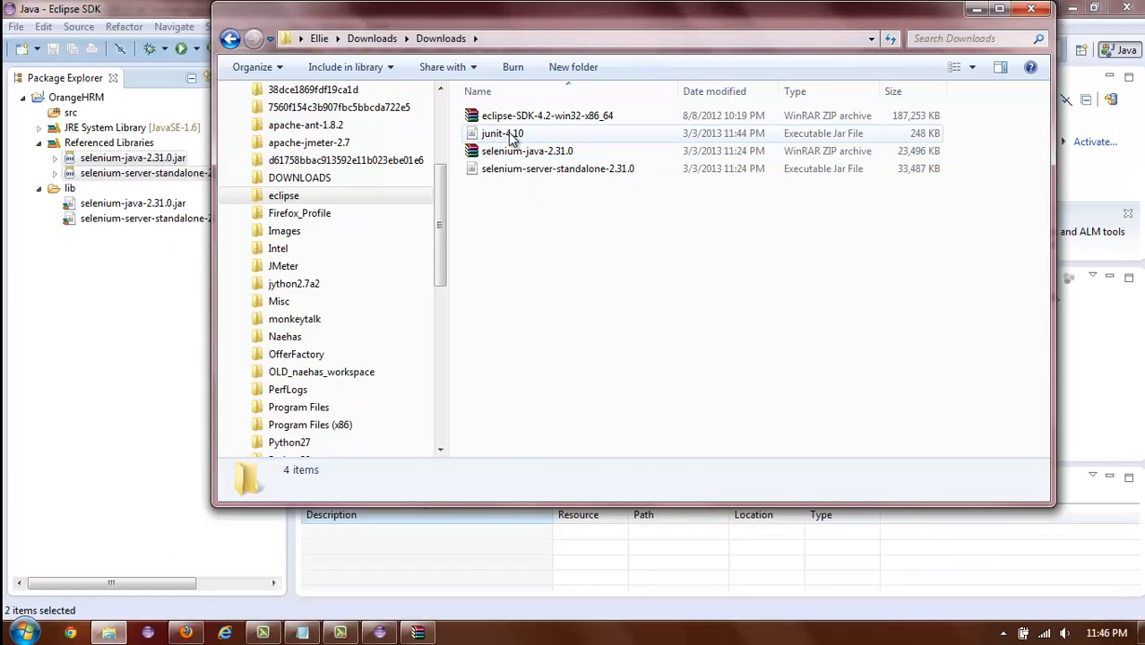
- Drag junit-4.10.jar from Downloads into lib, confirm Copy files, and select it there
{"action": "left_click", "coordinate": [498, 133]}
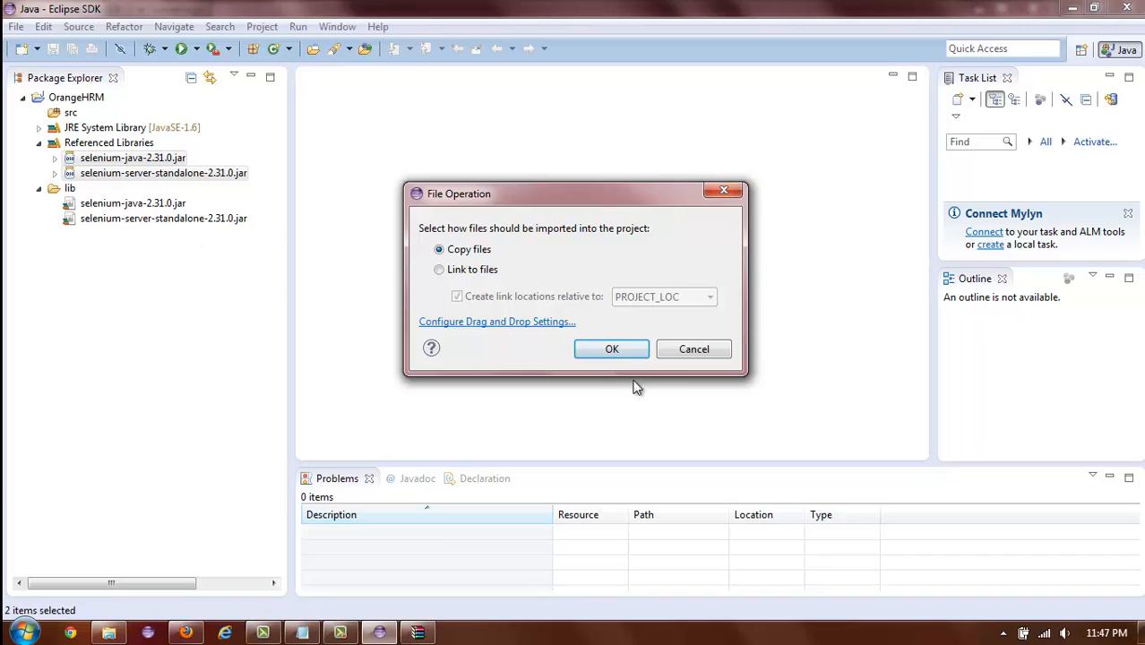
{"action": "left_click", "coordinate": [611, 347]}
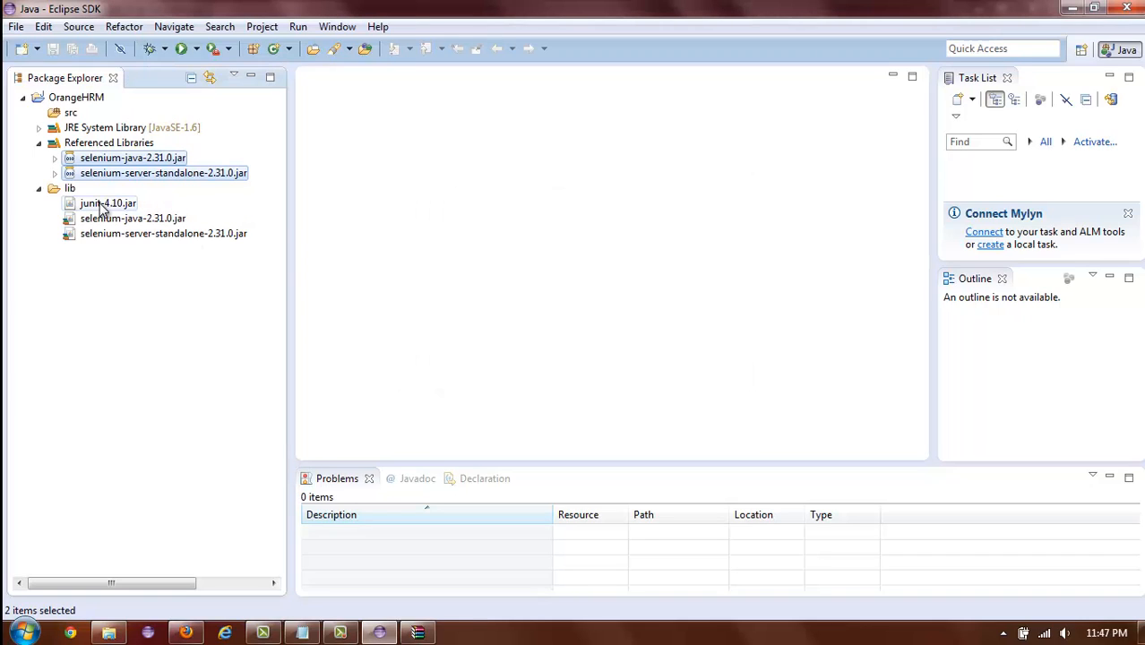
{"action": "left_click", "coordinate": [100, 202]}
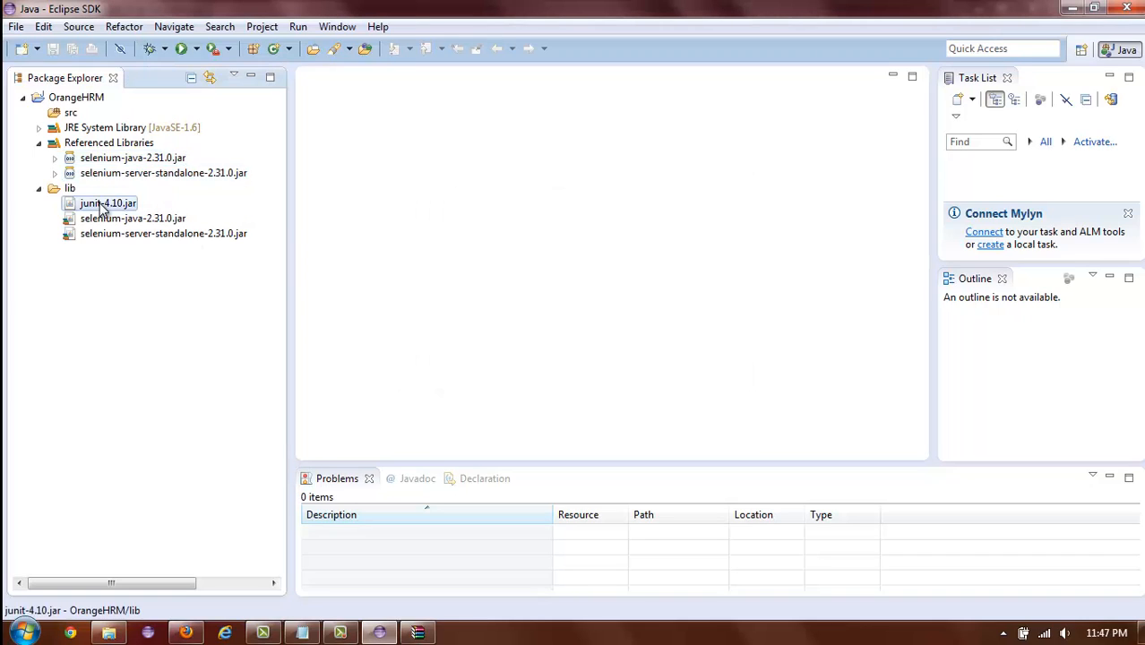
{"action": "right_click", "coordinate": [107, 203]}
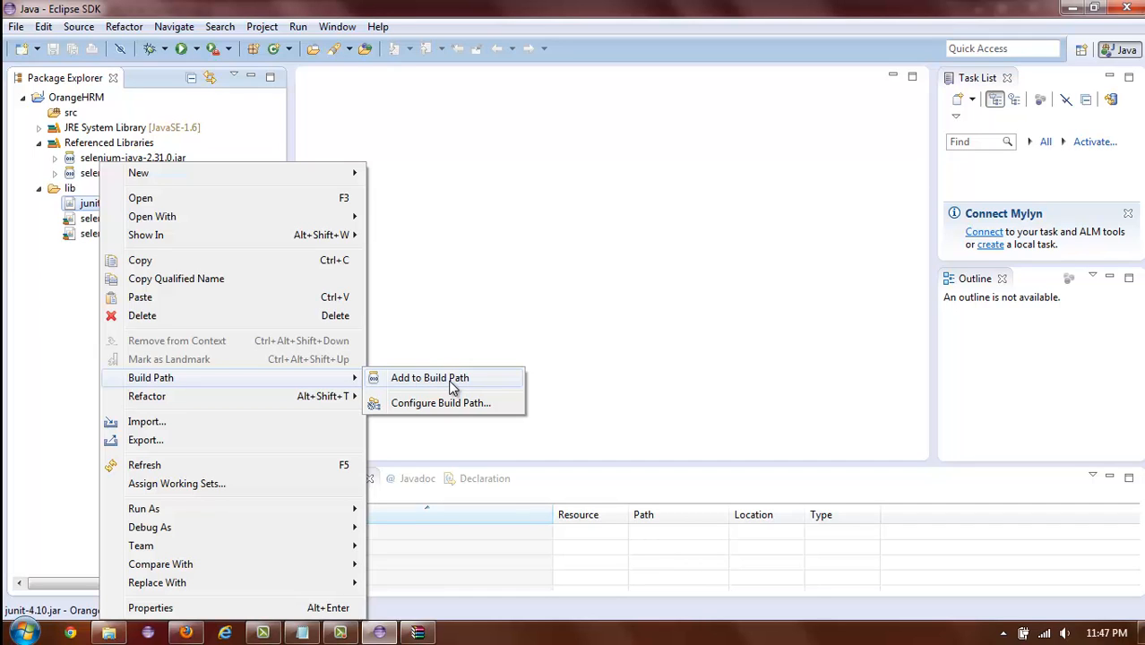
- Add junit-4.10.jar to the build path so it appears under Referenced Libraries
{"action": "left_click", "coordinate": [429, 376]}
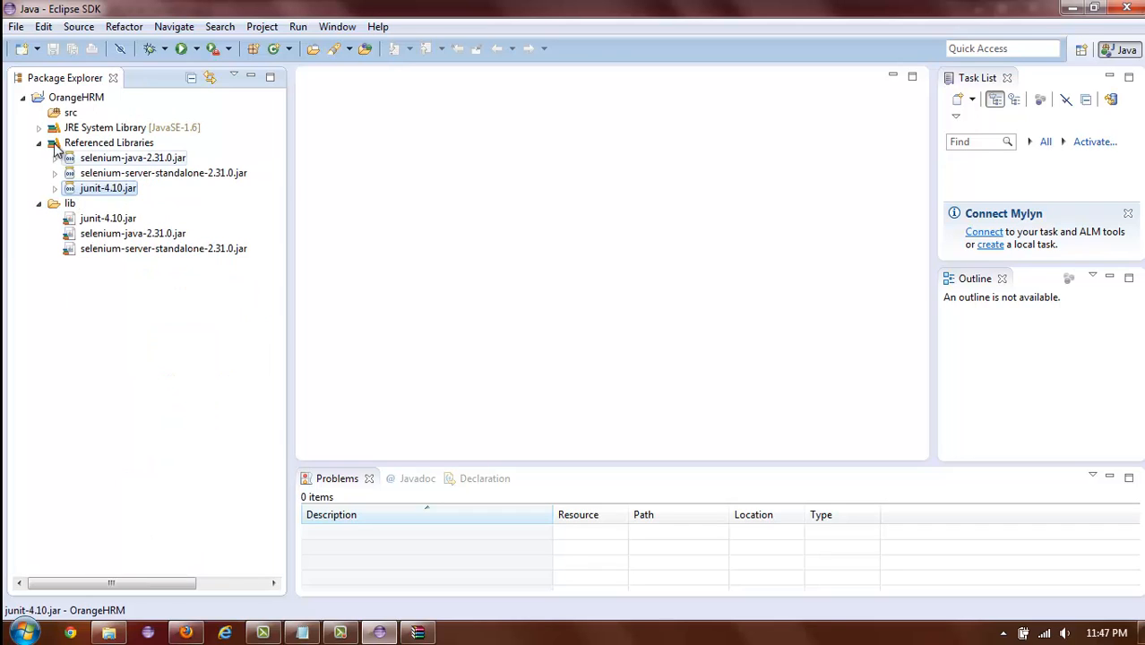
{"action": "left_click", "coordinate": [39, 143]}
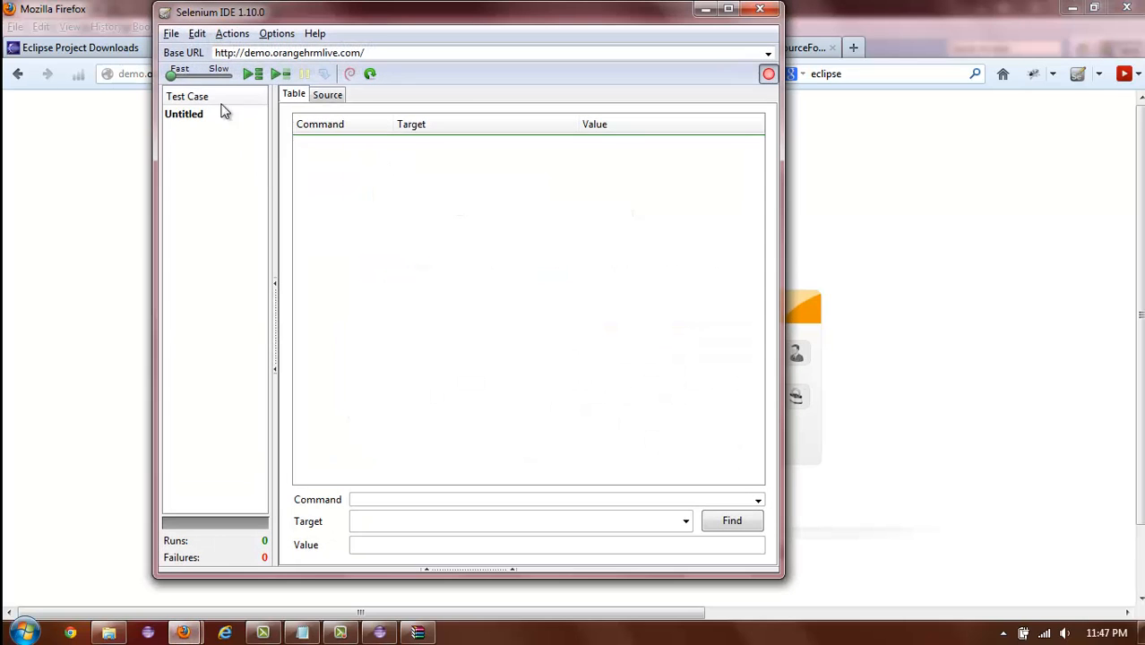
- Load ValidLoginTestCase.html from File > Recent Test Cases
{"action": "left_click", "coordinate": [170, 32]}
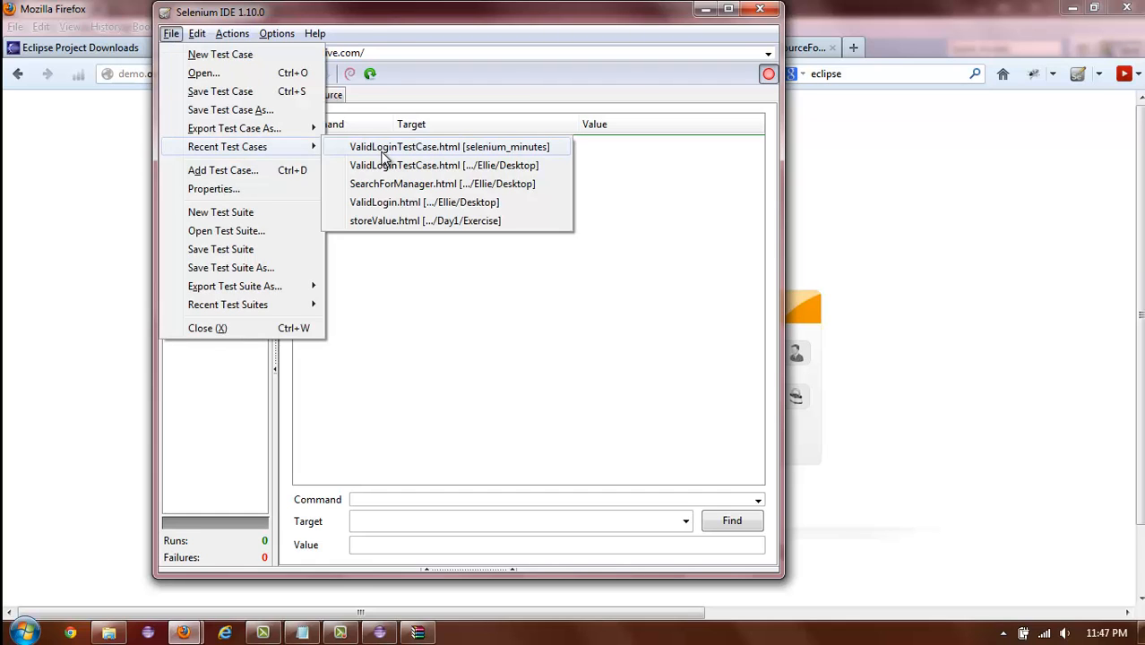
{"action": "left_click", "coordinate": [451, 146]}
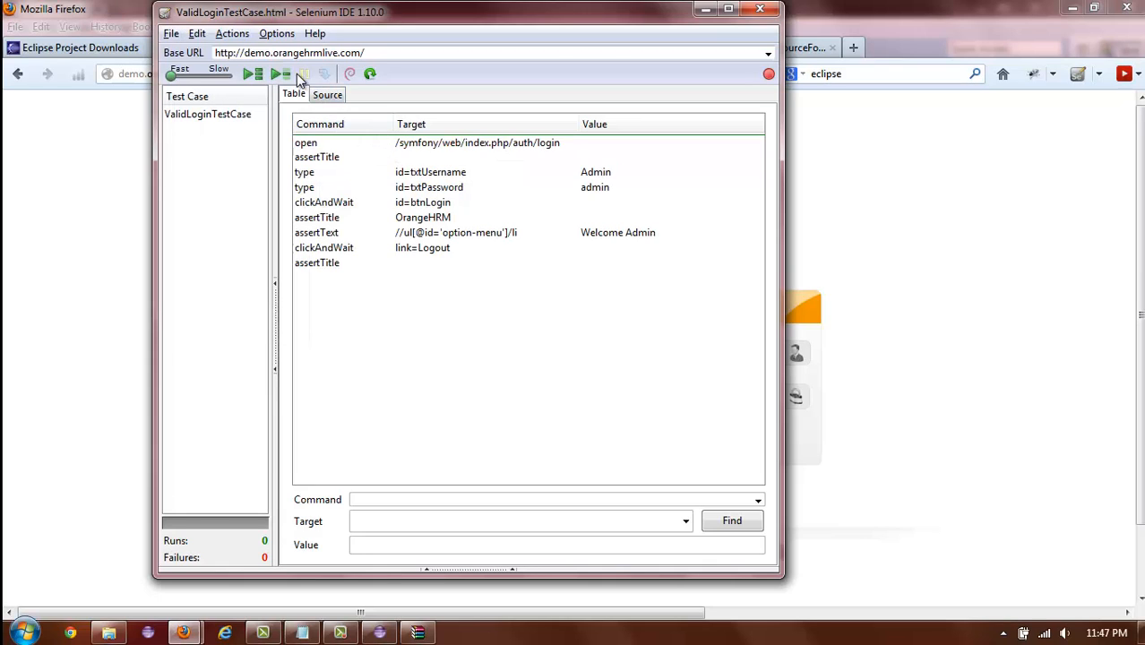
{"action": "mouse_move", "coordinate": [274, 73]}
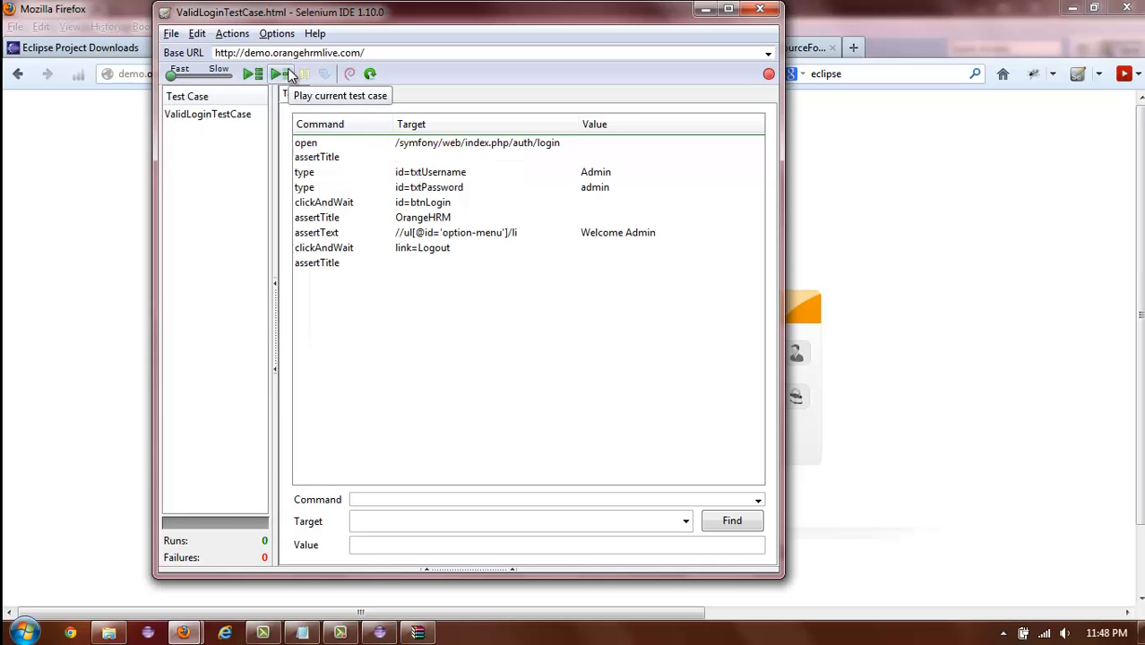
- Play ValidLoginTestCase against the OrangeHRM demo, getting 1 run and 0 failures
{"action": "left_click", "coordinate": [279, 74]}
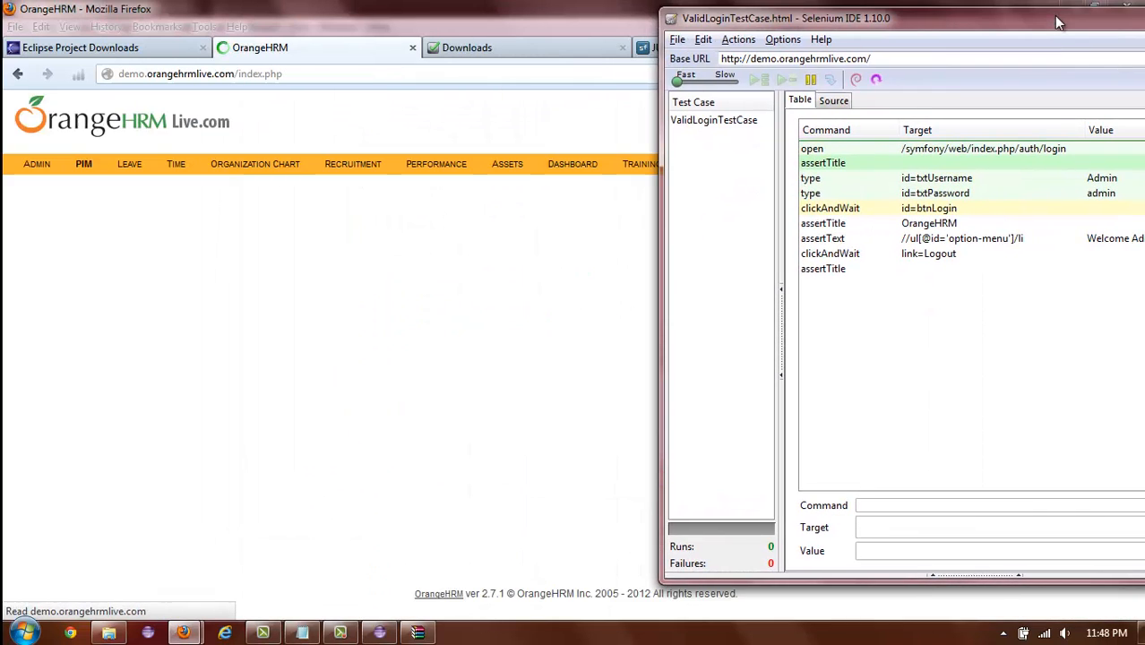
{"action": "left_click", "coordinate": [761, 79]}
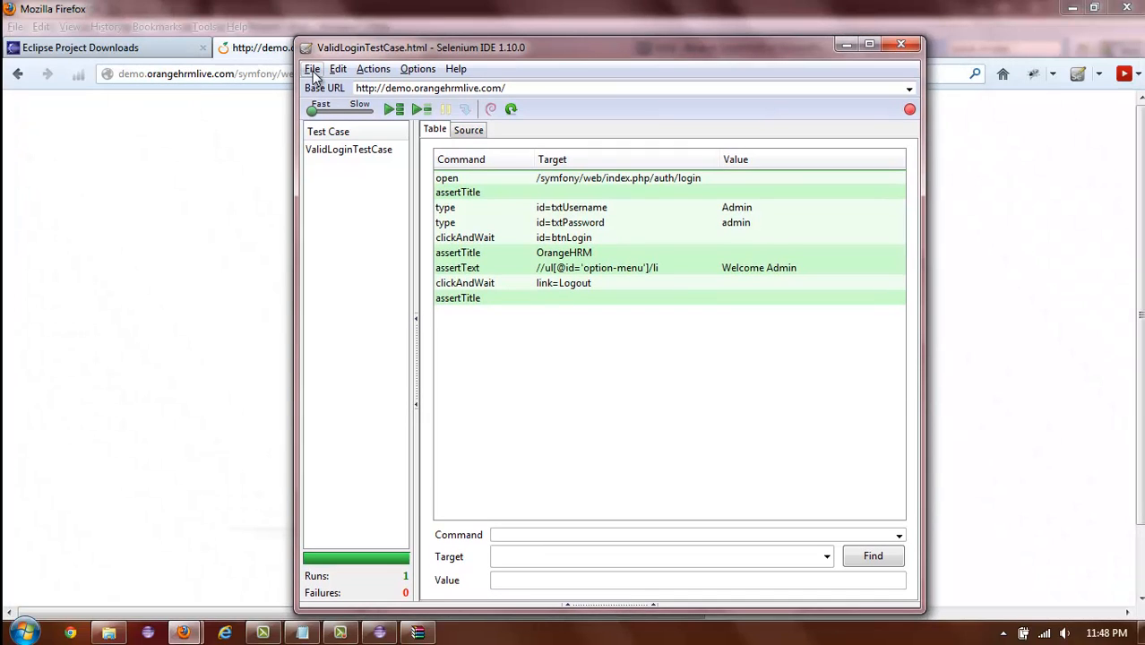
- Export the test case via File > Export Test Case As > Java / JUnit 4 / WebDriver
{"action": "left_click", "coordinate": [312, 68]}
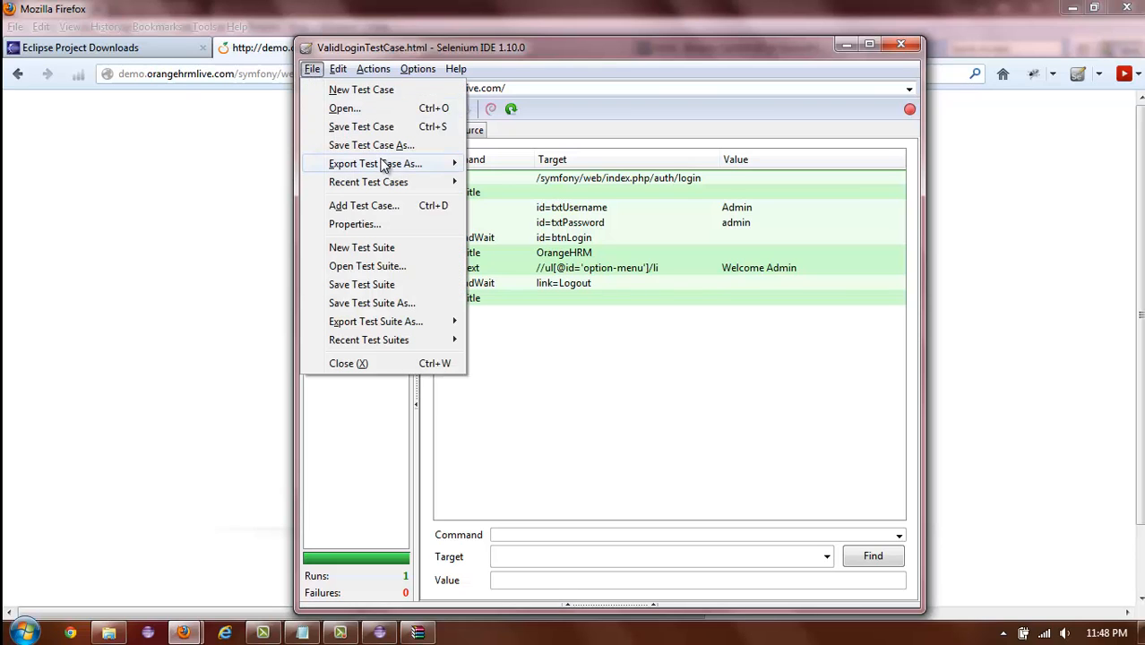
{"action": "mouse_move", "coordinate": [376, 163]}
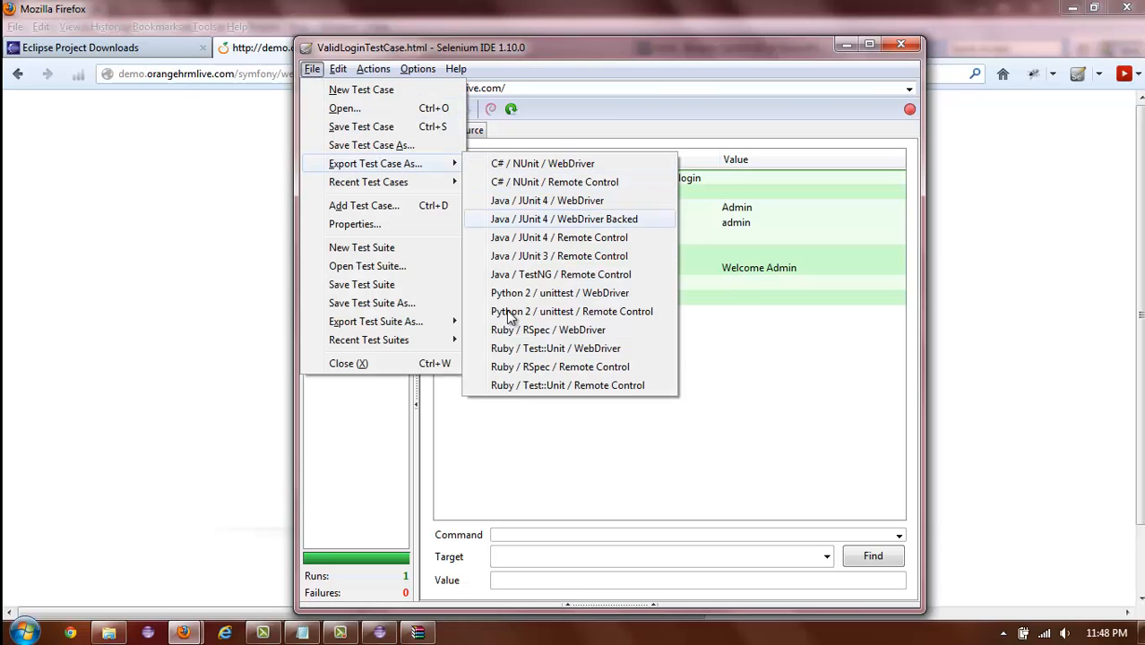
{"action": "mouse_move", "coordinate": [527, 283]}
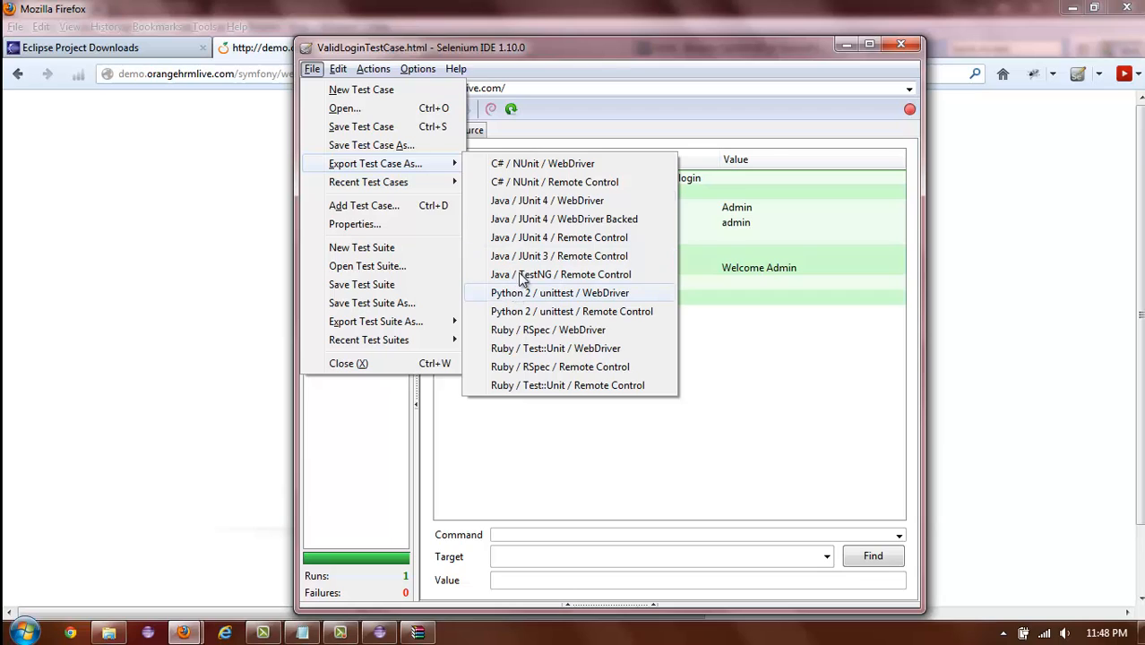
{"action": "mouse_move", "coordinate": [548, 201]}
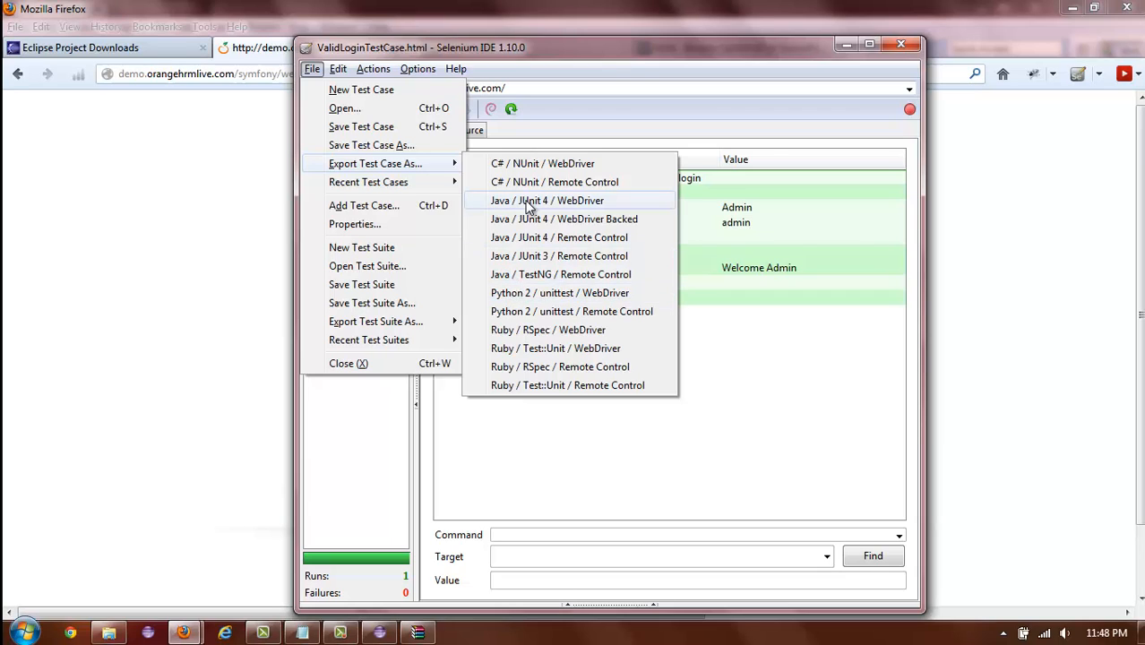
{"action": "mouse_move", "coordinate": [554, 279]}
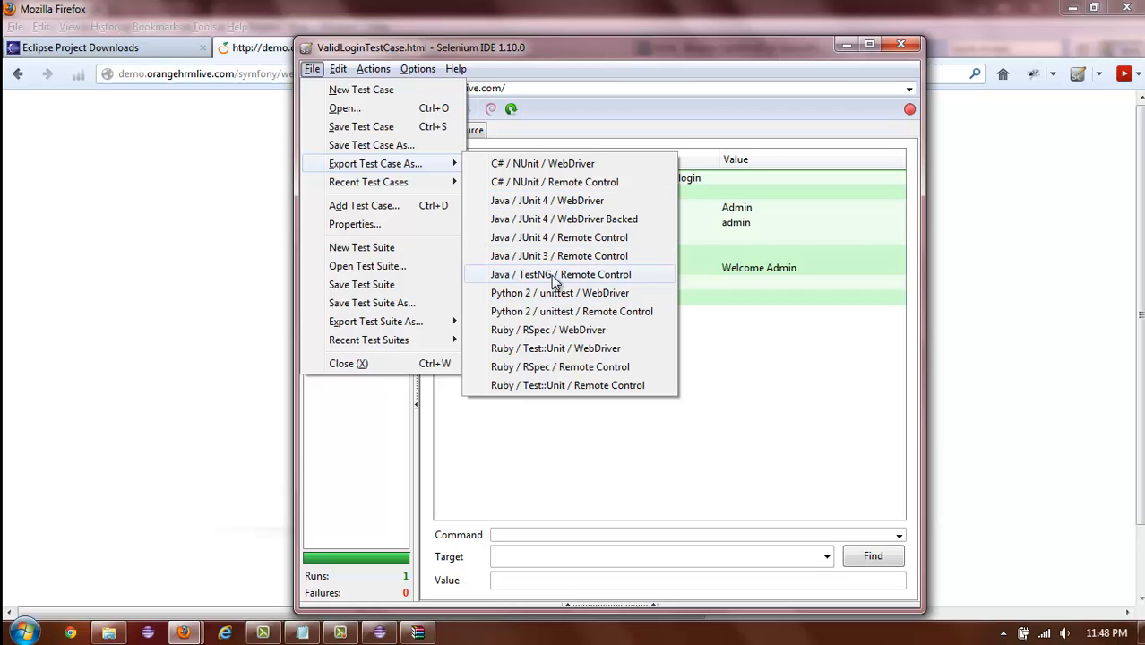
{"action": "mouse_move", "coordinate": [580, 201]}
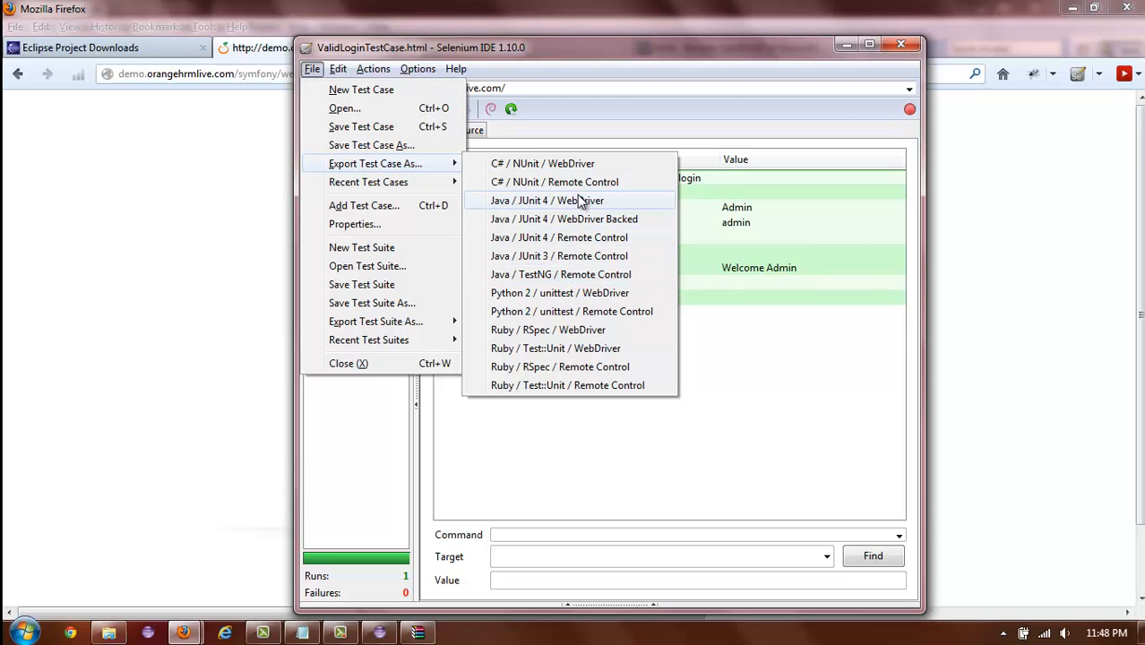
{"action": "mouse_move", "coordinate": [581, 208]}
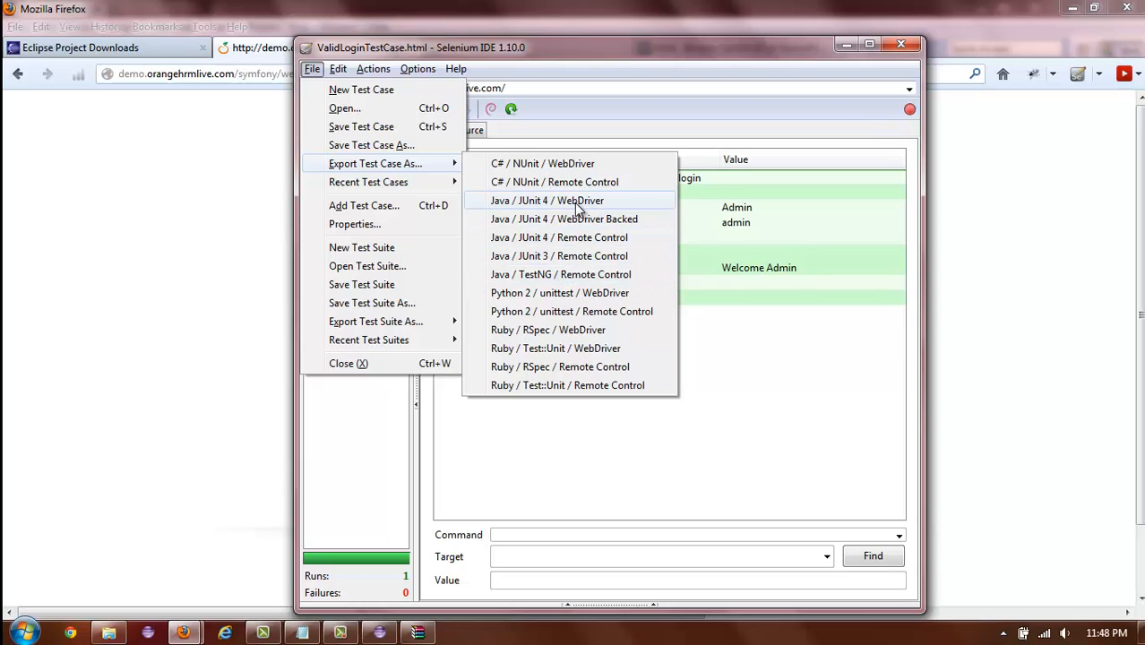
{"action": "left_click", "coordinate": [548, 201]}
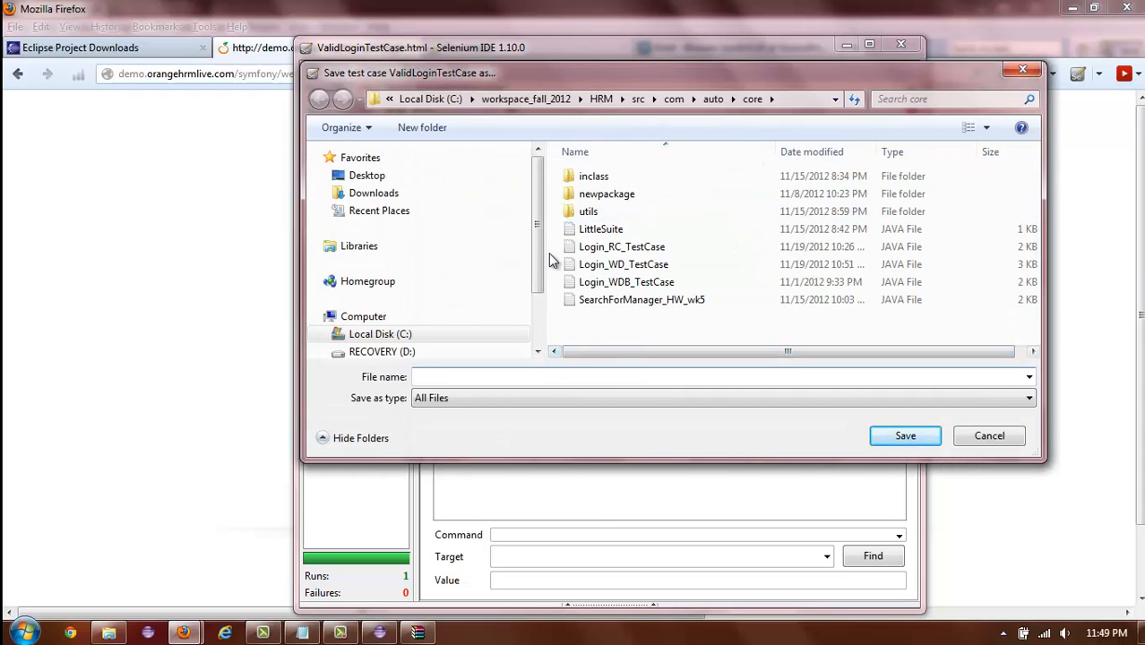
- Navigate the save dialog into the OrangeHRM project's src folder
{"action": "left_click", "coordinate": [519, 377]}
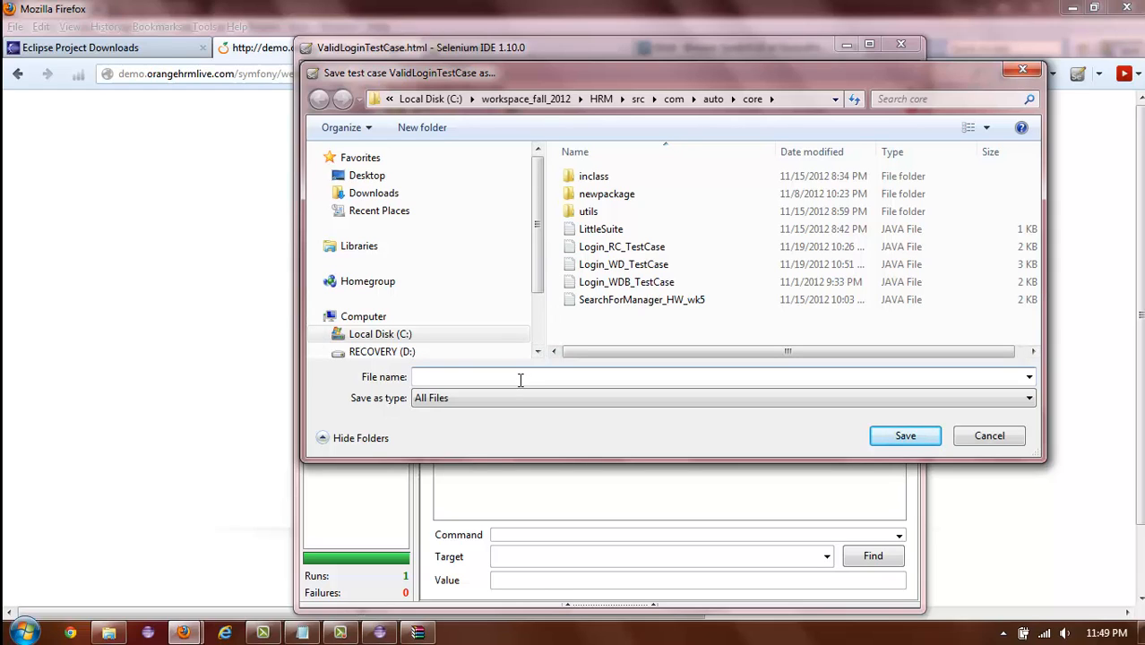
{"action": "mouse_move", "coordinate": [495, 358]}
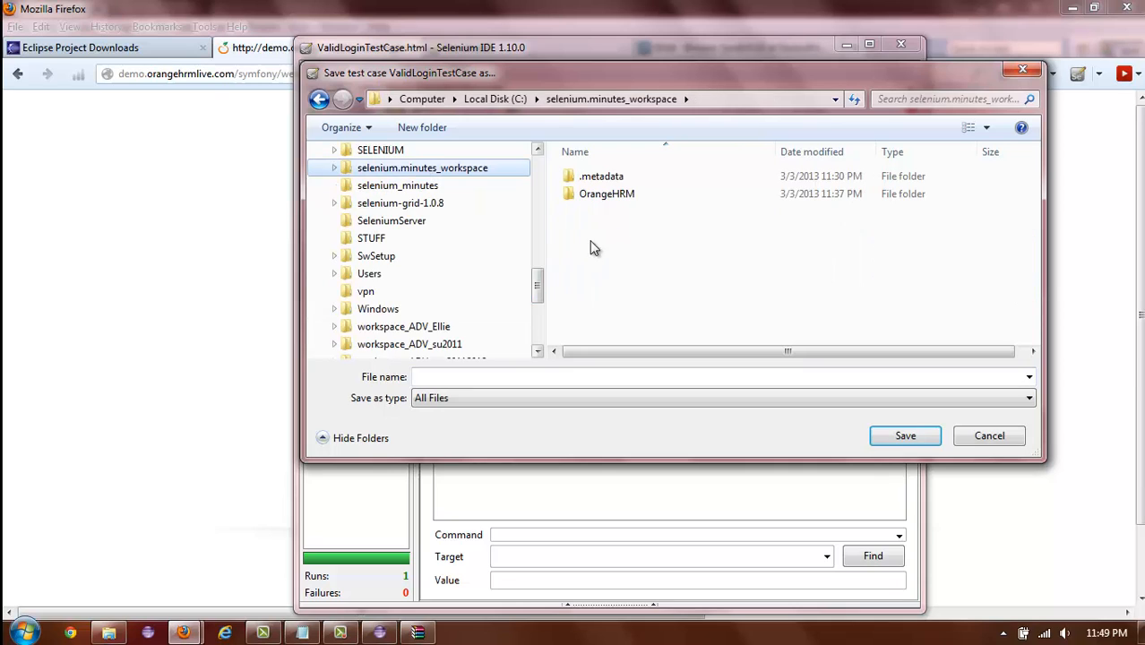
{"action": "double_click", "coordinate": [606, 194]}
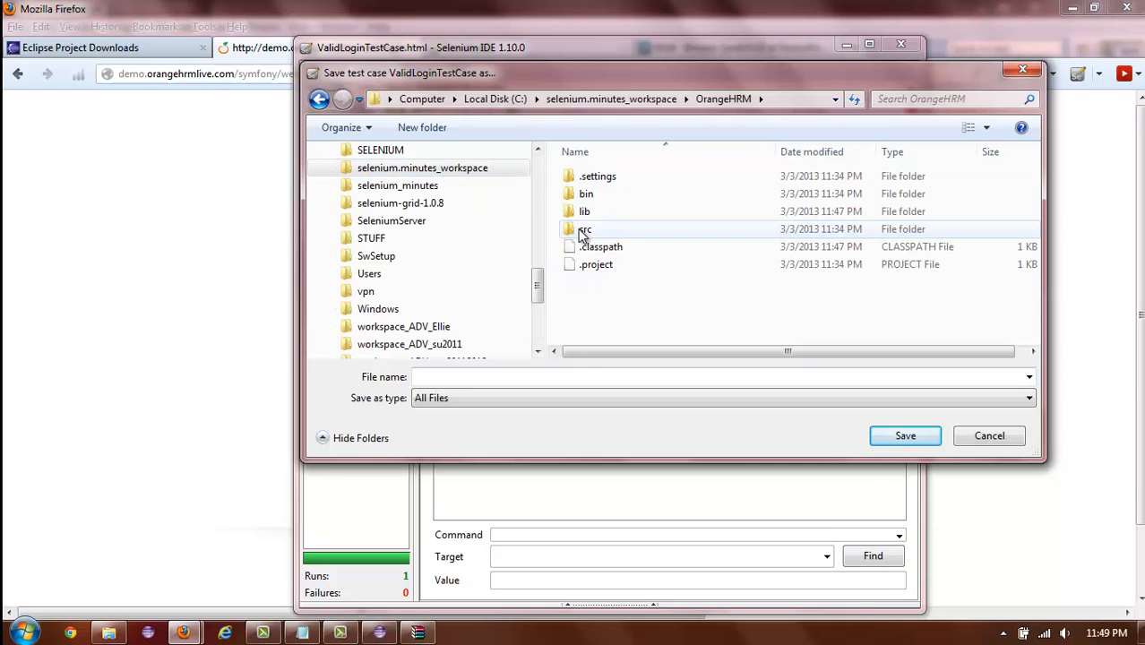
{"action": "double_click", "coordinate": [586, 229]}
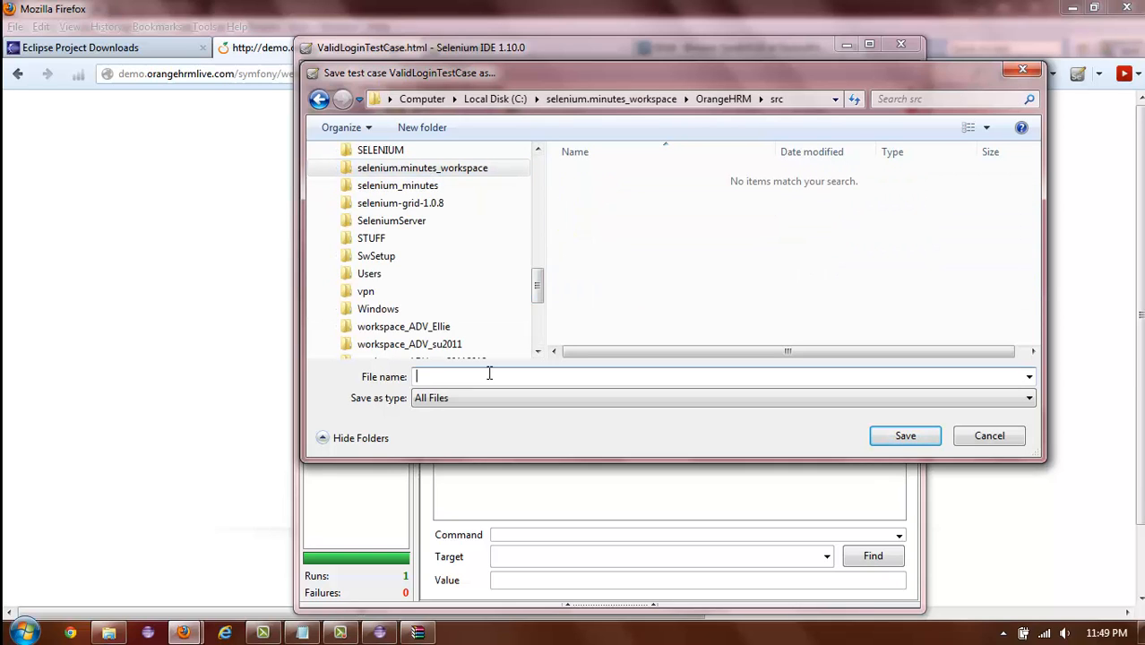
- Name the exported test ValidLoginTestCase.java and save it into src
{"action": "type", "text": "ValidLoginTestCase"}
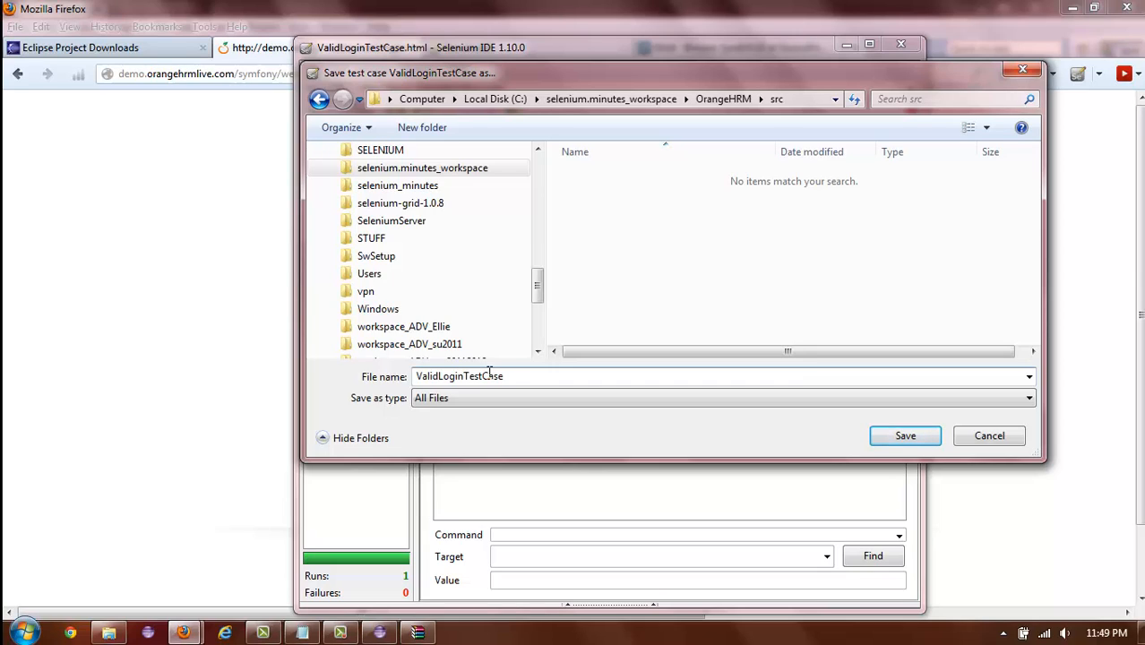
{"action": "left_click", "coordinate": [487, 376]}
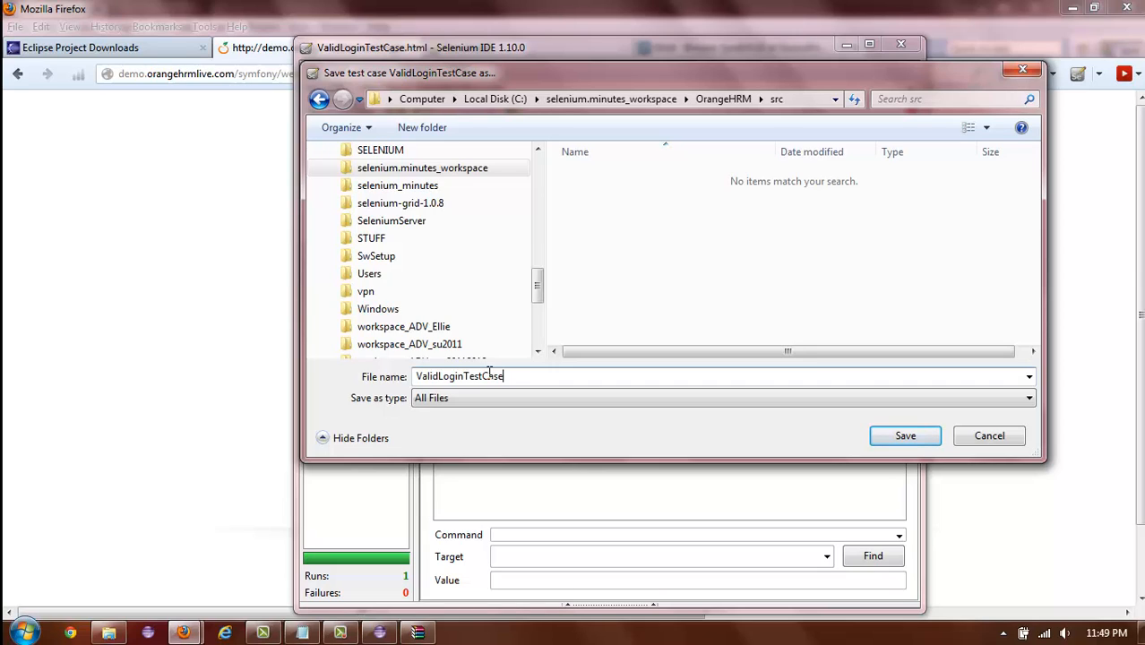
{"action": "type", "text": ".java"}
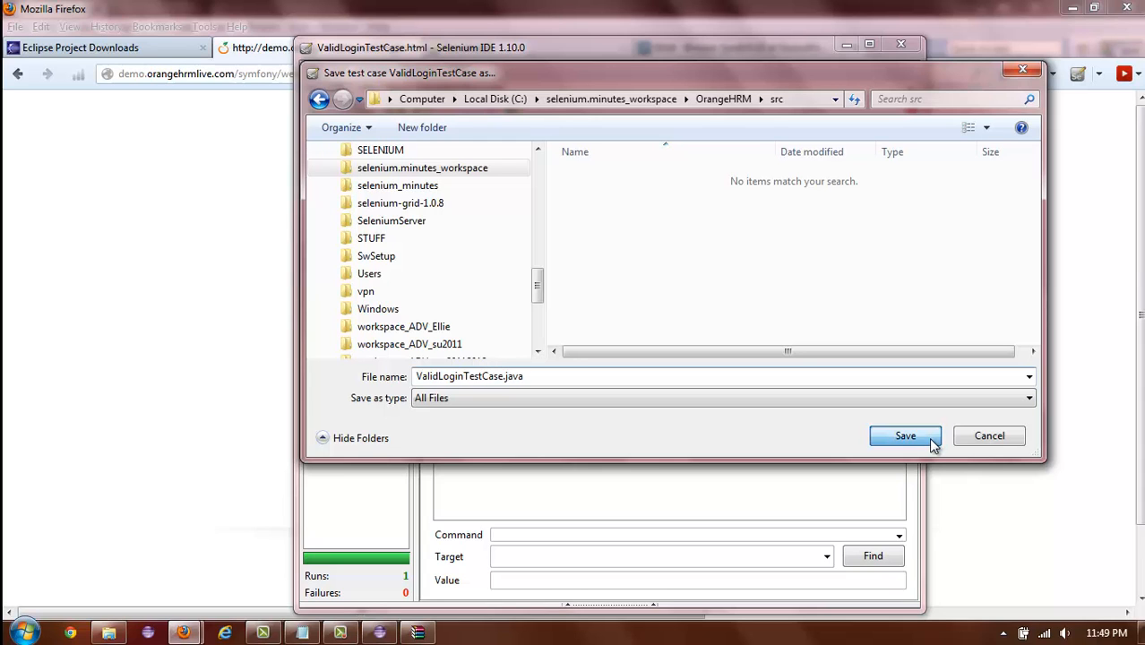
{"action": "left_click", "coordinate": [904, 435]}
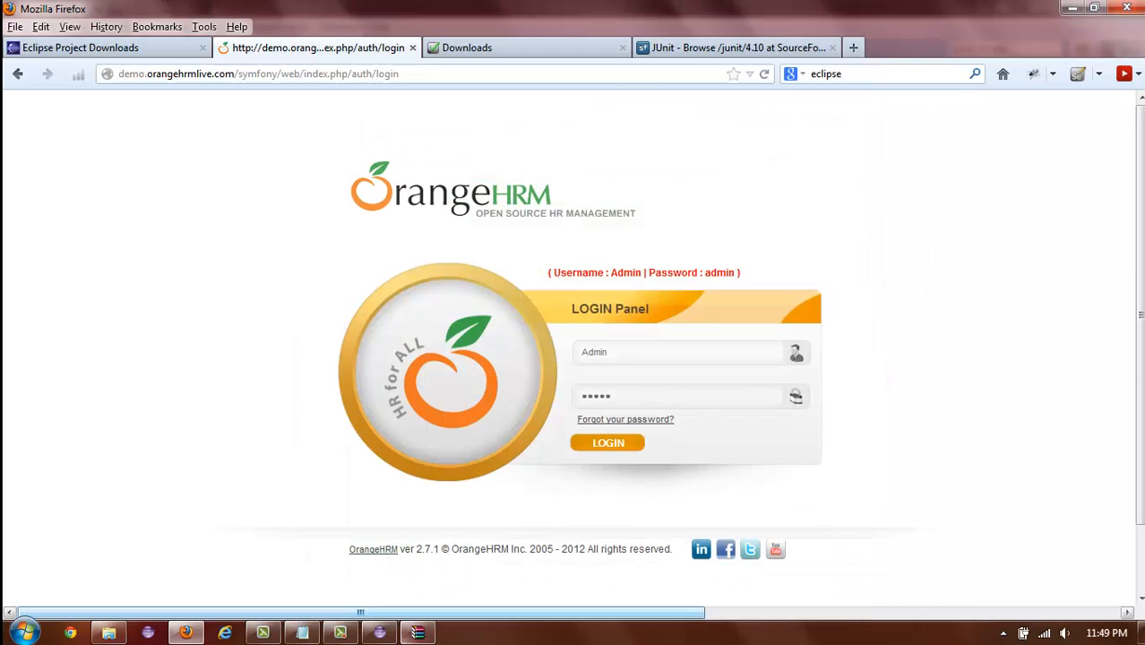
{"action": "mouse_move", "coordinate": [380, 631]}
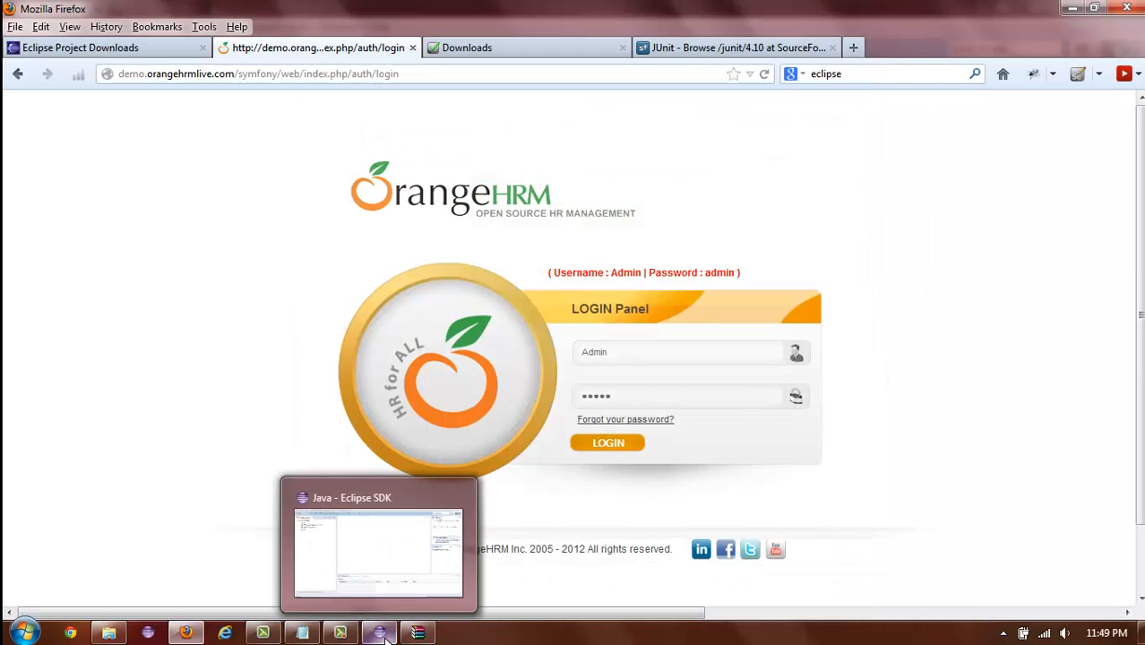
- Bring Eclipse back to the front and select the OrangeHRM project in Package Explorer
{"action": "left_click", "coordinate": [378, 546]}
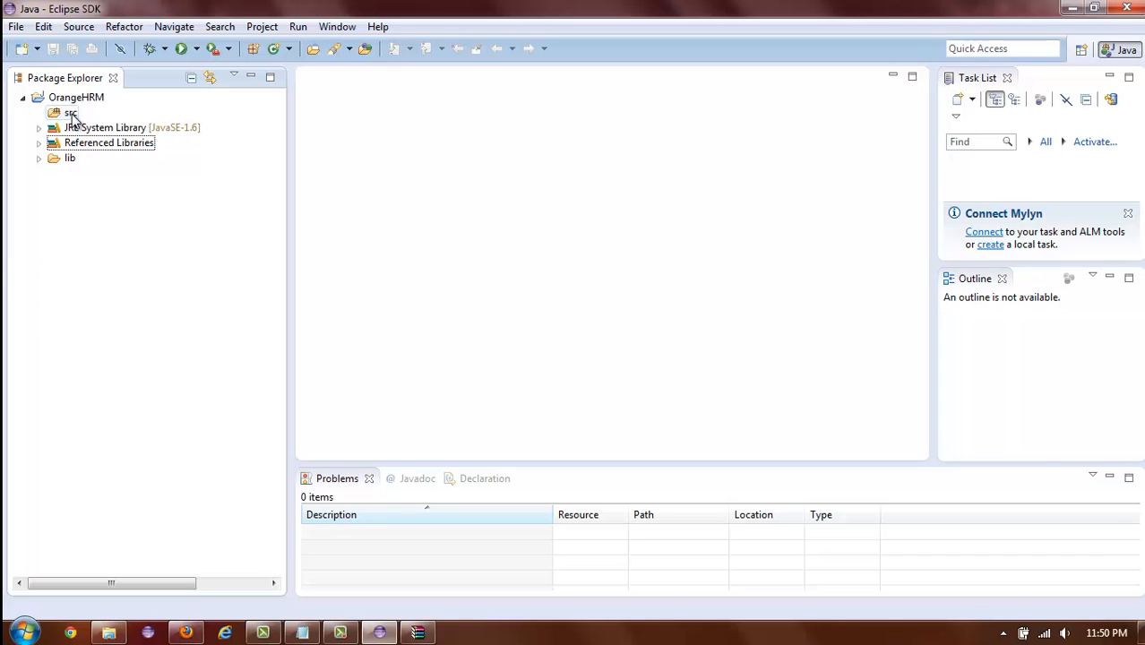
{"action": "left_click", "coordinate": [70, 114]}
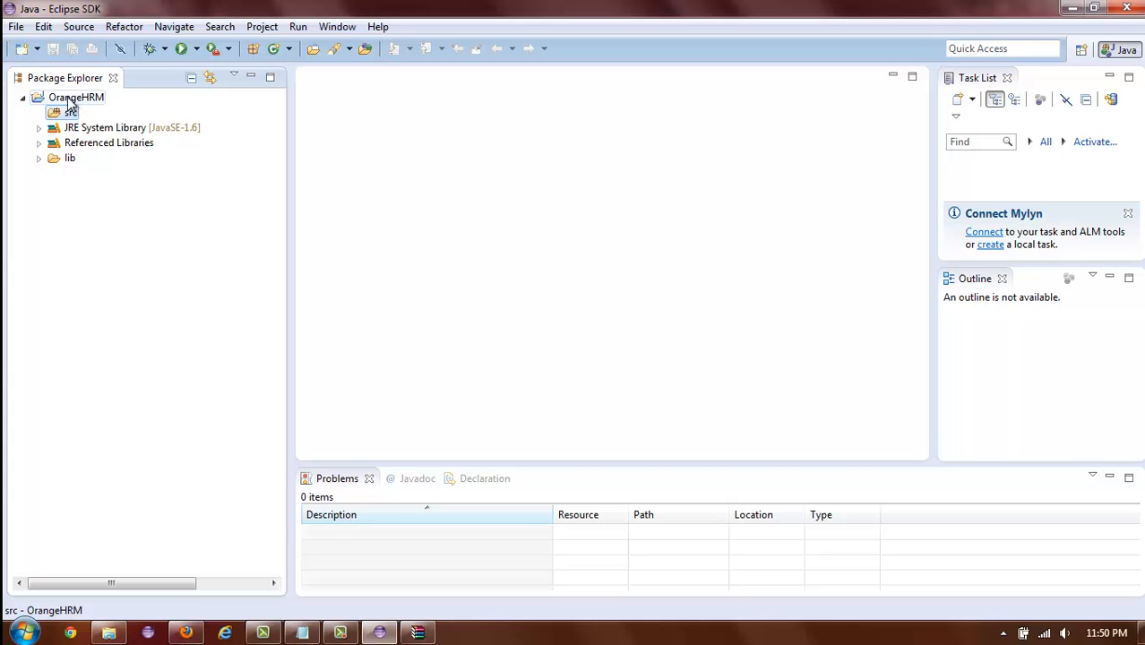
{"action": "left_click", "coordinate": [73, 97]}
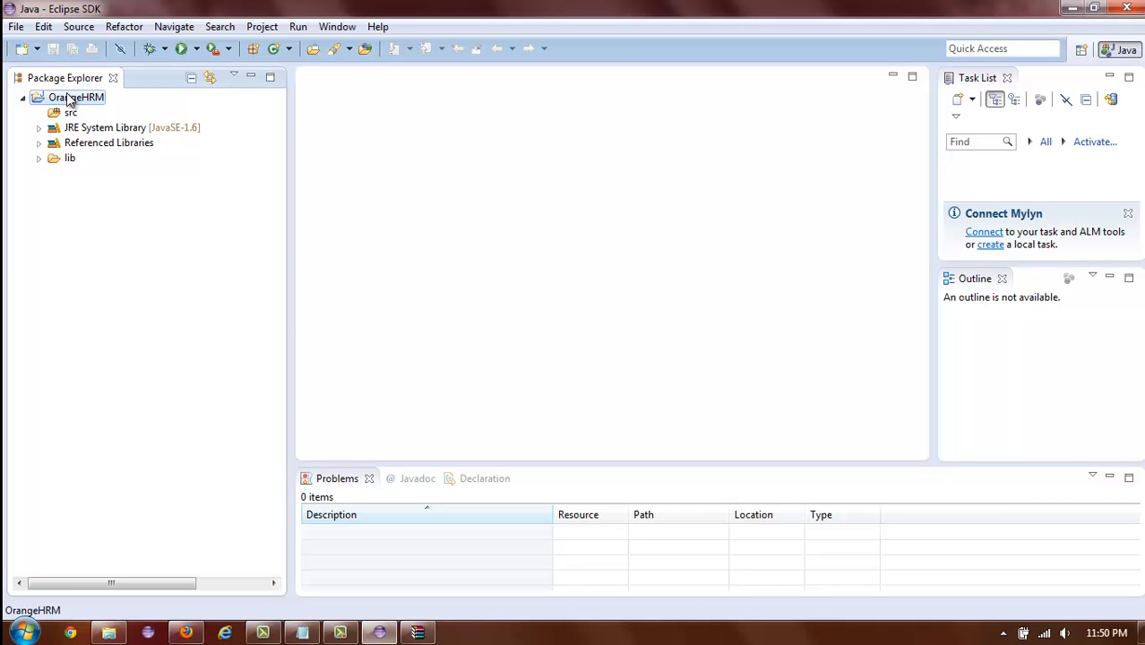
- Refresh OrangeHRM and select ValidLoginTestCase.java now listed under src's default package
{"action": "right_click", "coordinate": [77, 96]}
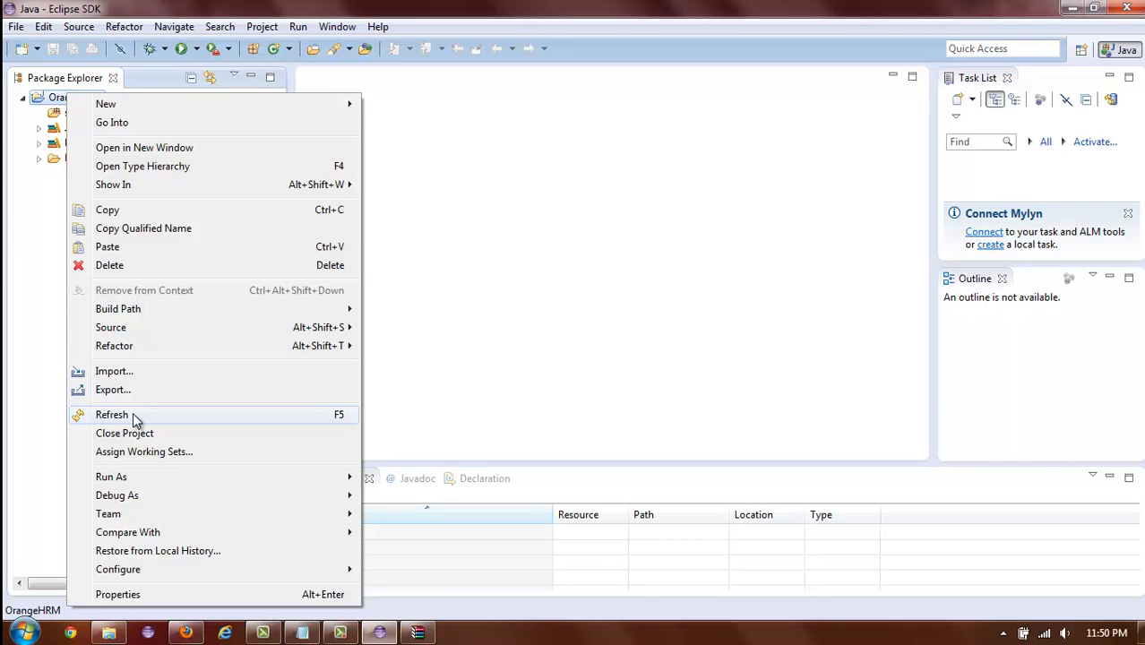
{"action": "left_click", "coordinate": [111, 415]}
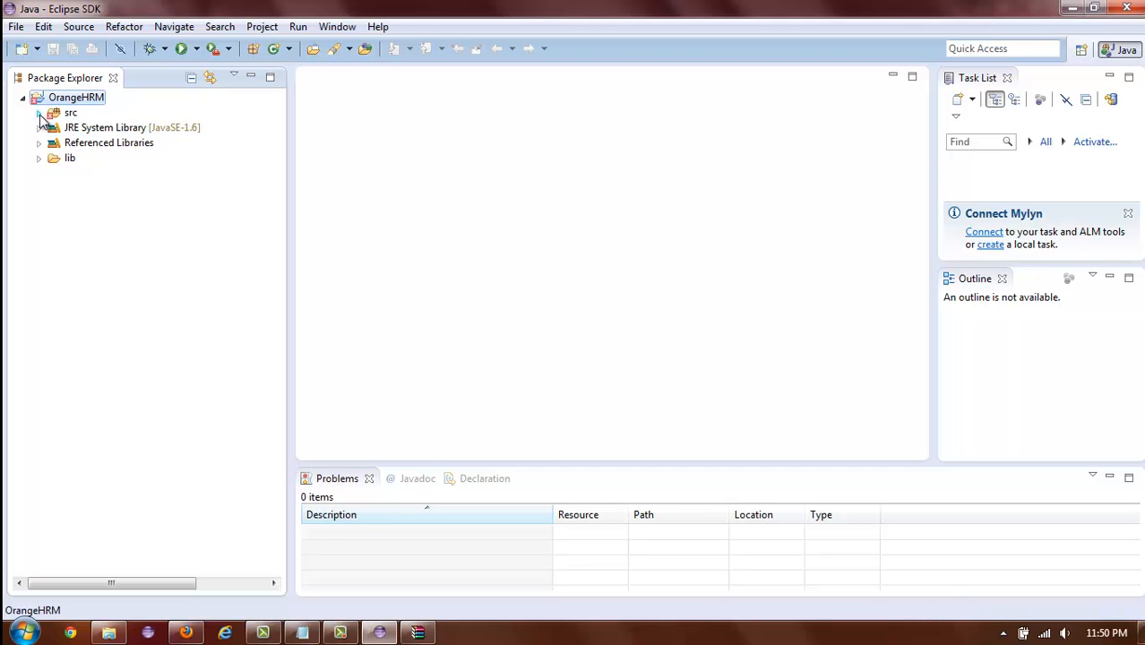
{"action": "left_click", "coordinate": [37, 111]}
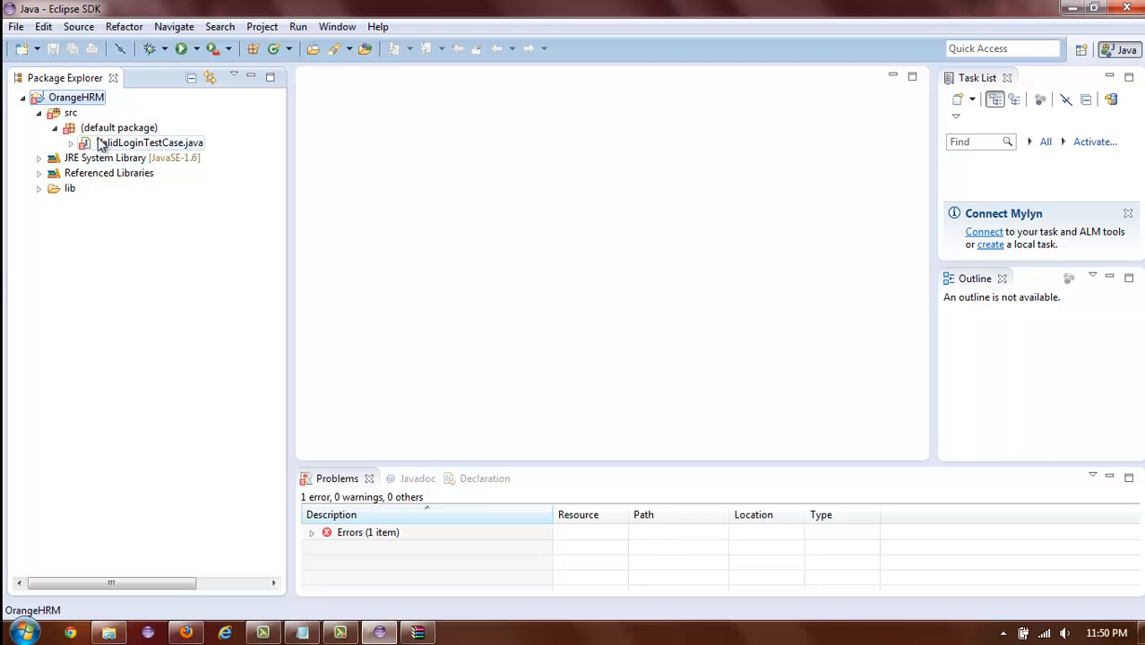
{"action": "mouse_move", "coordinate": [129, 152]}
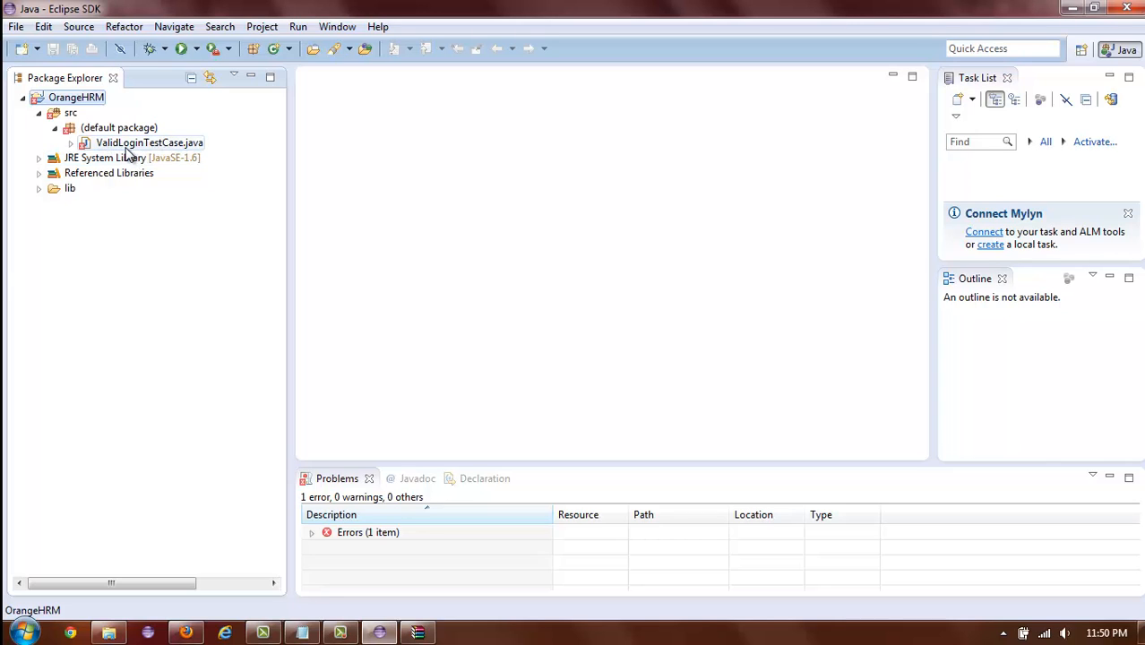
{"action": "left_click", "coordinate": [149, 144]}
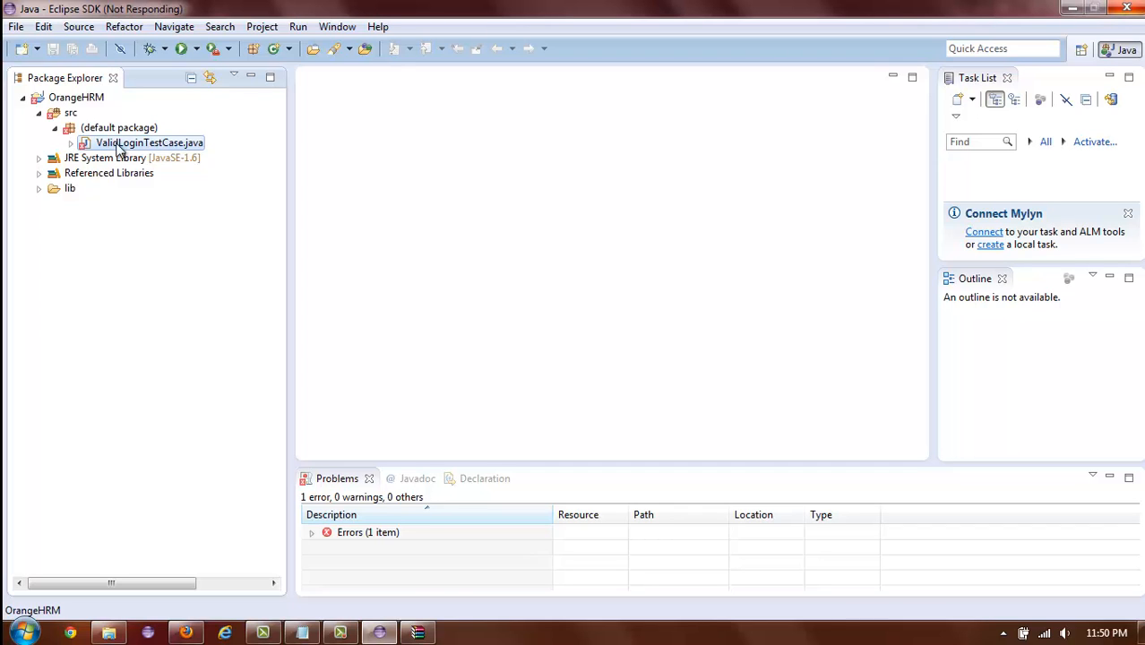
- View ValidLoginTestCase.java in the editor and expand its com.example.tests package mismatch error
{"action": "double_click", "coordinate": [147, 144]}
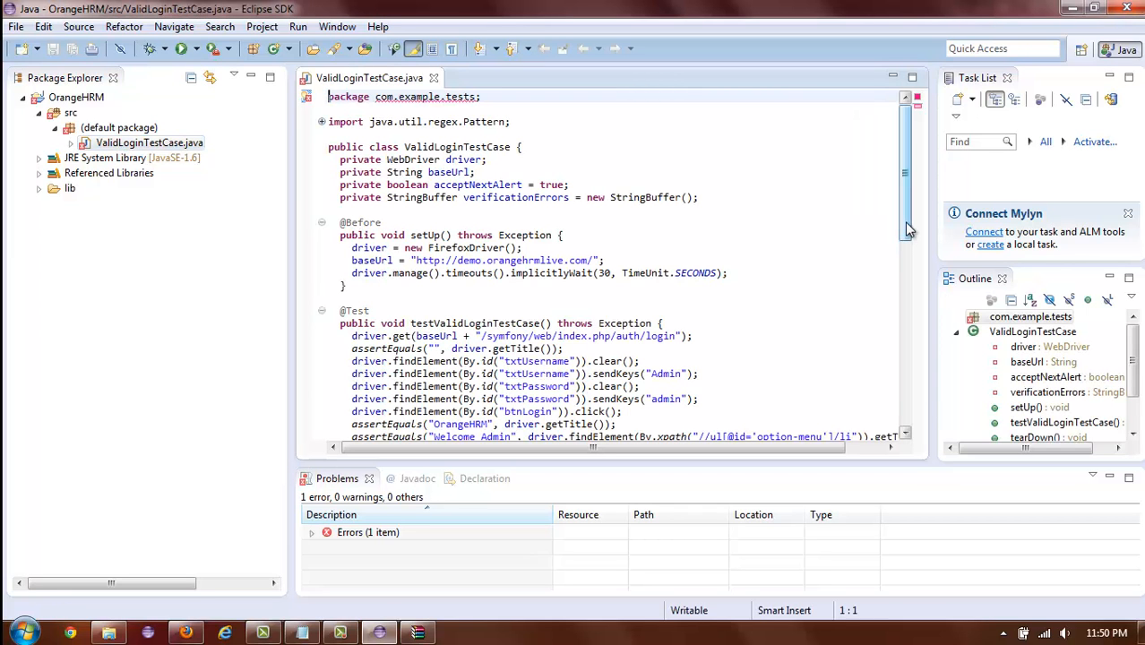
{"action": "scroll", "scroll_direction": "down", "scroll_amount": 3}
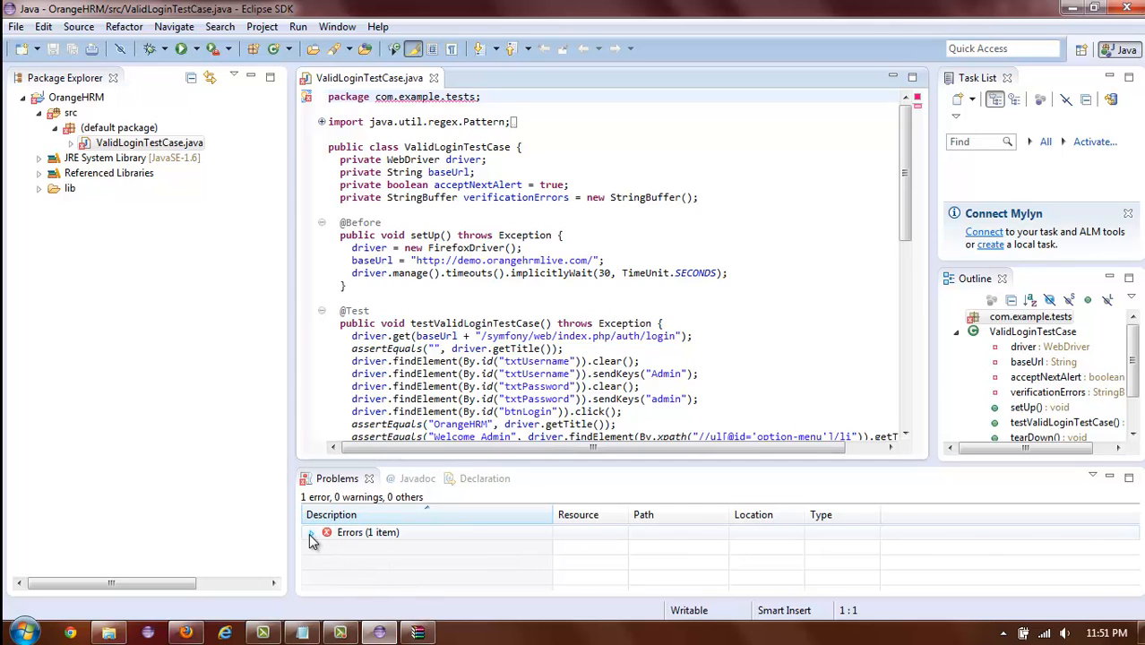
{"action": "left_click", "coordinate": [311, 532]}
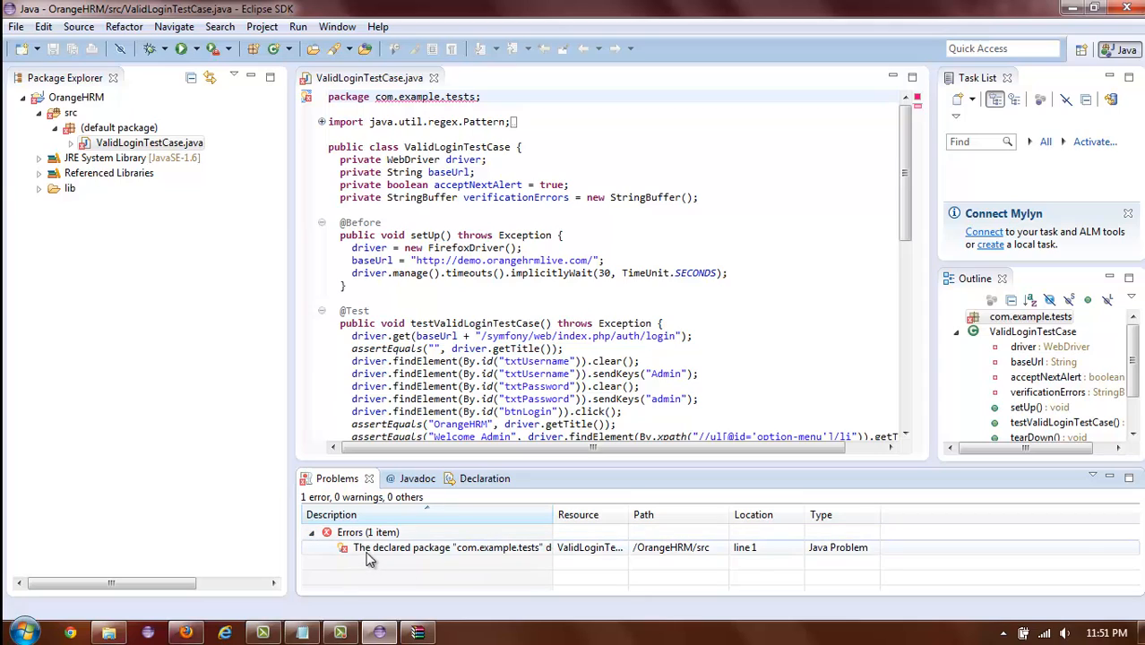
{"action": "mouse_move", "coordinate": [406, 565]}
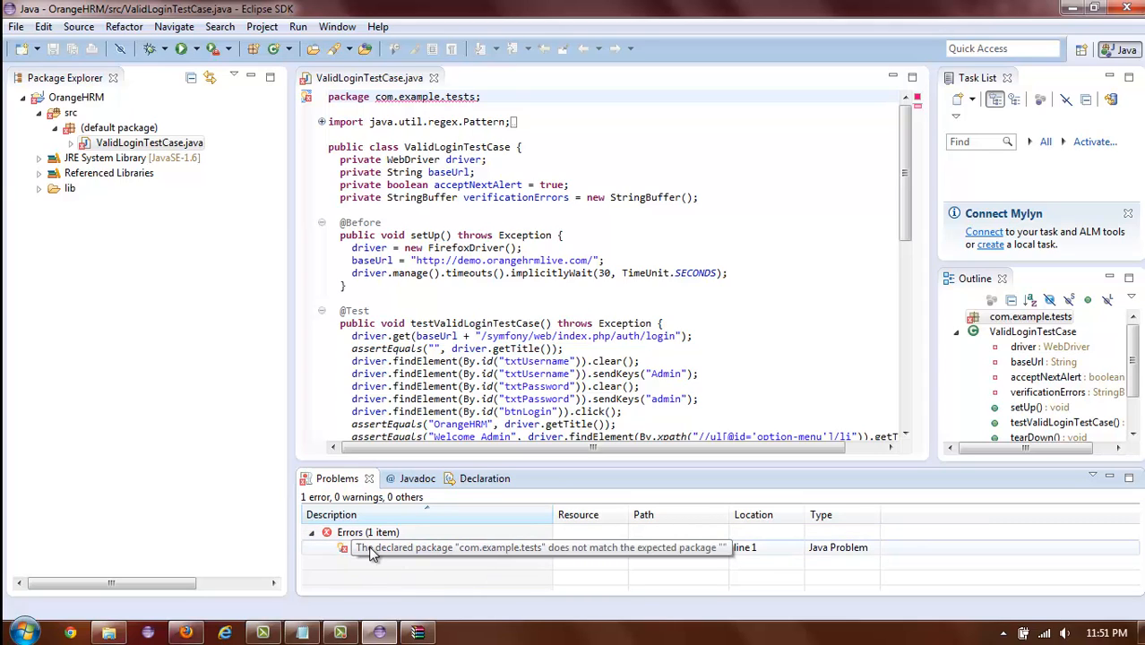
{"action": "mouse_move", "coordinate": [430, 556]}
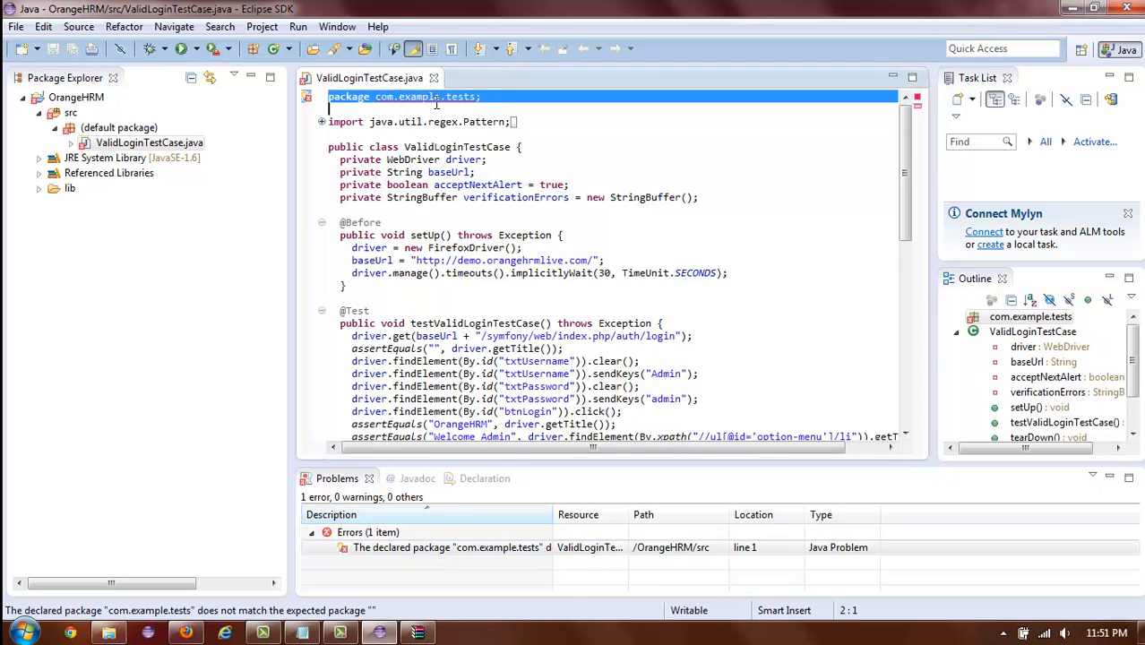
- Remove the 'package com.example.tests;' line and save, clearing the error
{"action": "left_click", "coordinate": [480, 97]}
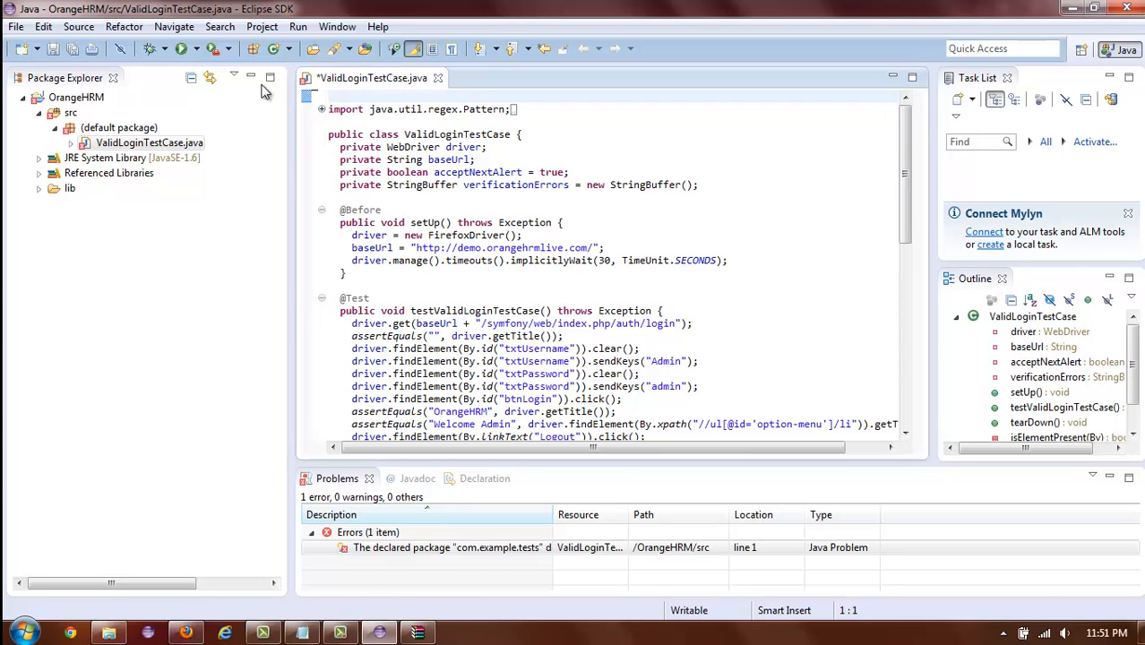
{"action": "left_click", "coordinate": [52, 49]}
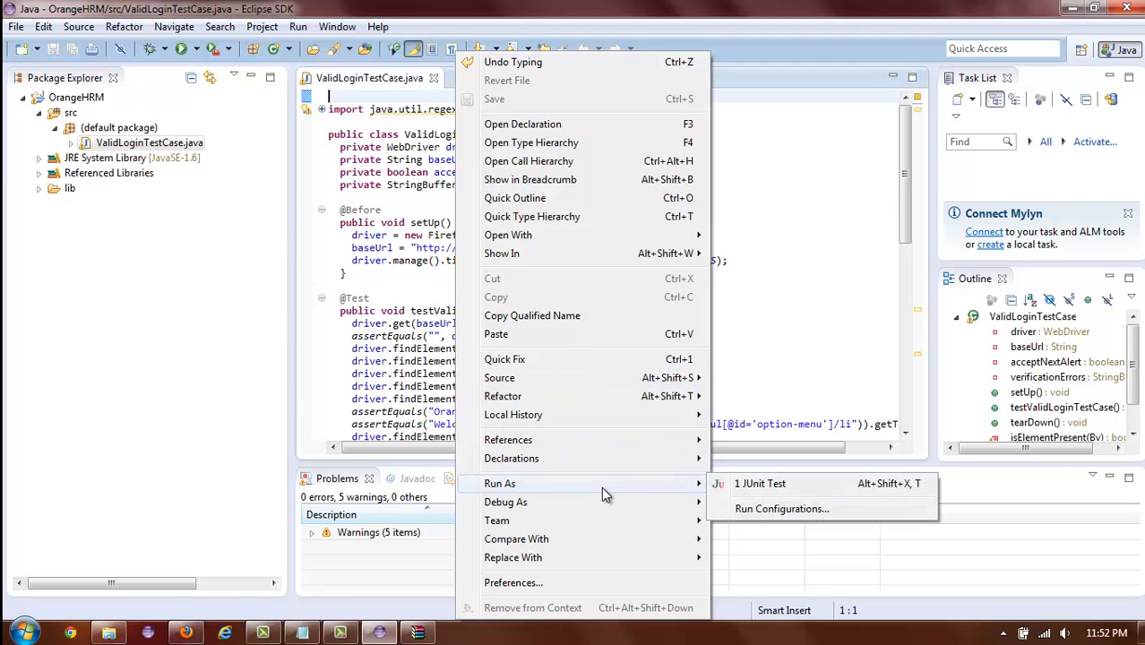
{"action": "mouse_move", "coordinate": [774, 483]}
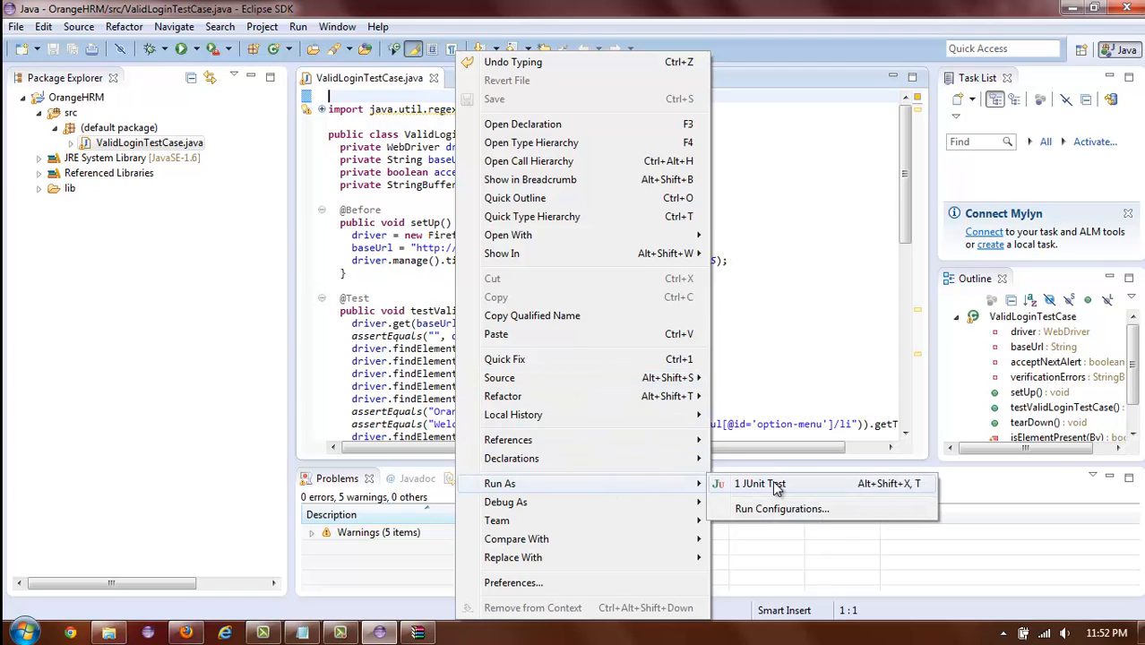
- Launch ValidLoginTestCase via Run As > JUnit Test, logging into OrangeHRM in Firefox as Admin
{"action": "left_click", "coordinate": [759, 483]}
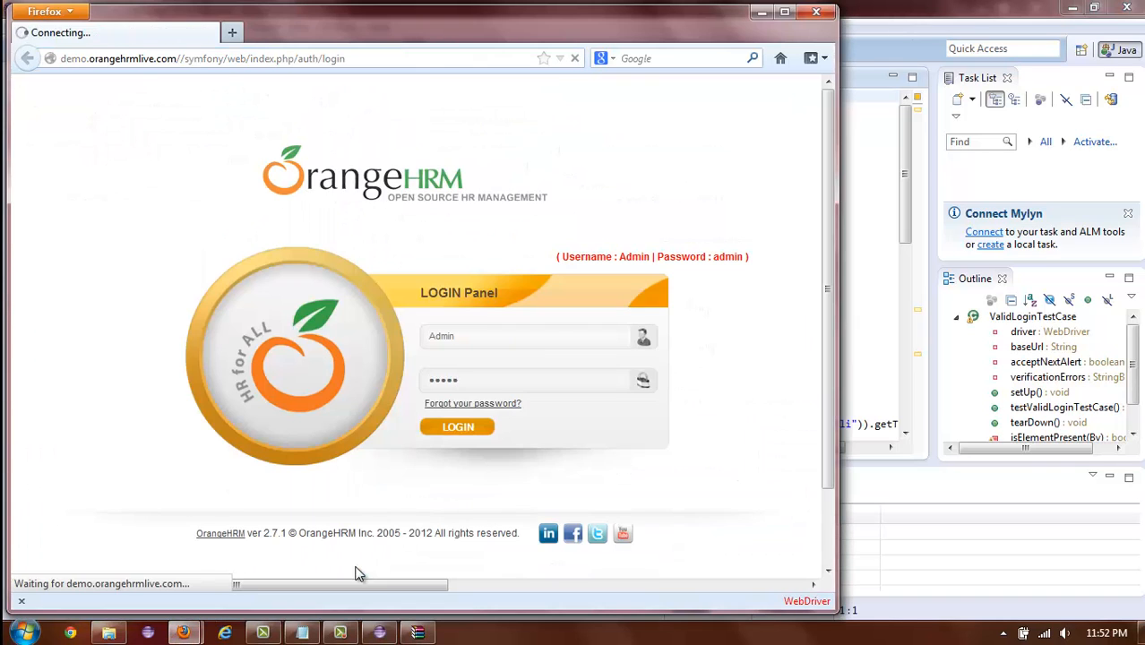
{"action": "left_click", "coordinate": [456, 426]}
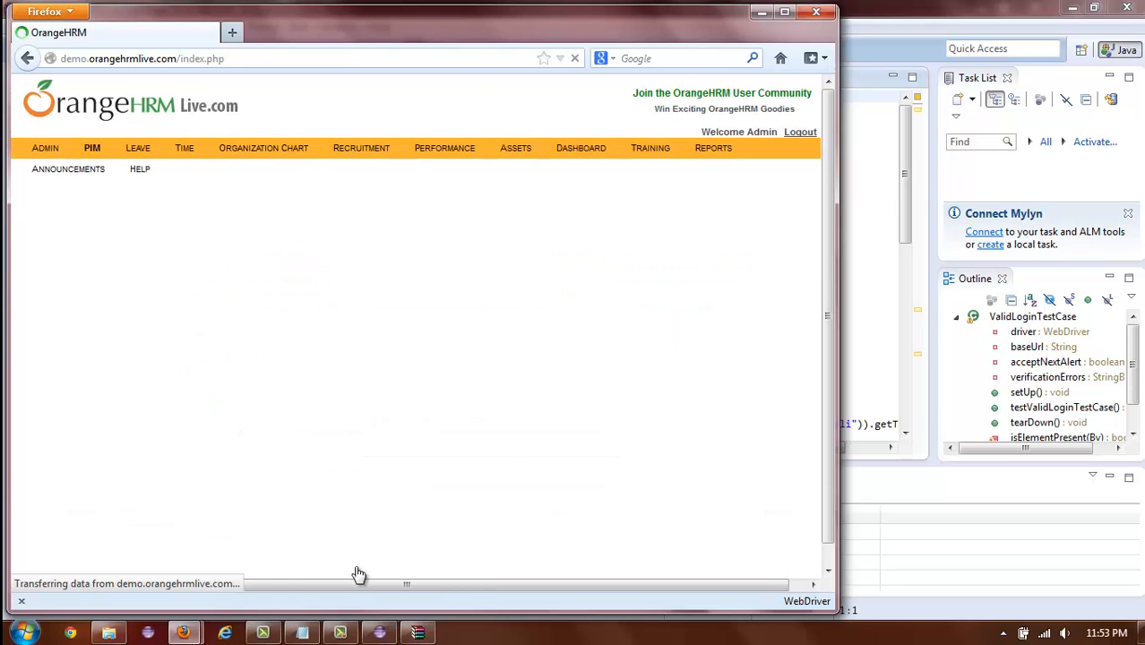